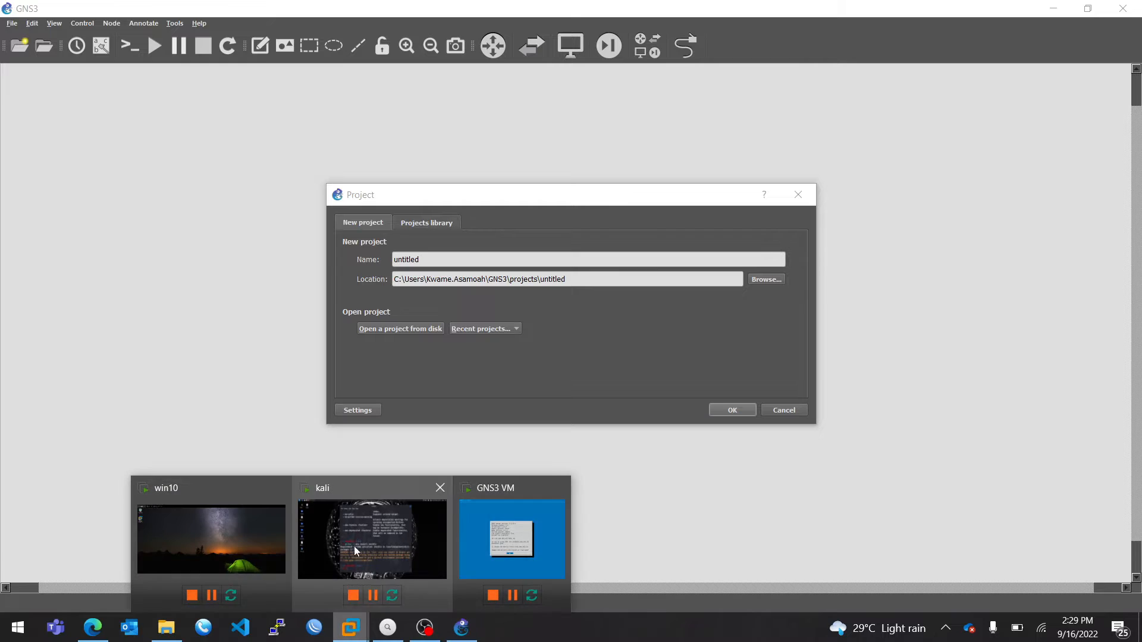
# Switch to the running kali virtual machine window from the VMware taskbar preview.
pyautogui.click(372, 539)
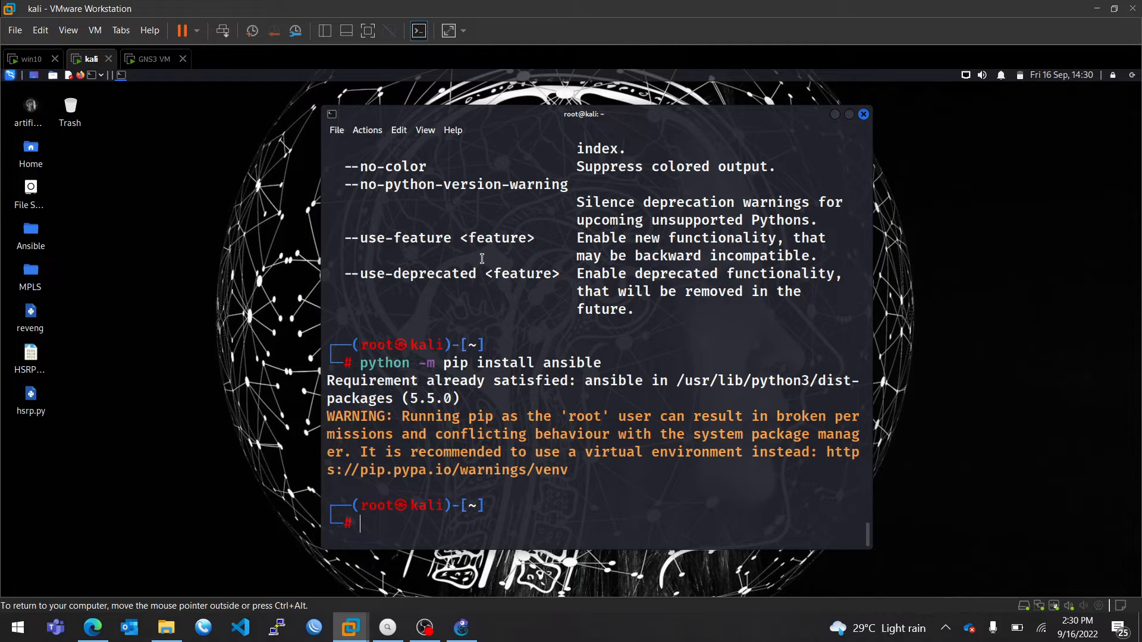
# Shut the kali VM down by running init 0 in its terminal.
pyautogui.write('init 0')
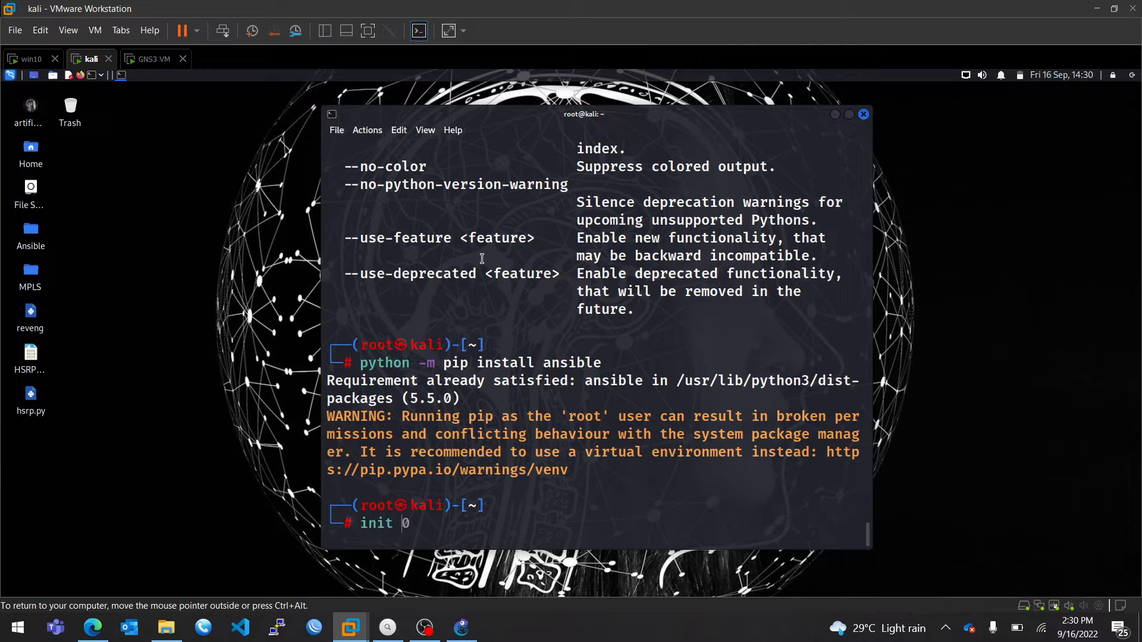
pyautogui.write('0')
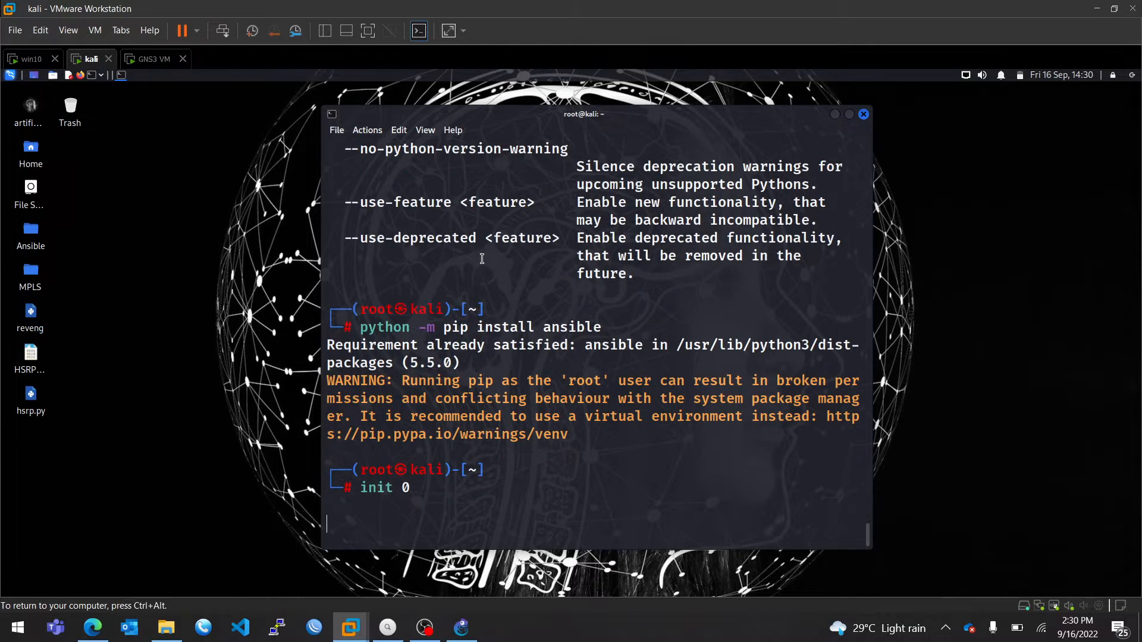
pyautogui.press('Return')
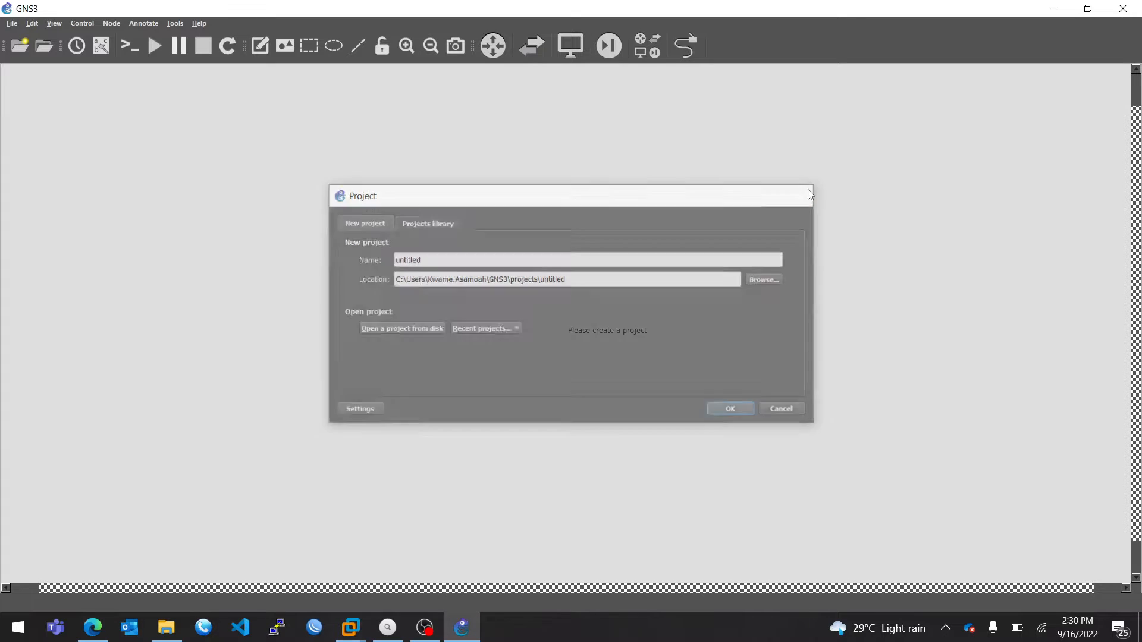
# Dismiss the new-project prompt and head for the Edit > Preferences command.
pyautogui.click(31, 22)
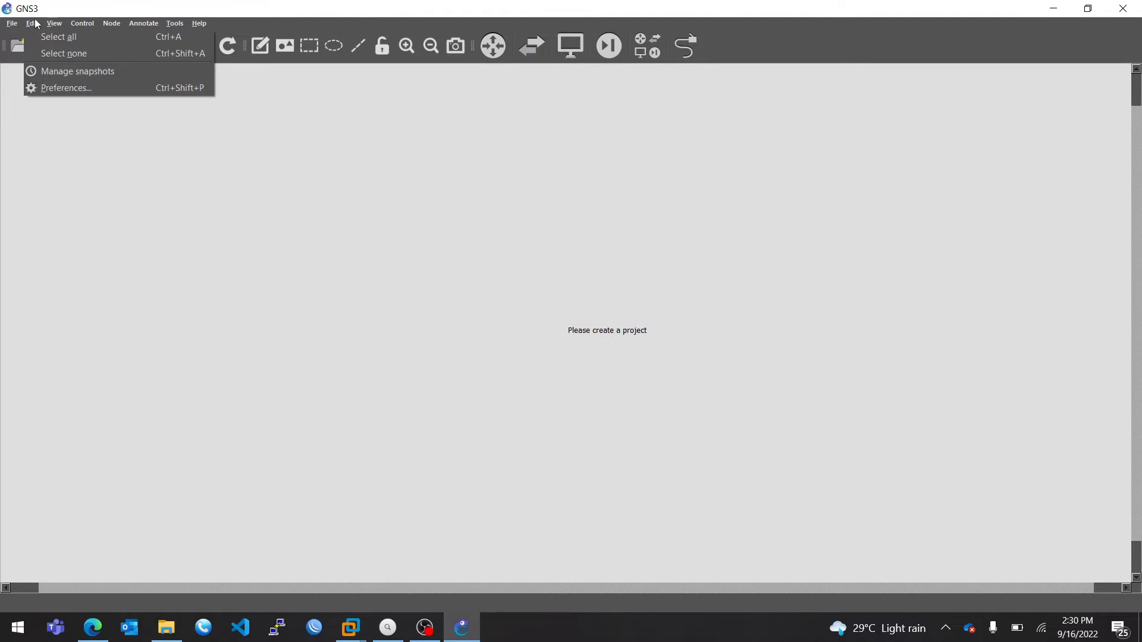
pyautogui.moveTo(66, 87)
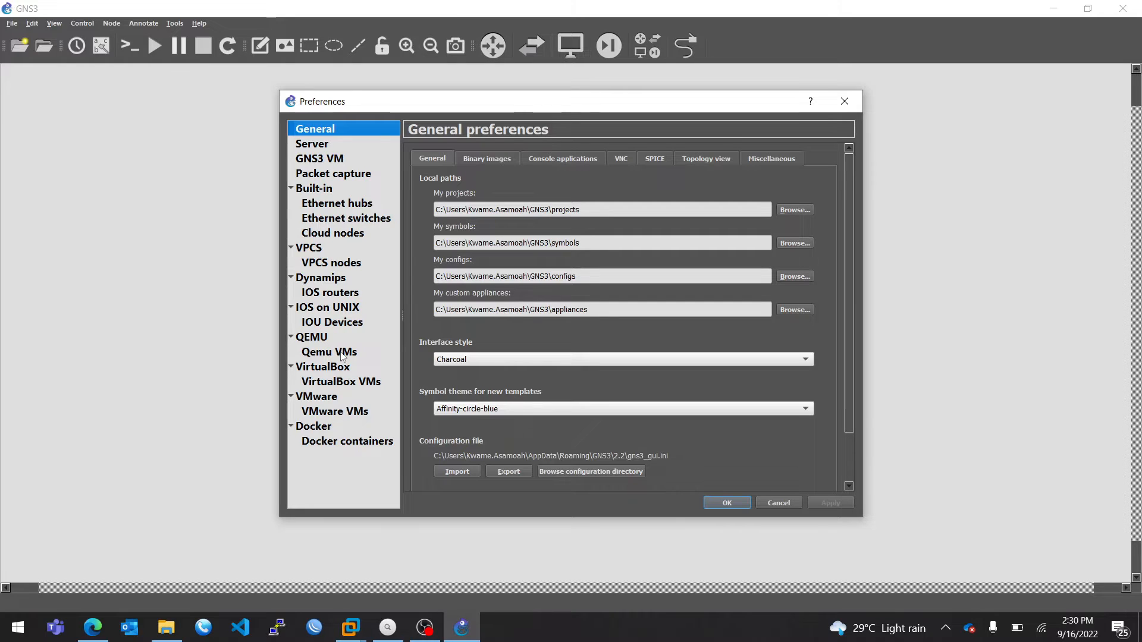
# Show the VMware advanced local settings listing managed interfaces vmnet2 to vmnet5.
pyautogui.click(316, 396)
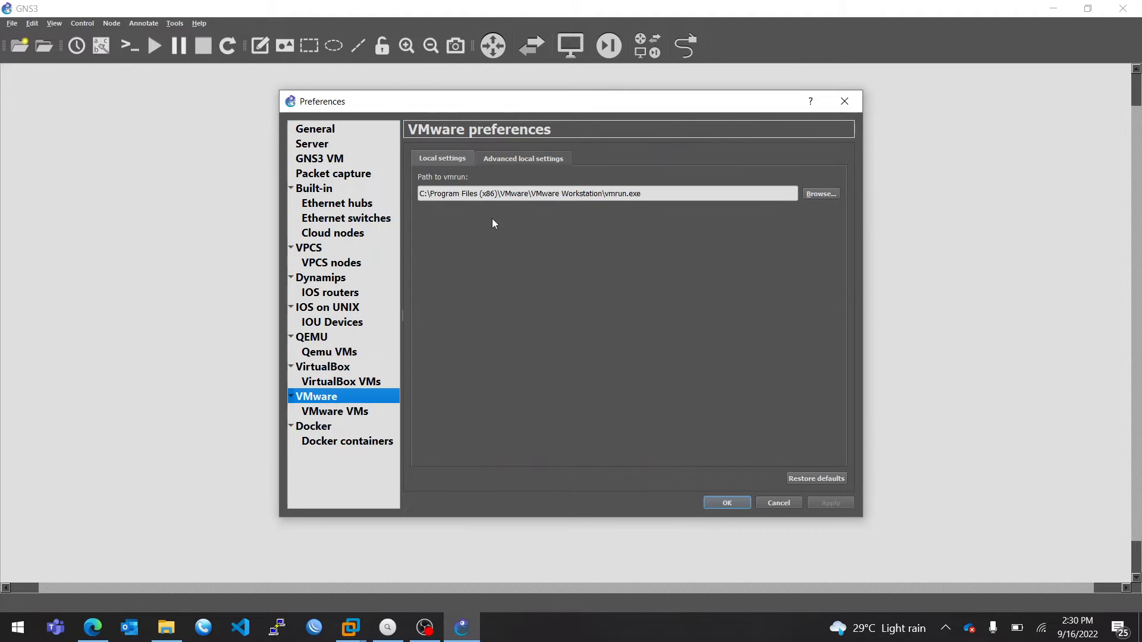
pyautogui.click(523, 159)
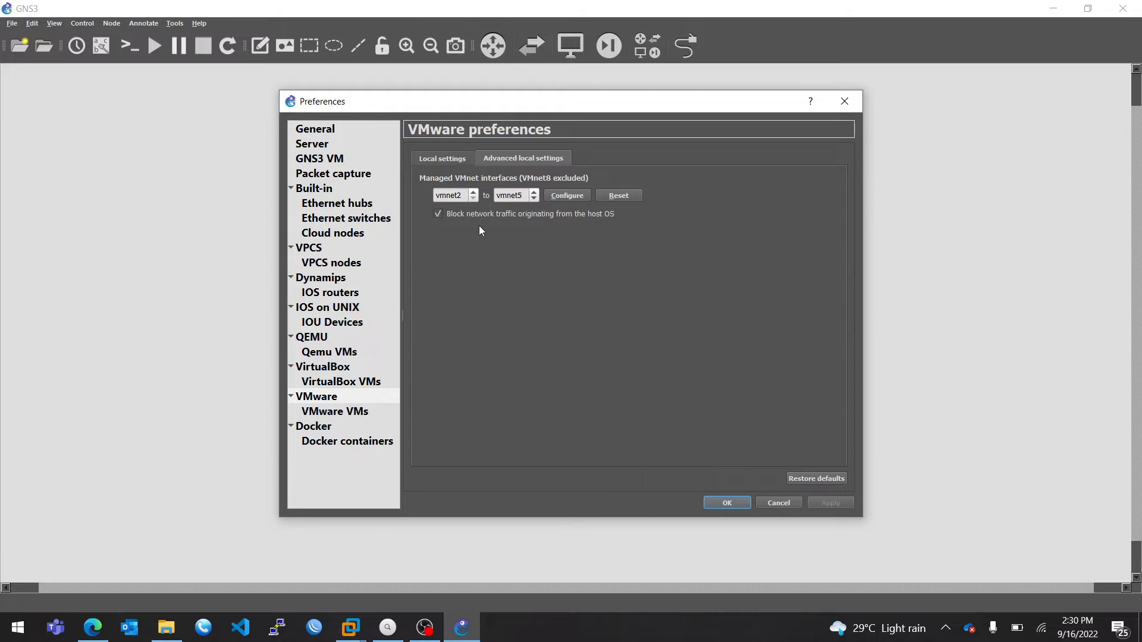
pyautogui.moveTo(537, 252)
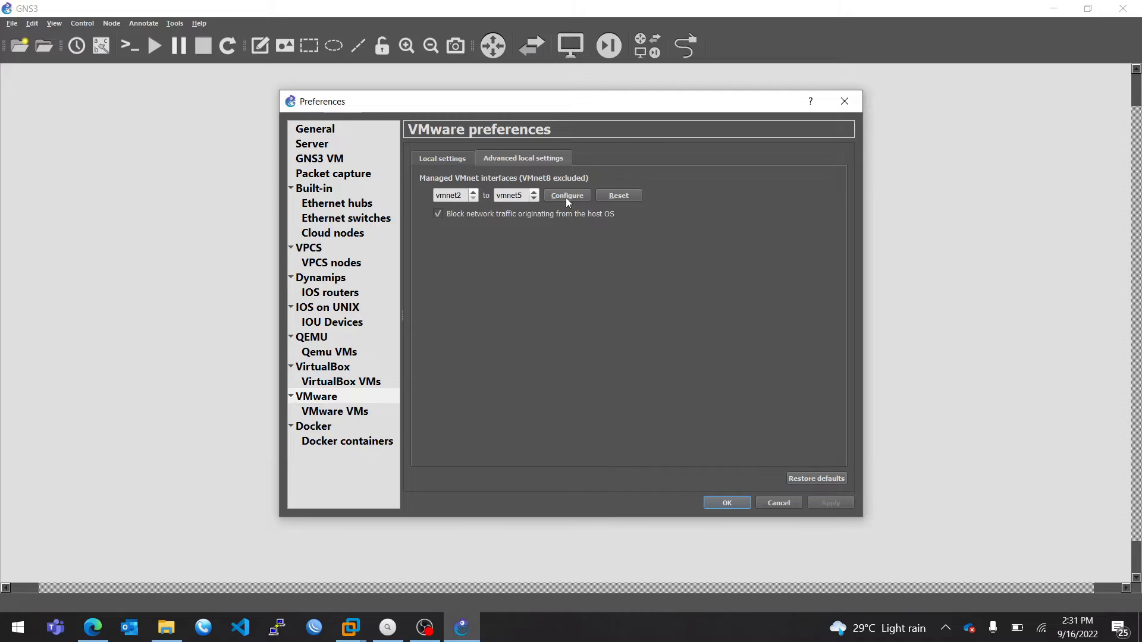
pyautogui.moveTo(498, 287)
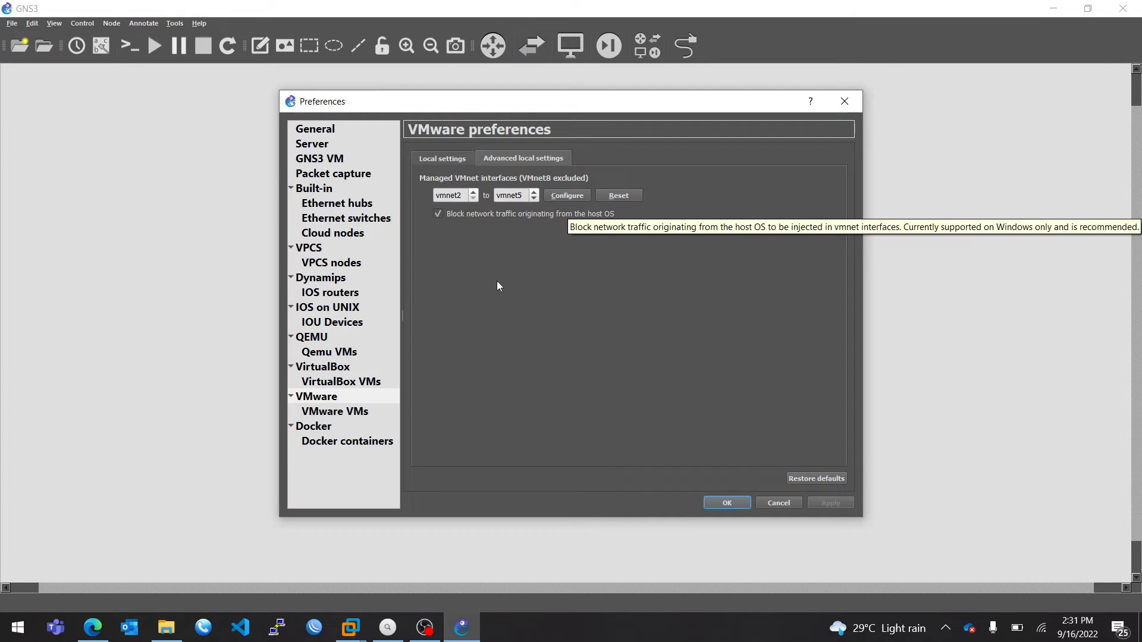
# Run ipconfig in Command Prompt and review the VMnet2–VMnet5 adapter addresses.
pyautogui.press('Win+r')
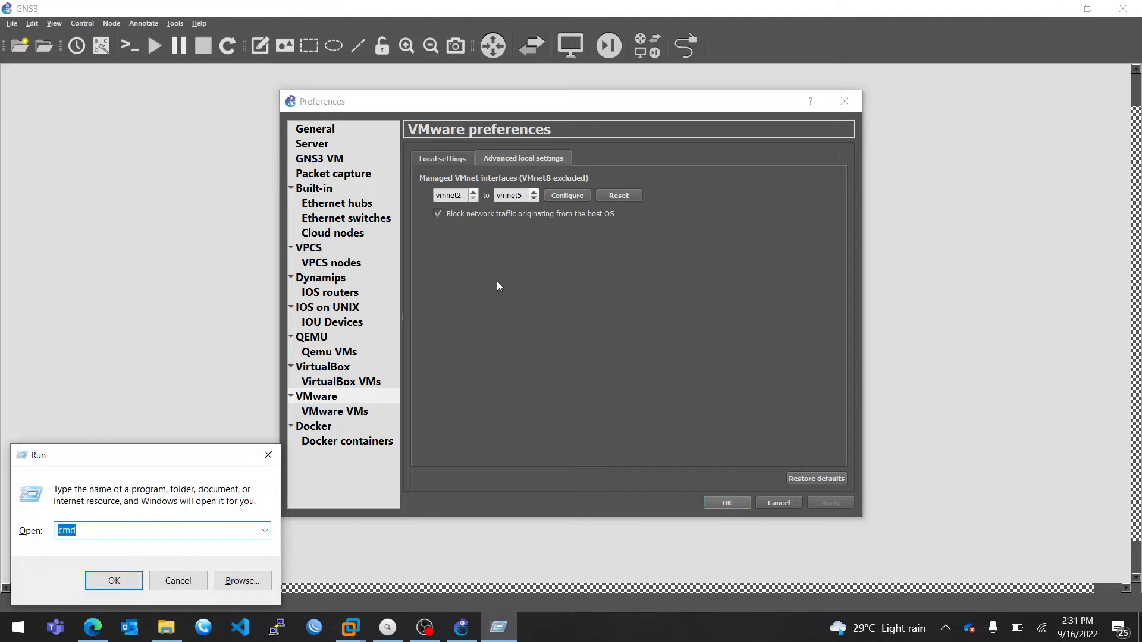
pyautogui.click(114, 581)
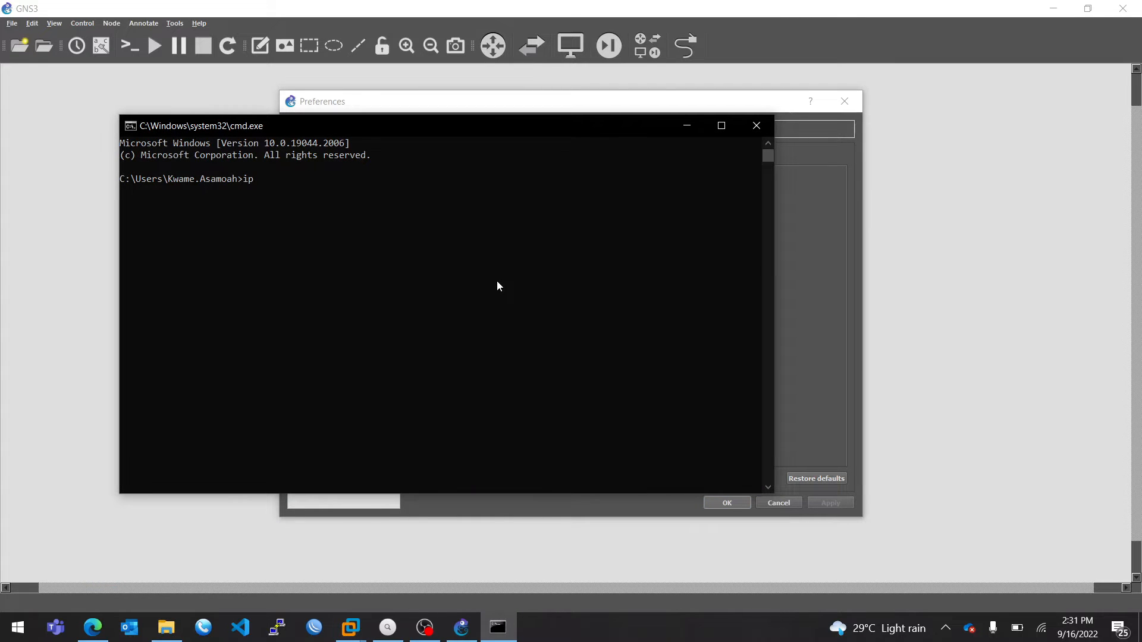
pyautogui.write('config')
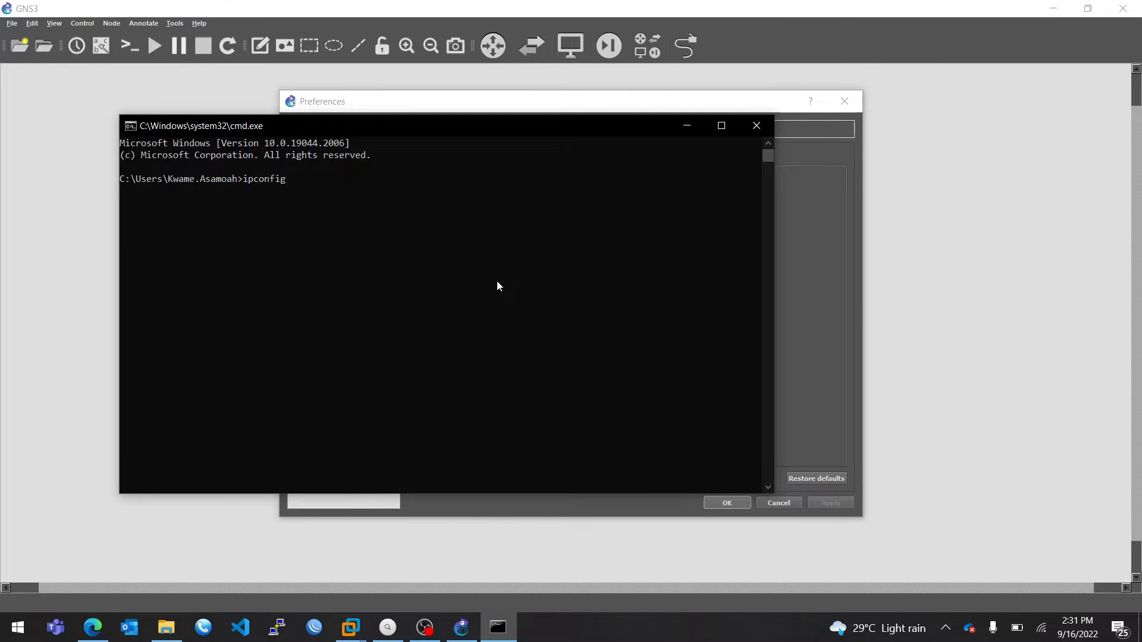
pyautogui.press('Return')
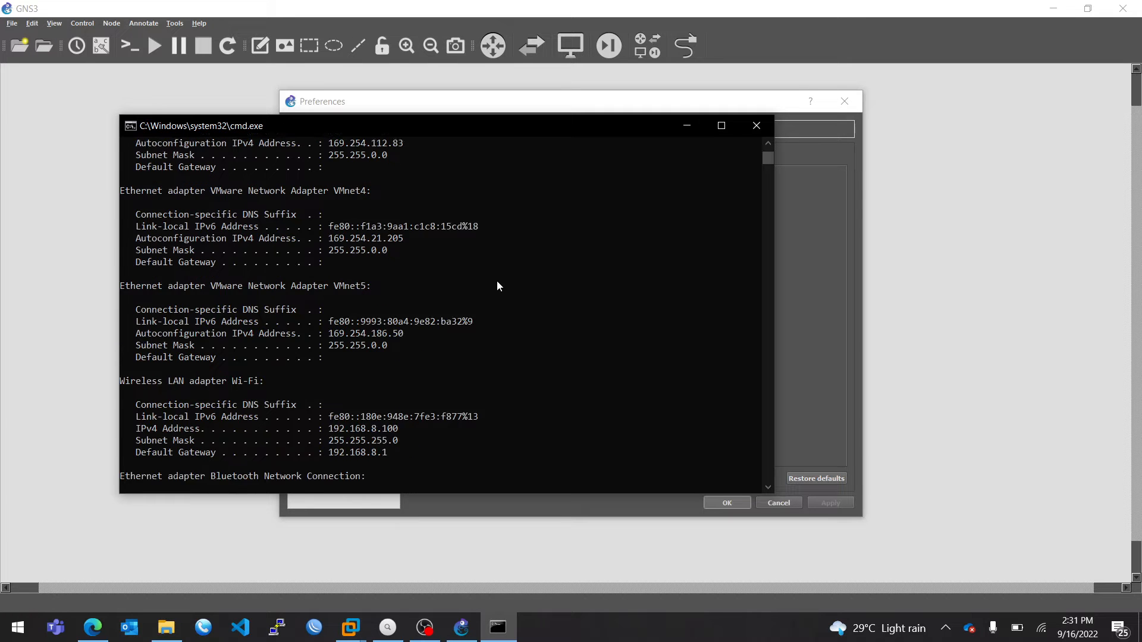
pyautogui.scroll(3)
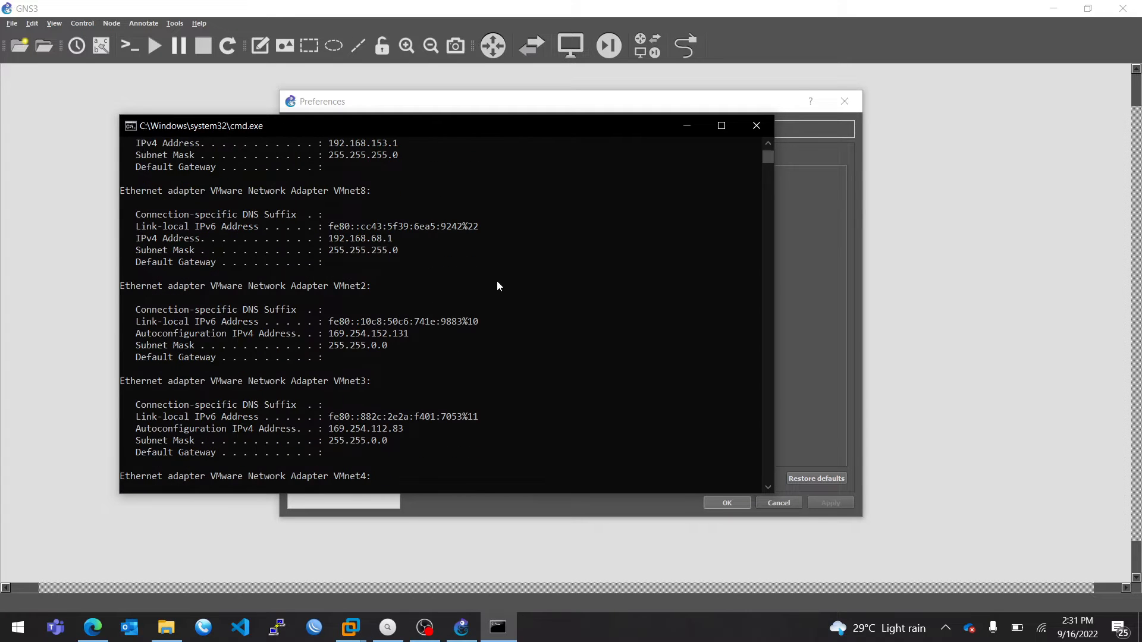
pyautogui.moveTo(581, 148)
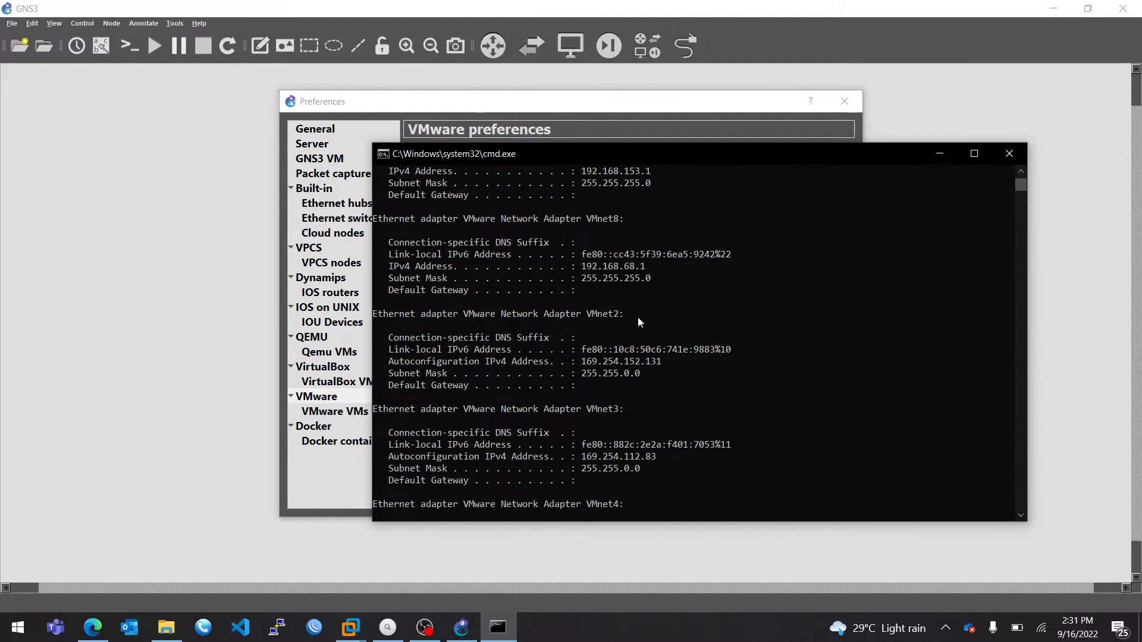
pyautogui.click(717, 287)
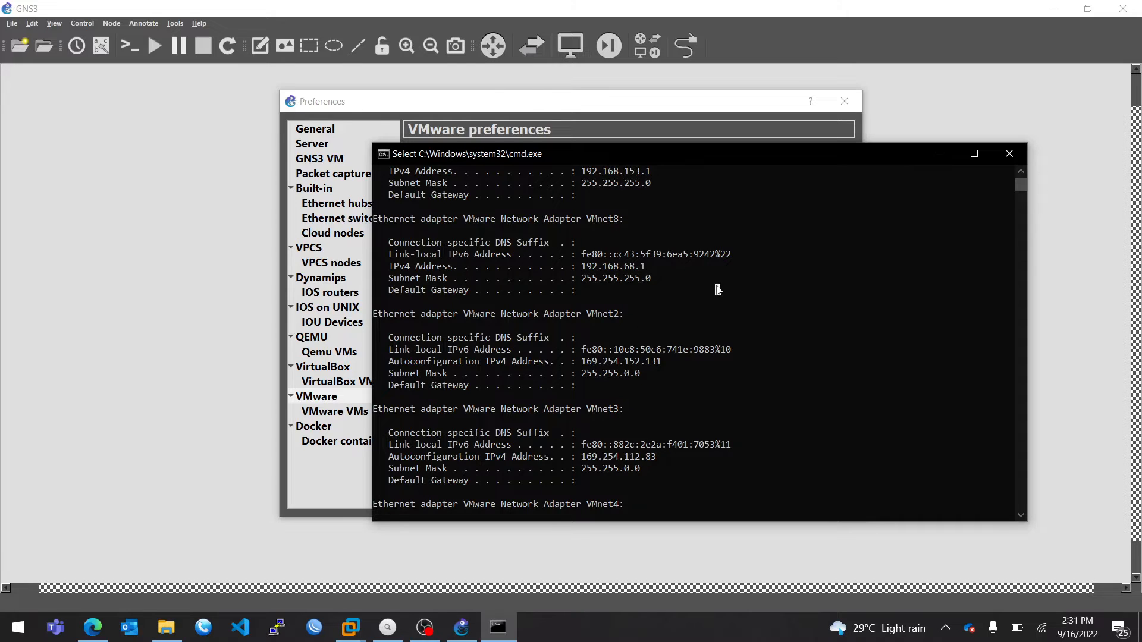
pyautogui.scroll(-3)
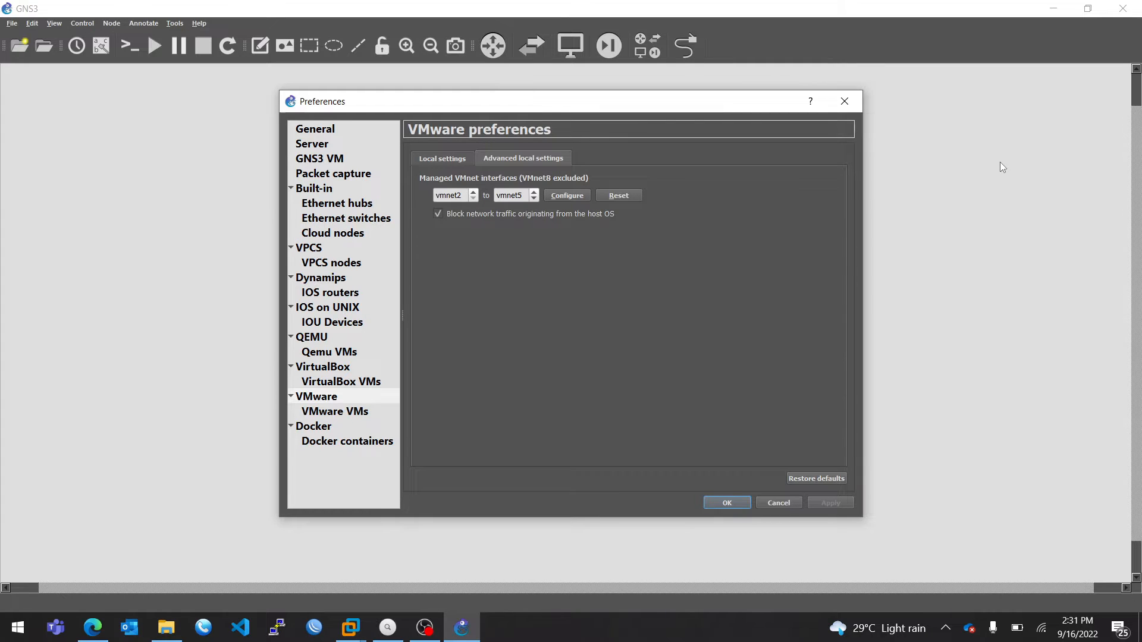
# Start a new VMware VM template from the templates list beside kali.
pyautogui.click(334, 412)
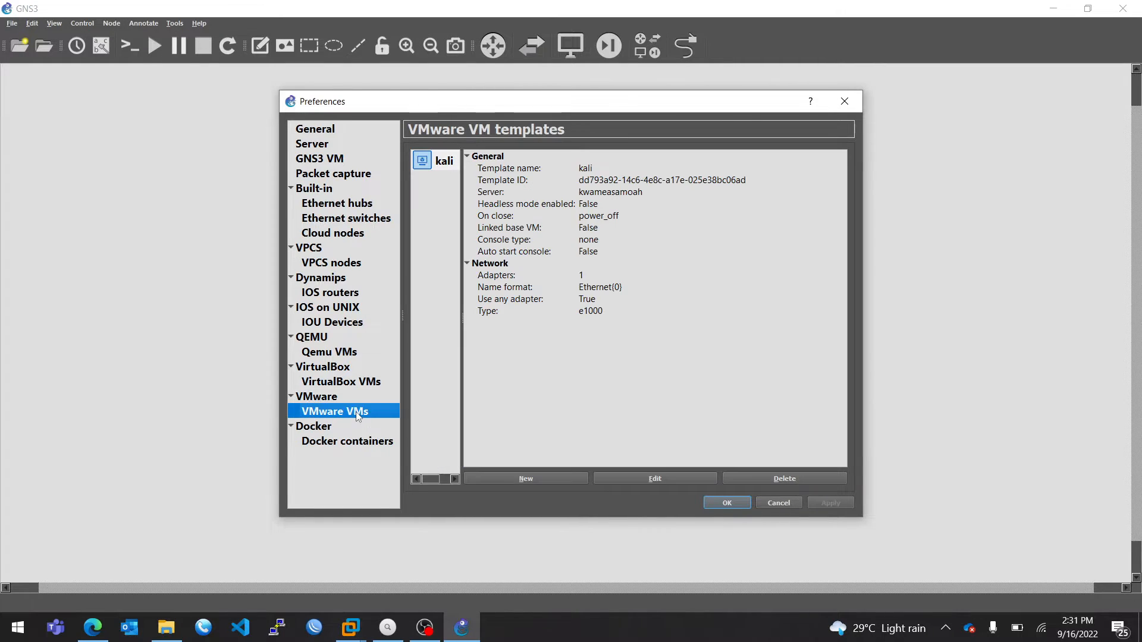
pyautogui.moveTo(424, 333)
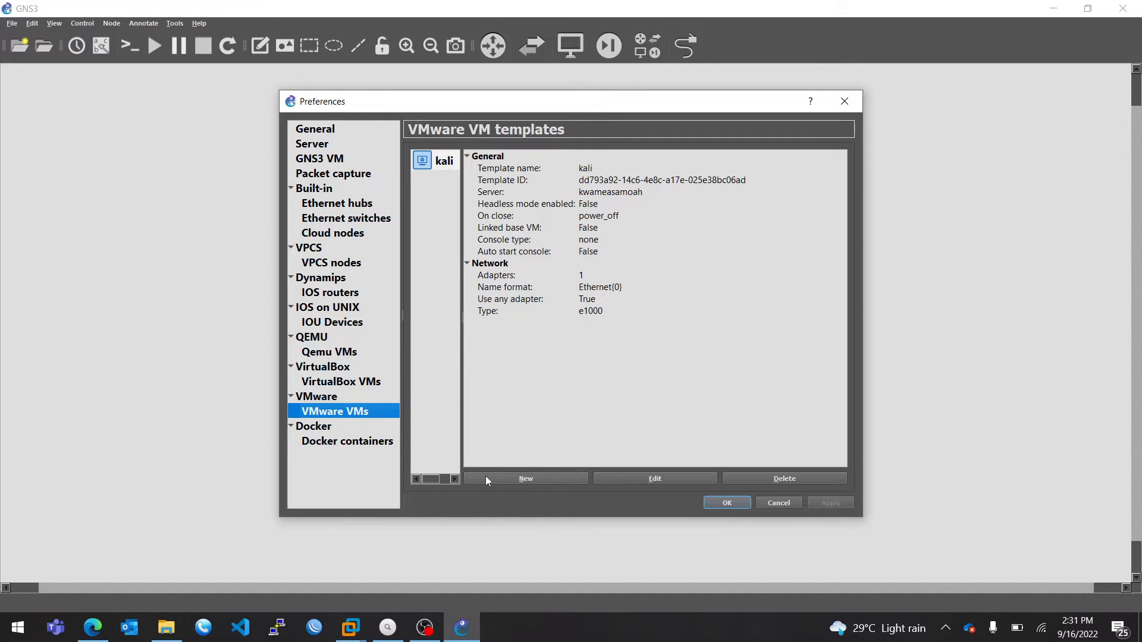
pyautogui.click(524, 479)
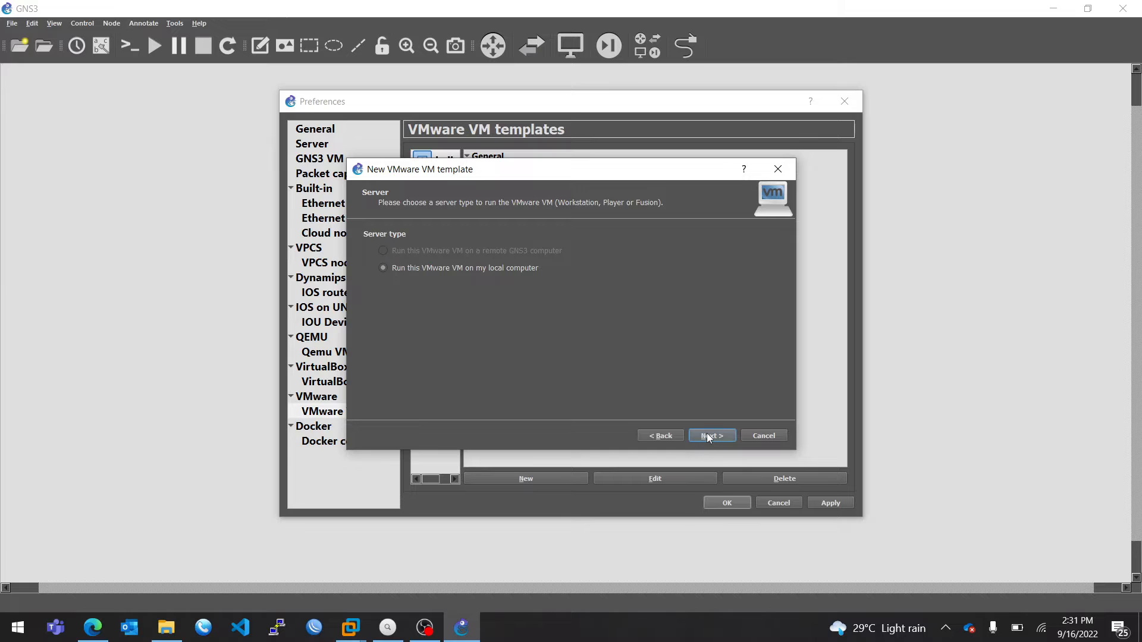
# Create a local-computer VMware template from the Ubuntu virtual machine.
pyautogui.click(706, 435)
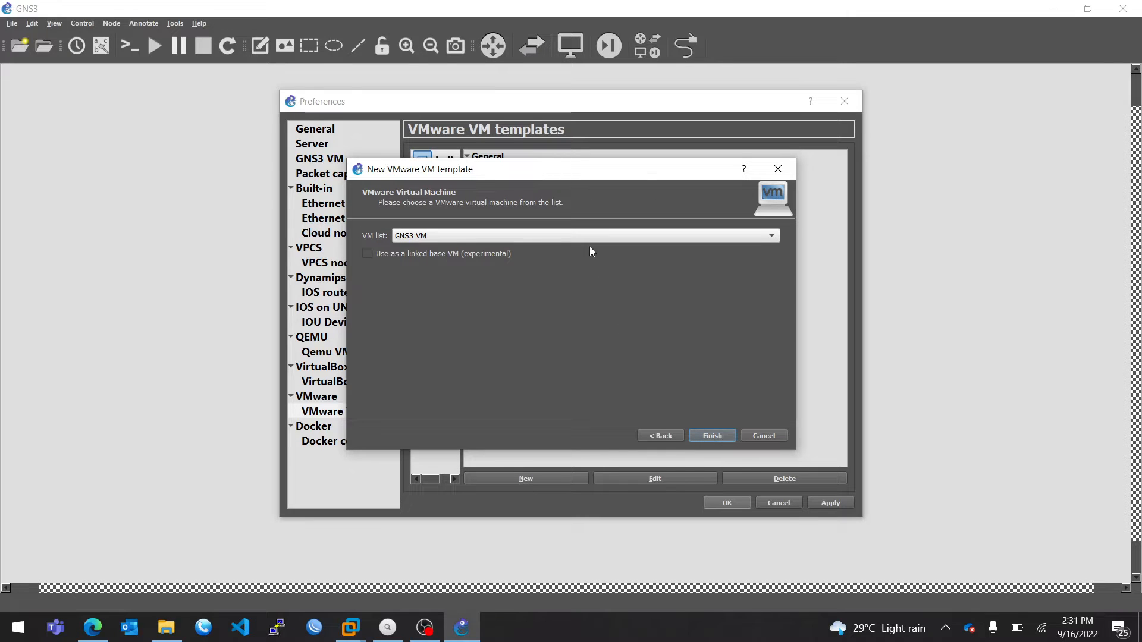
pyautogui.click(769, 235)
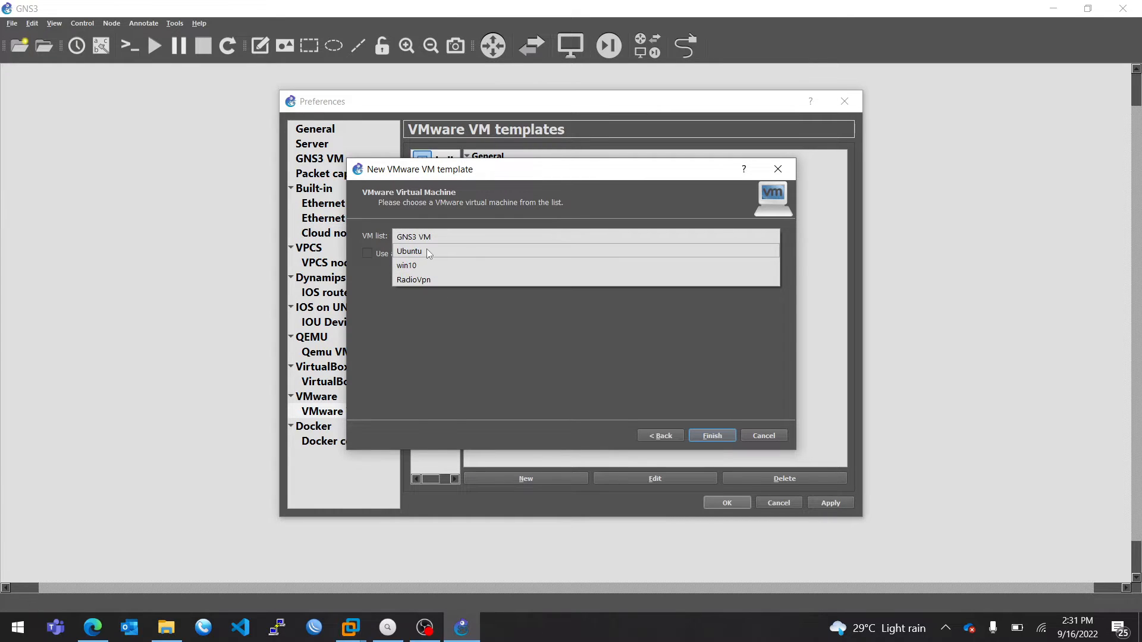
pyautogui.click(409, 251)
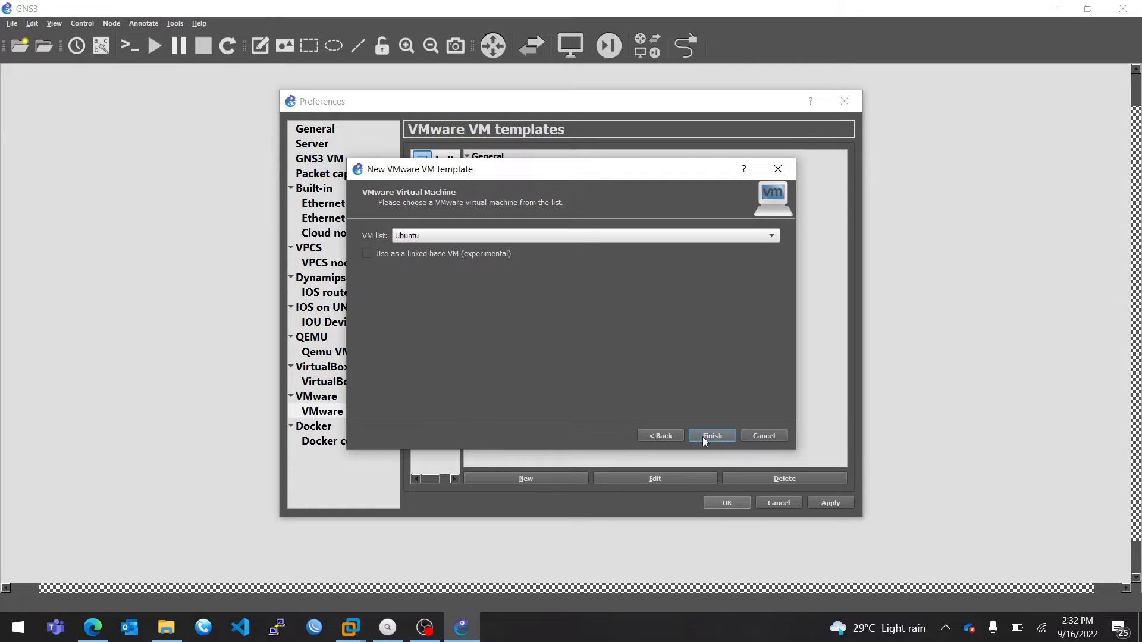
pyautogui.click(712, 436)
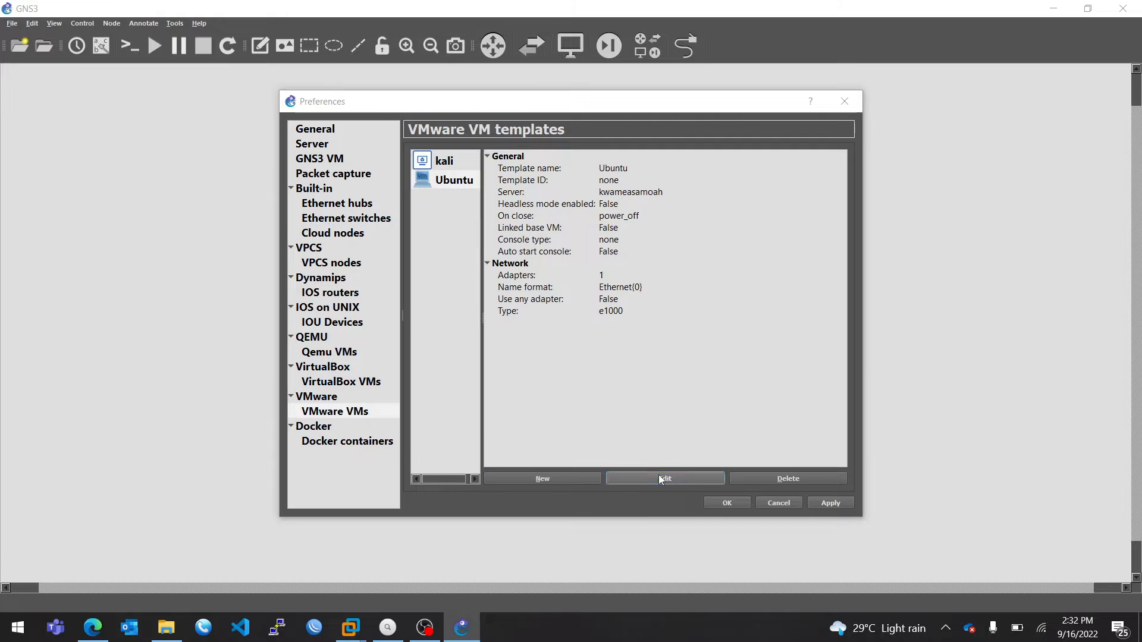
# Enable 'Allow GNS3 to override non custom VMware adapter' in the Ubuntu template's network settings.
pyautogui.click(664, 478)
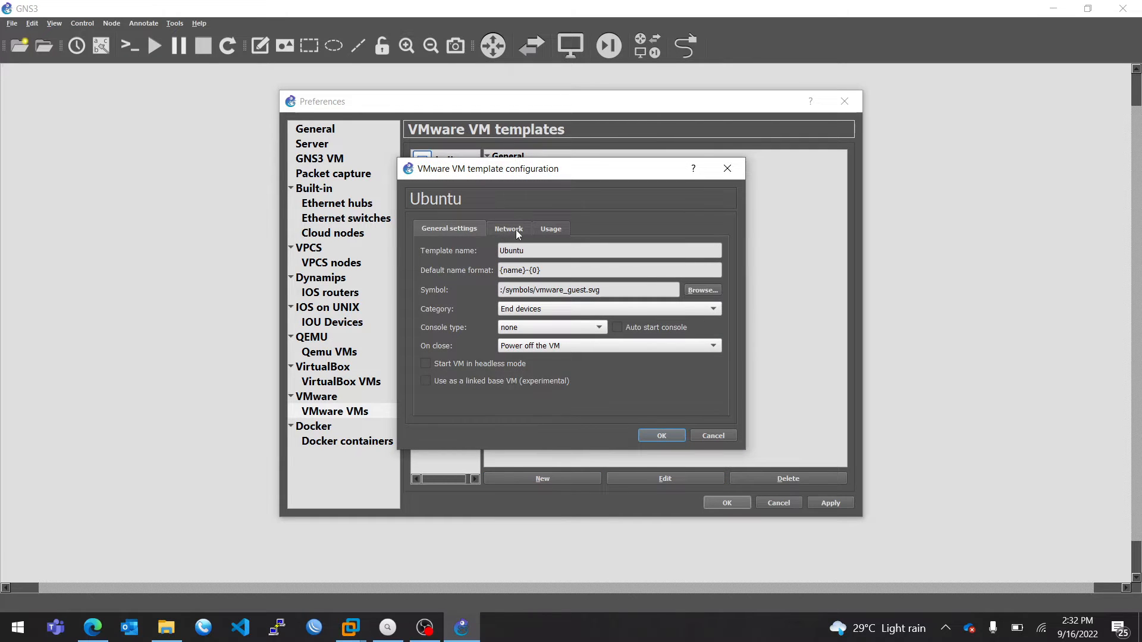
pyautogui.click(508, 228)
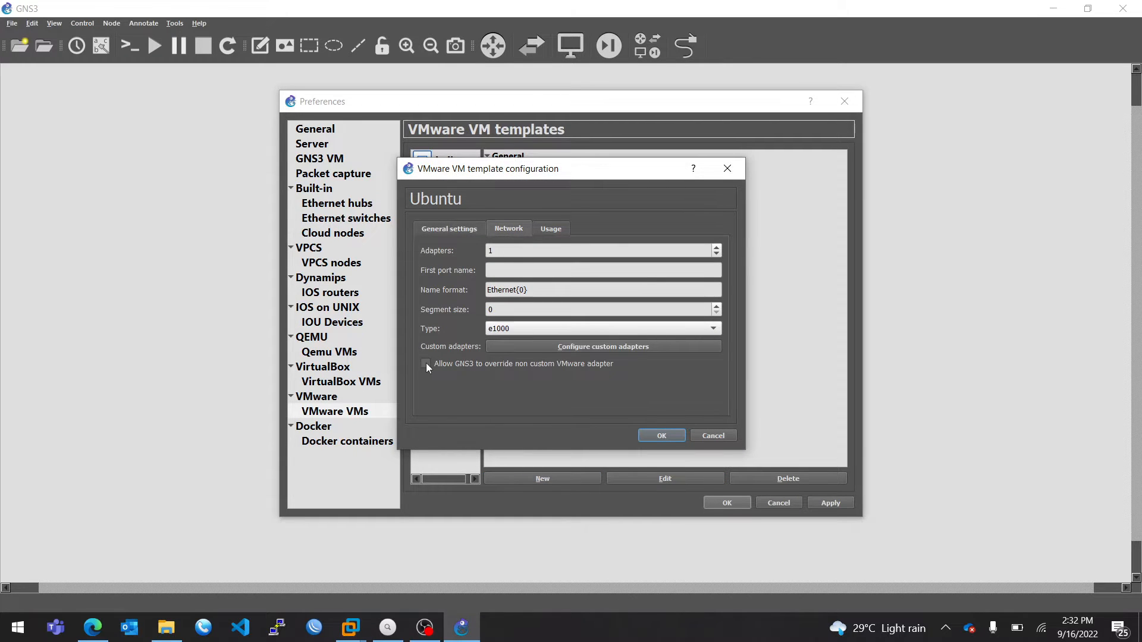
pyautogui.click(426, 364)
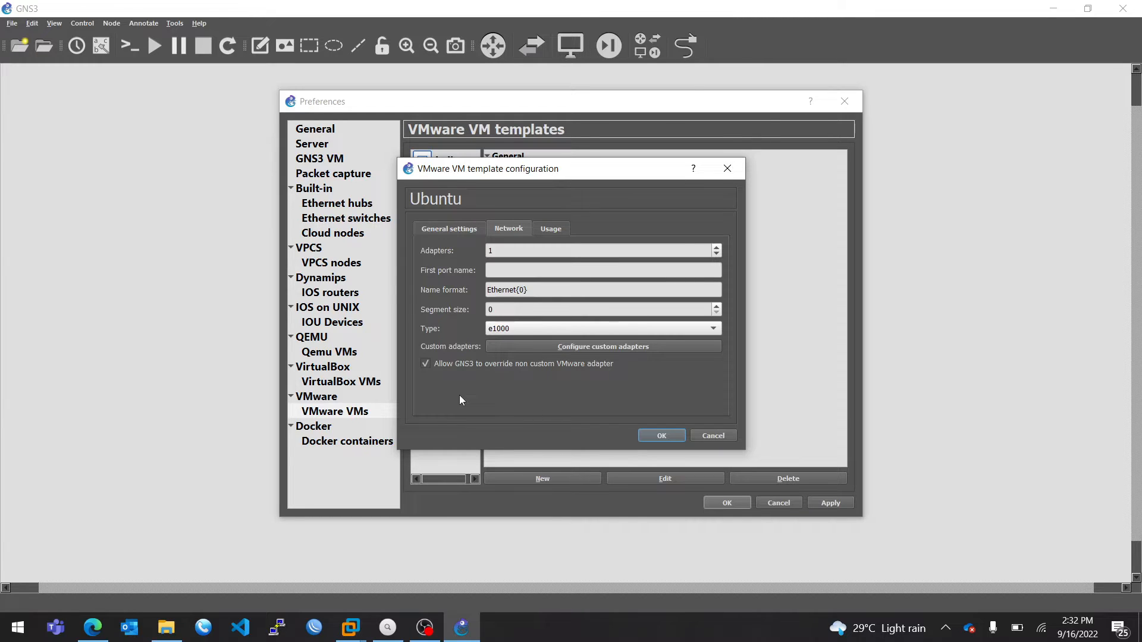
pyautogui.moveTo(502, 341)
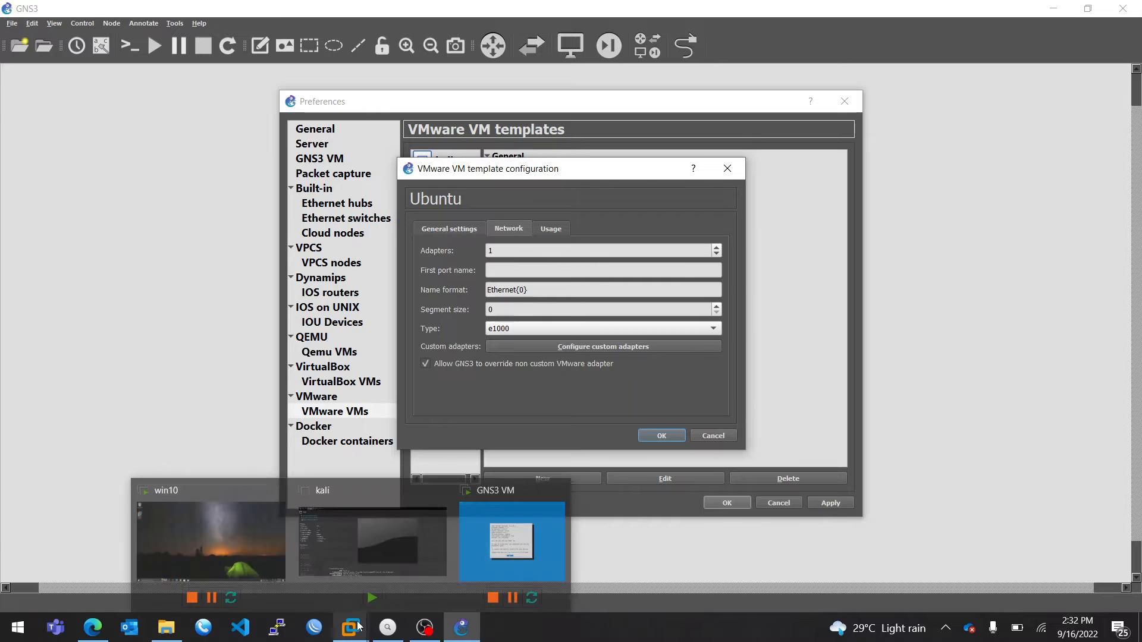
# Switch to the powered-off kali VM summary in VMware Workstation.
pyautogui.click(370, 543)
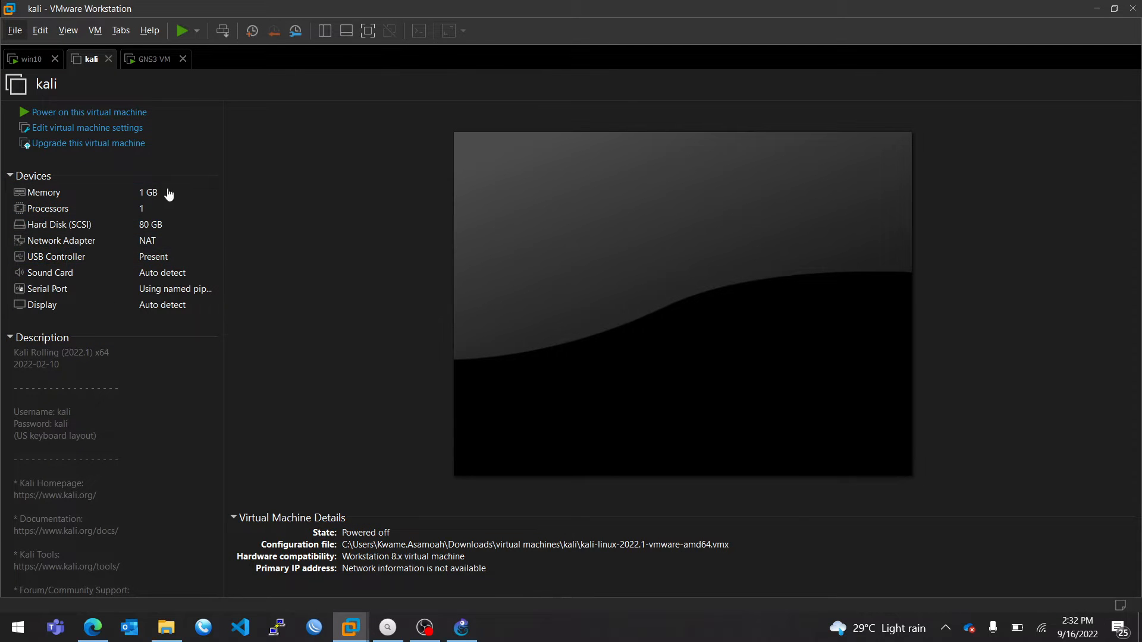
pyautogui.moveTo(828, 135)
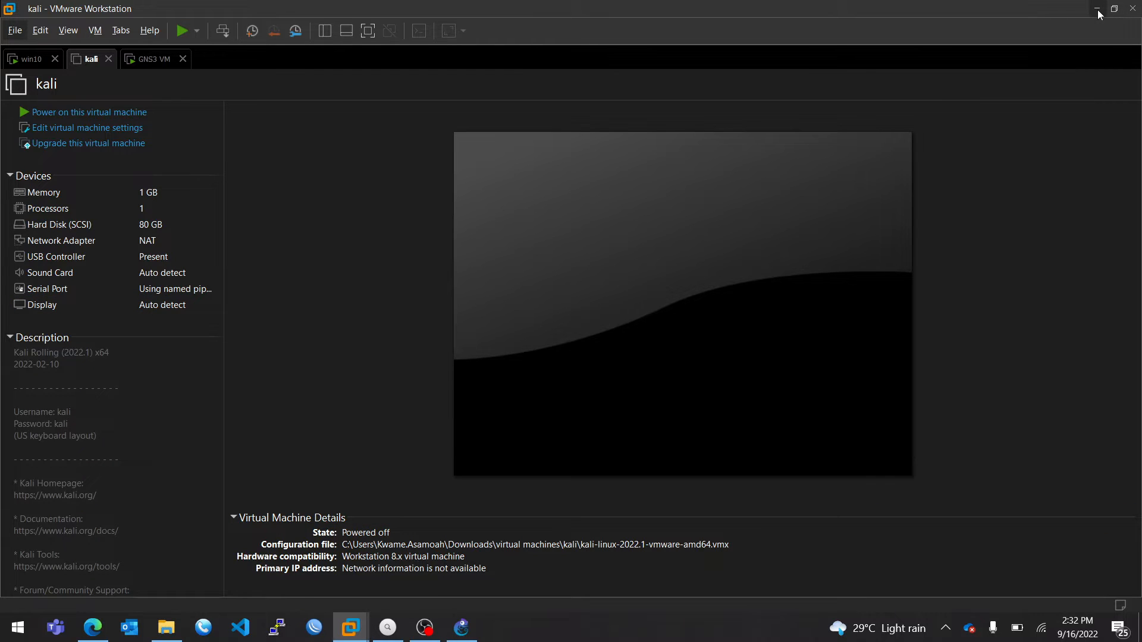
pyautogui.moveTo(1092, 13)
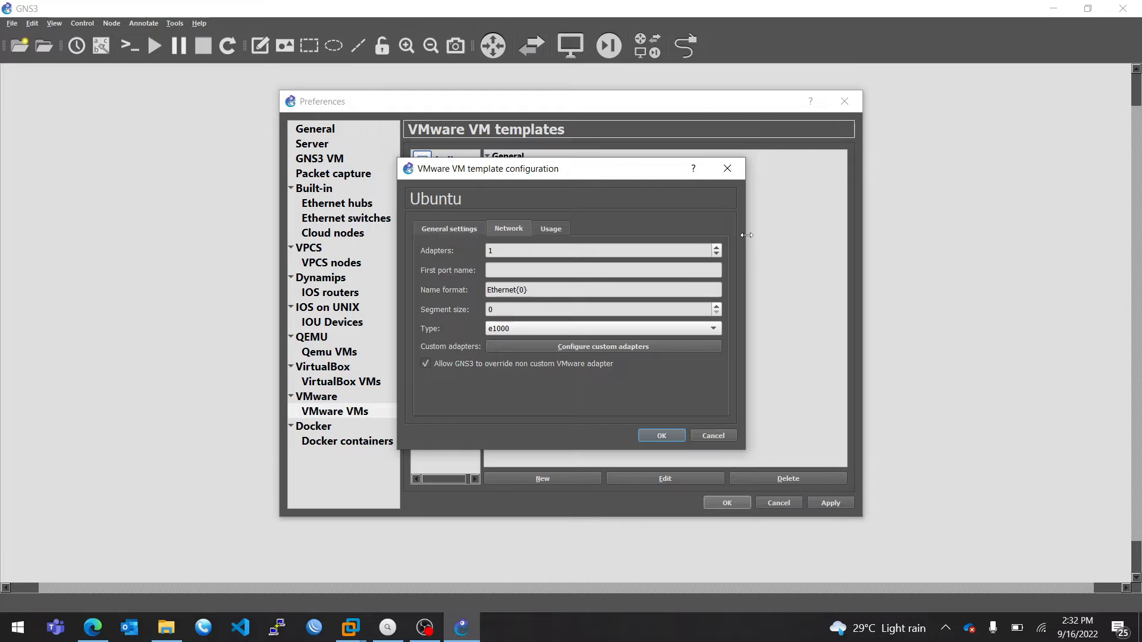
pyautogui.moveTo(497, 364)
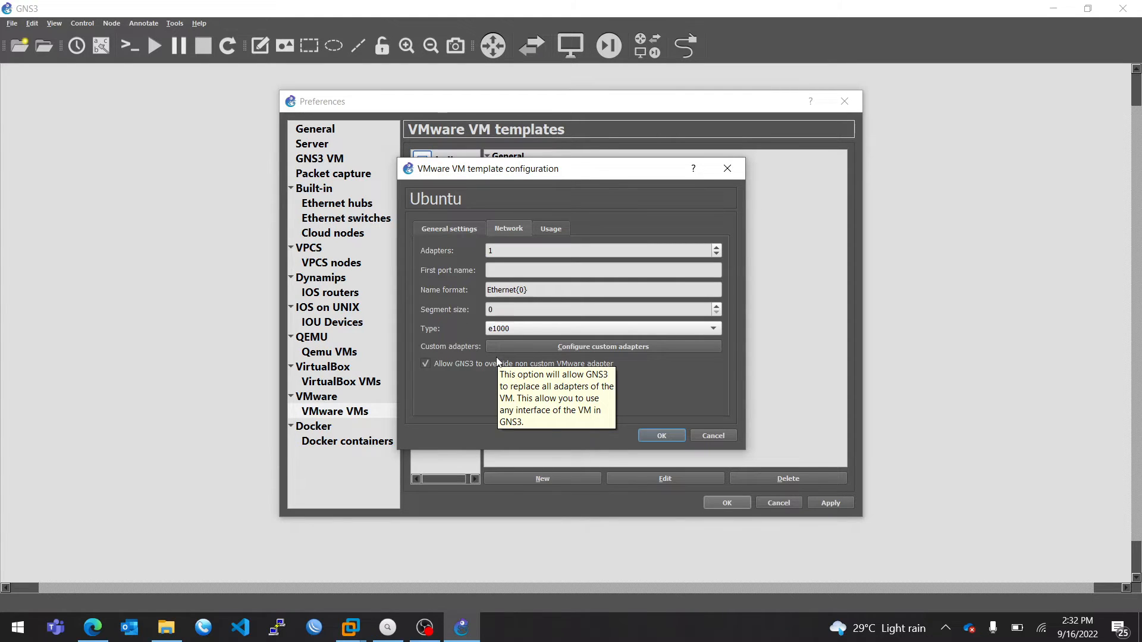
pyautogui.moveTo(636, 439)
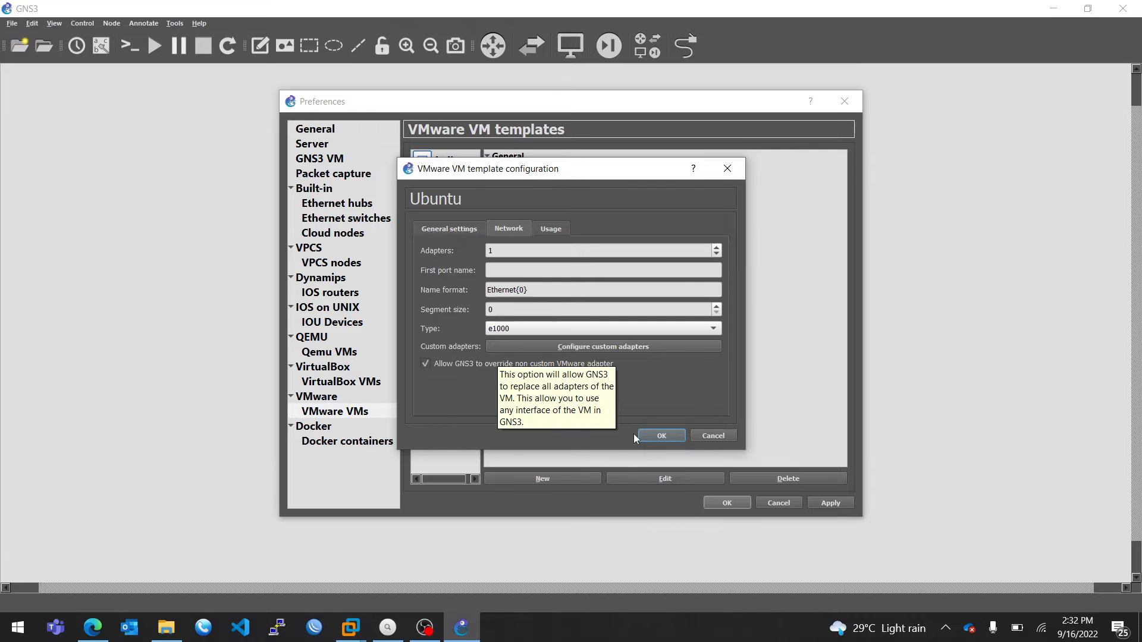
pyautogui.moveTo(714, 443)
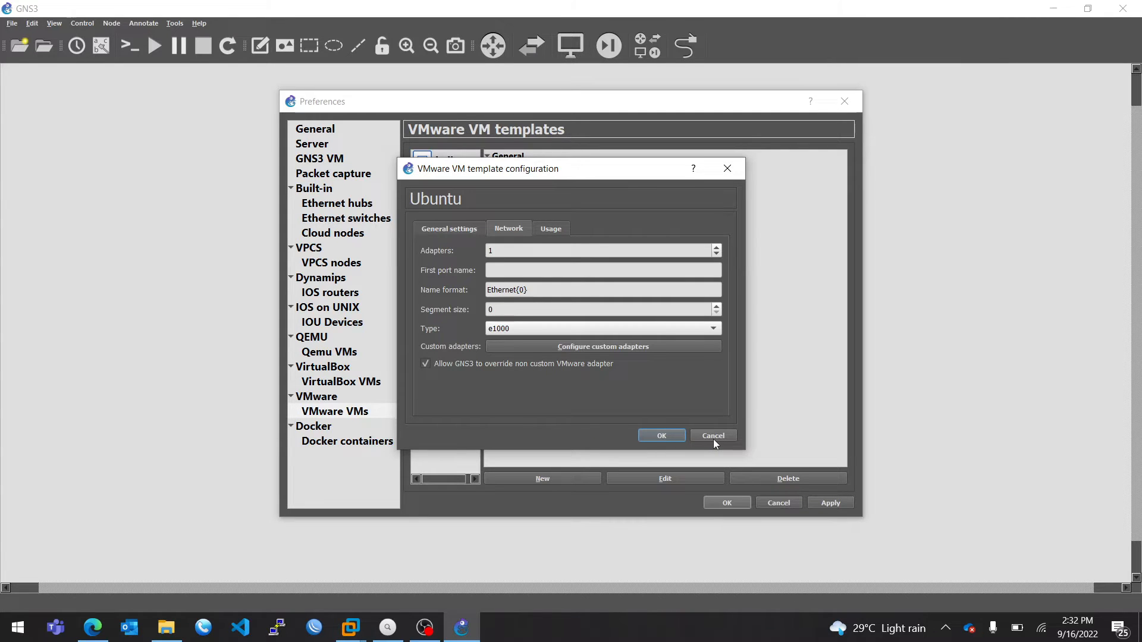
# Cancel the Ubuntu template dialog, leaving 'use any adapter' false.
pyautogui.click(660, 435)
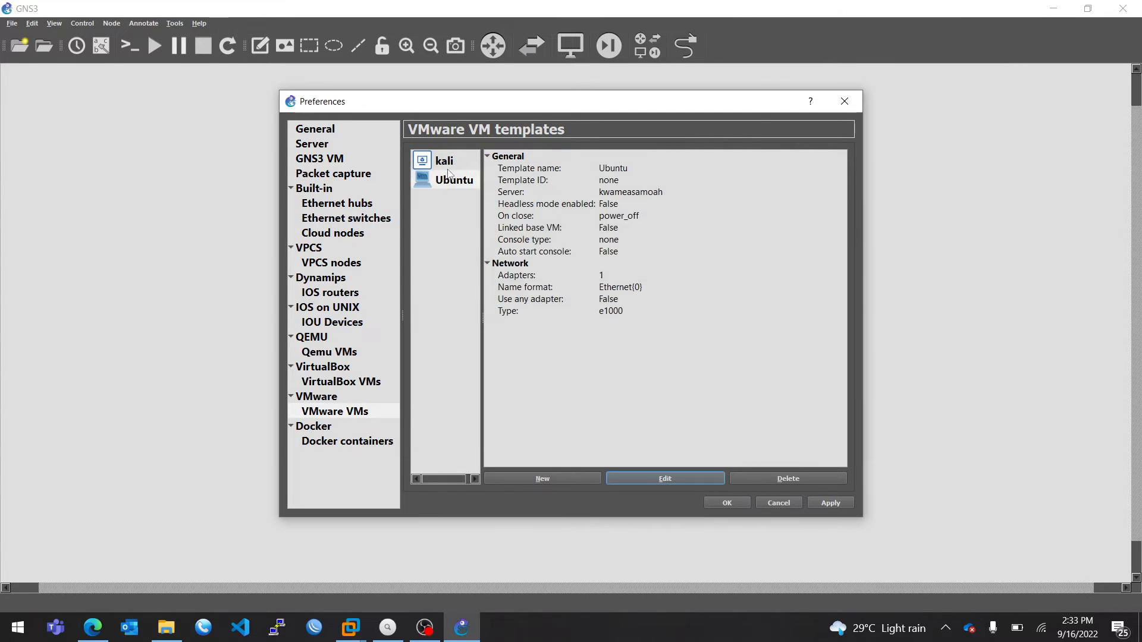
# Delete the Ubuntu VMware template and bring up the kali template's configuration.
pyautogui.click(454, 180)
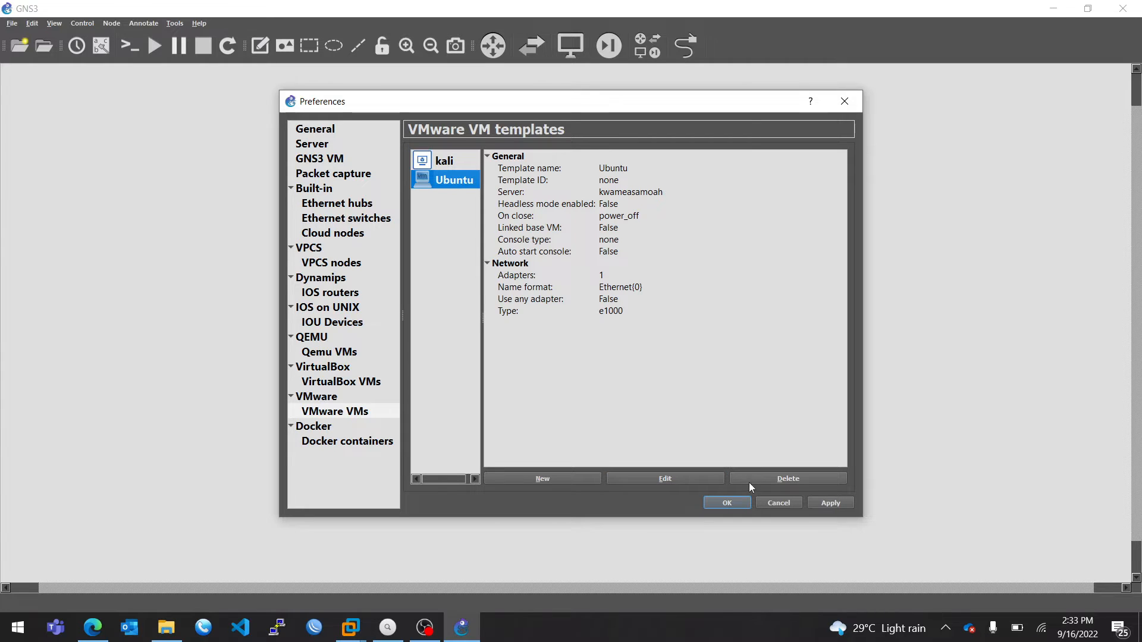
pyautogui.click(787, 478)
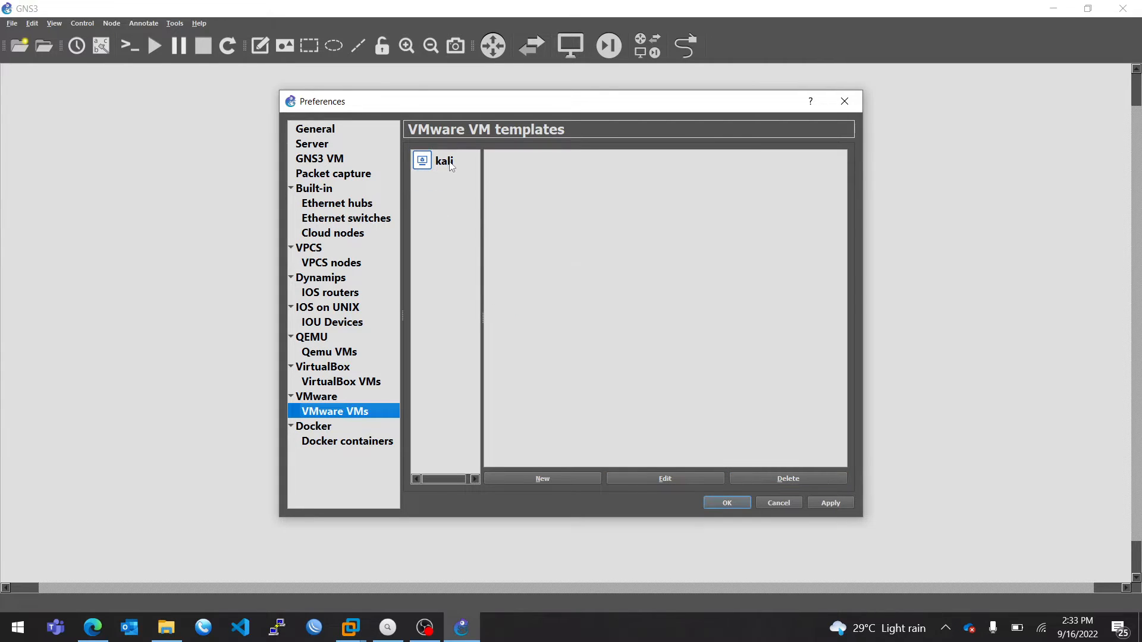
pyautogui.click(443, 161)
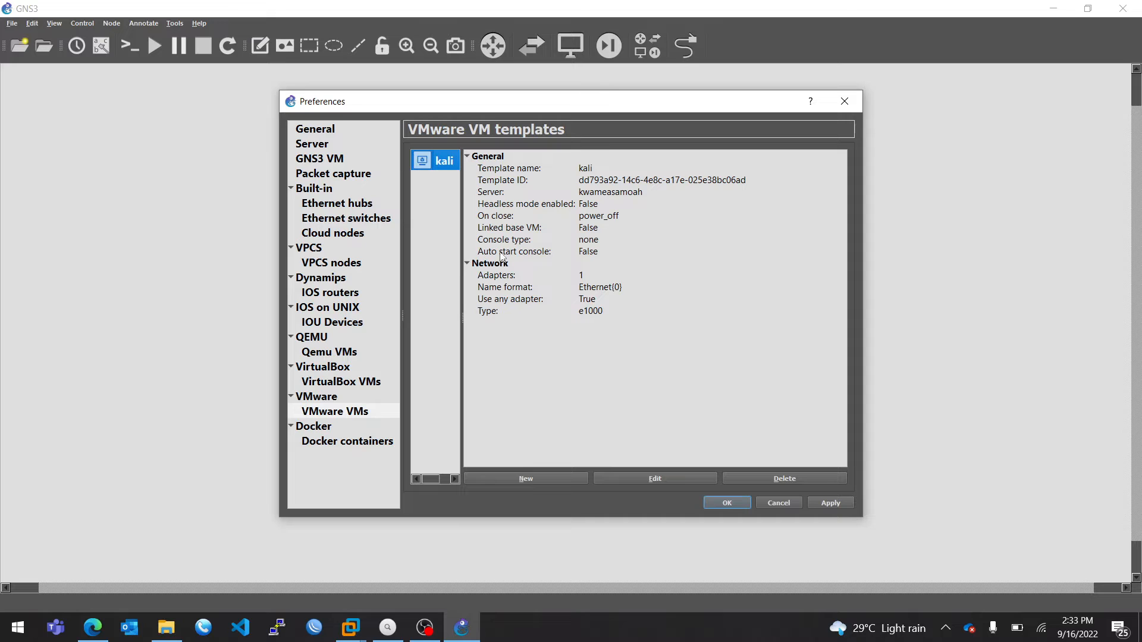
pyautogui.click(653, 478)
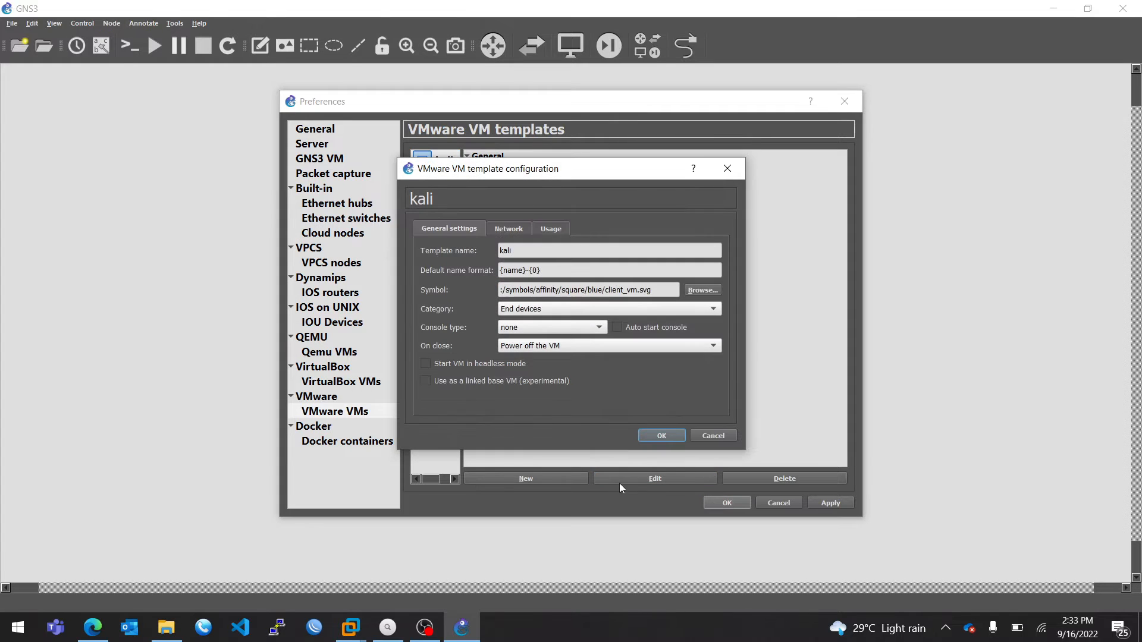
# Confirm kali's Network settings allow any adapter, then close the template and Preferences.
pyautogui.click(508, 228)
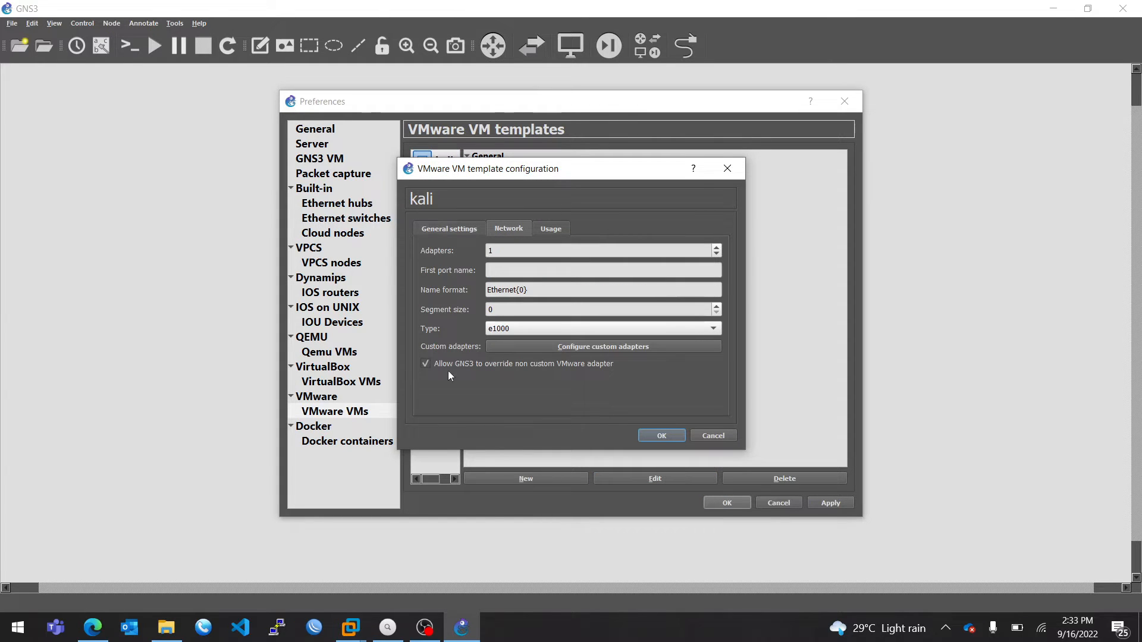
pyautogui.click(661, 435)
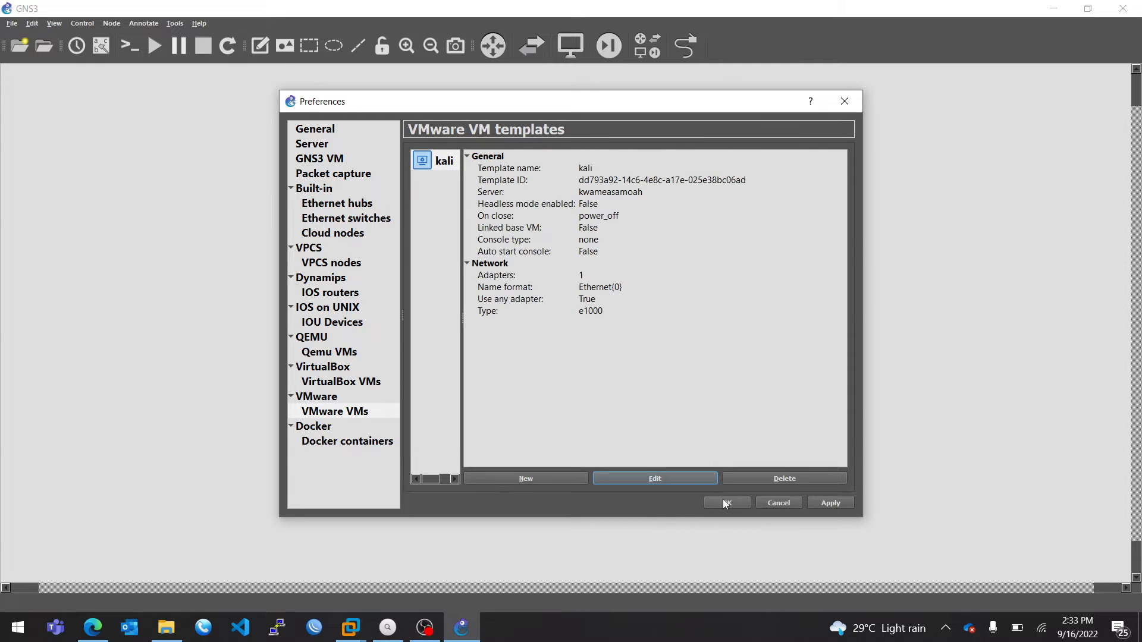
pyautogui.click(725, 502)
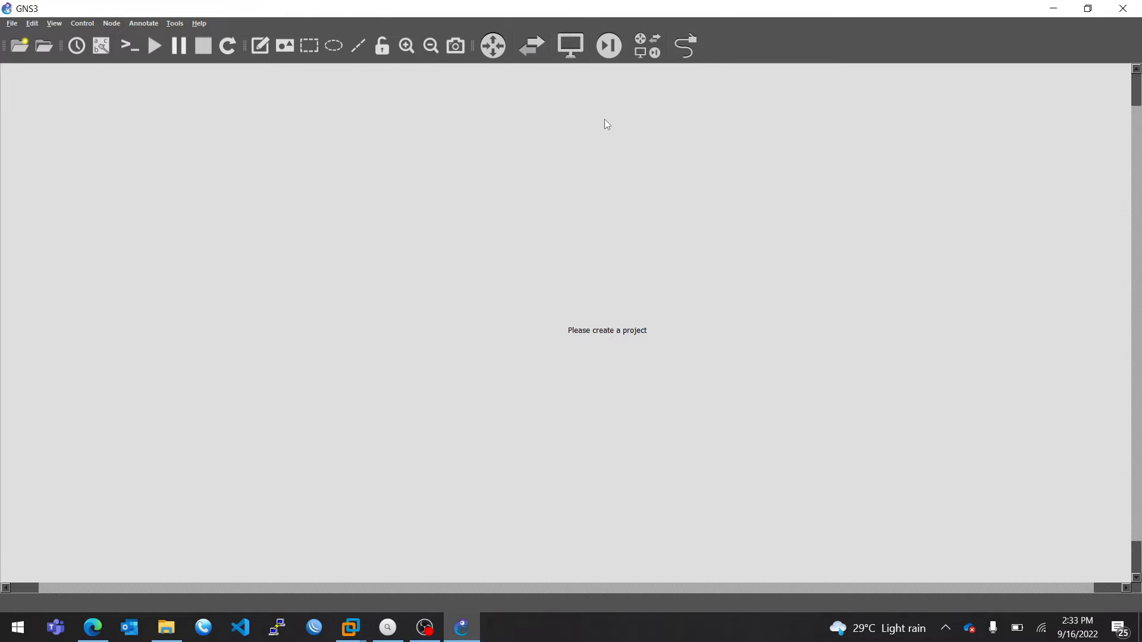
# Reopen the reverseeng project and delete the link between IOU2 and kali-1.
pyautogui.click(12, 22)
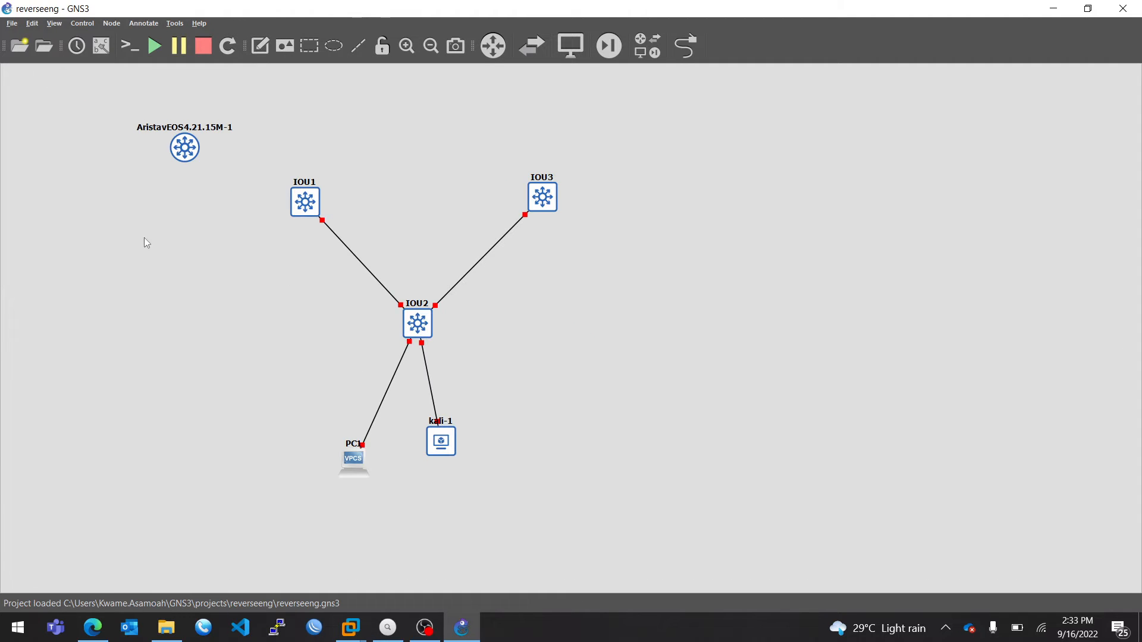
pyautogui.moveTo(555, 343)
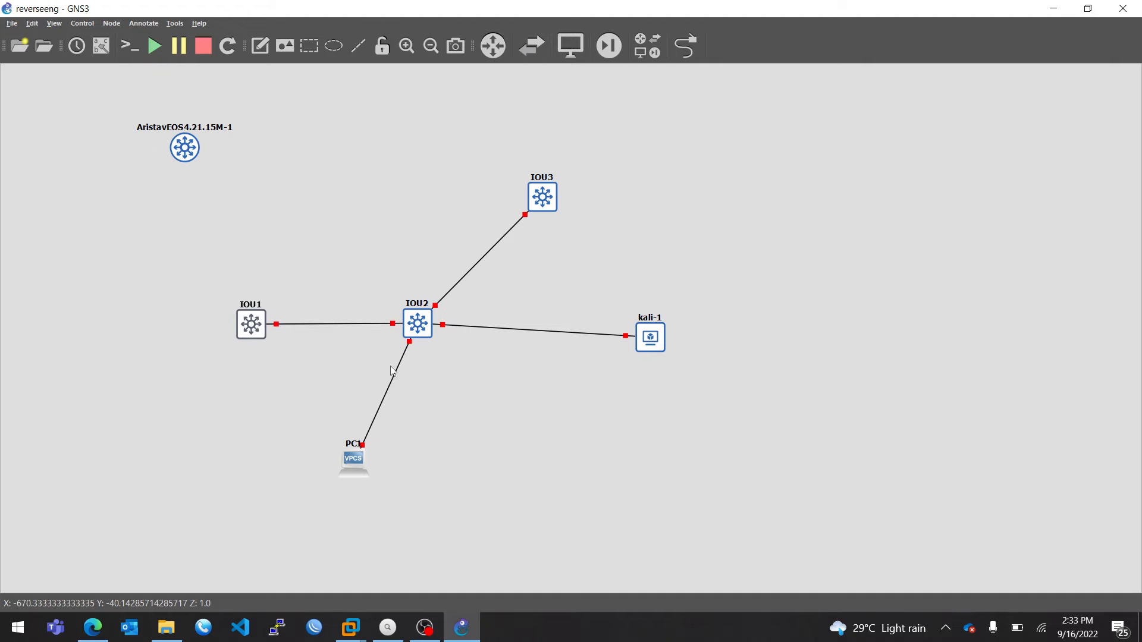
pyautogui.moveTo(650, 337)
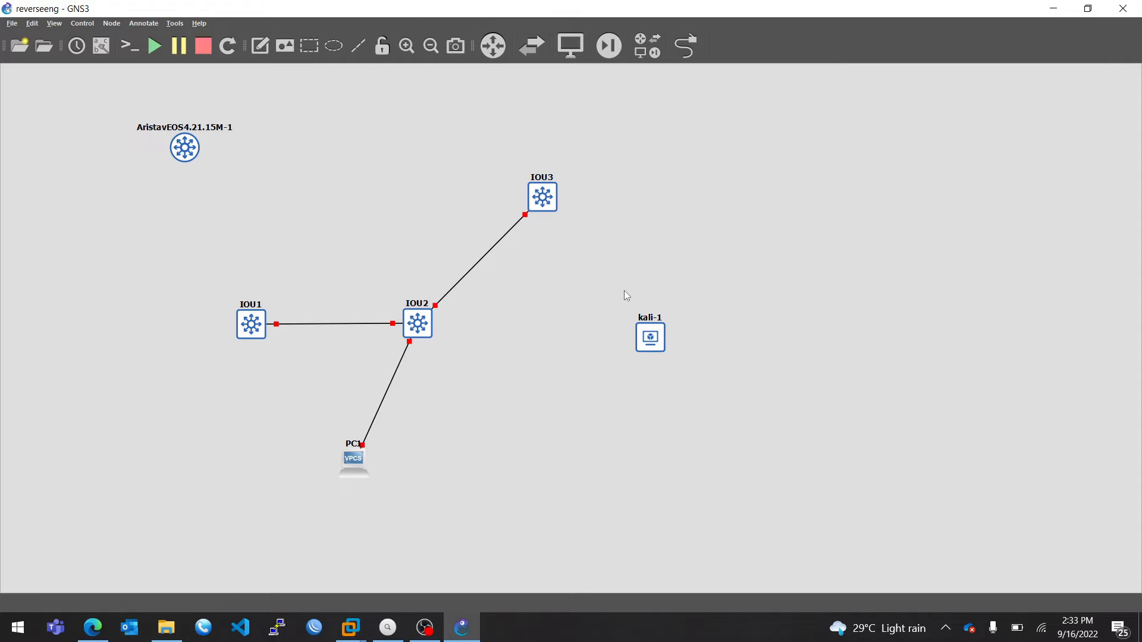
pyautogui.click(650, 335)
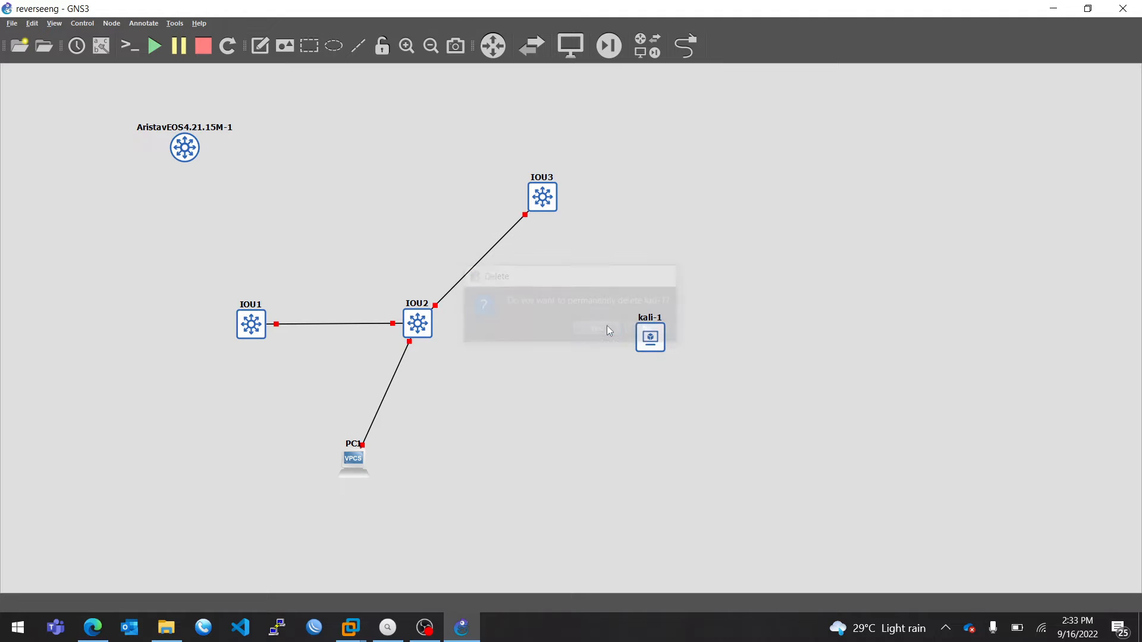
pyautogui.click(596, 329)
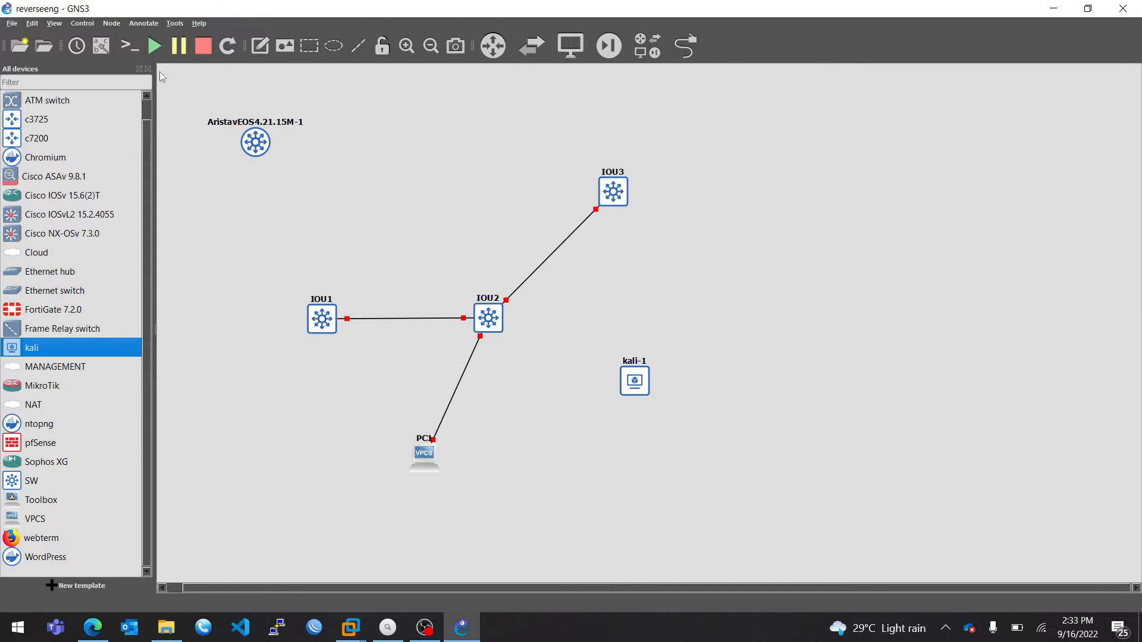
# Add a new link connecting kali-1's Ethernet0 to the IOU2 switch.
pyautogui.click(685, 45)
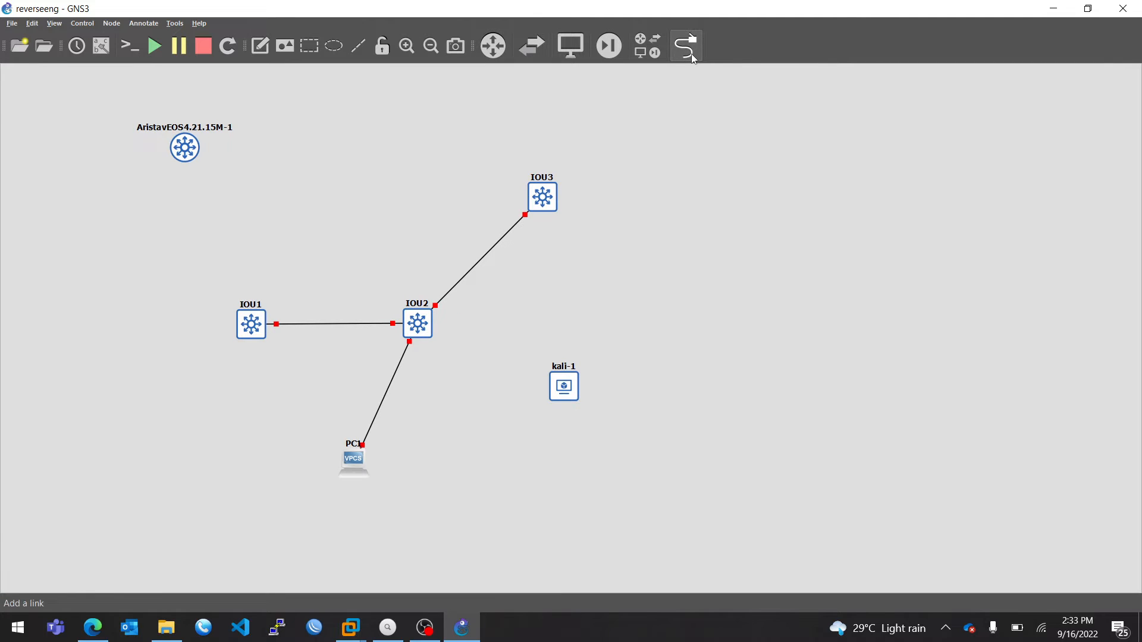
pyautogui.click(563, 384)
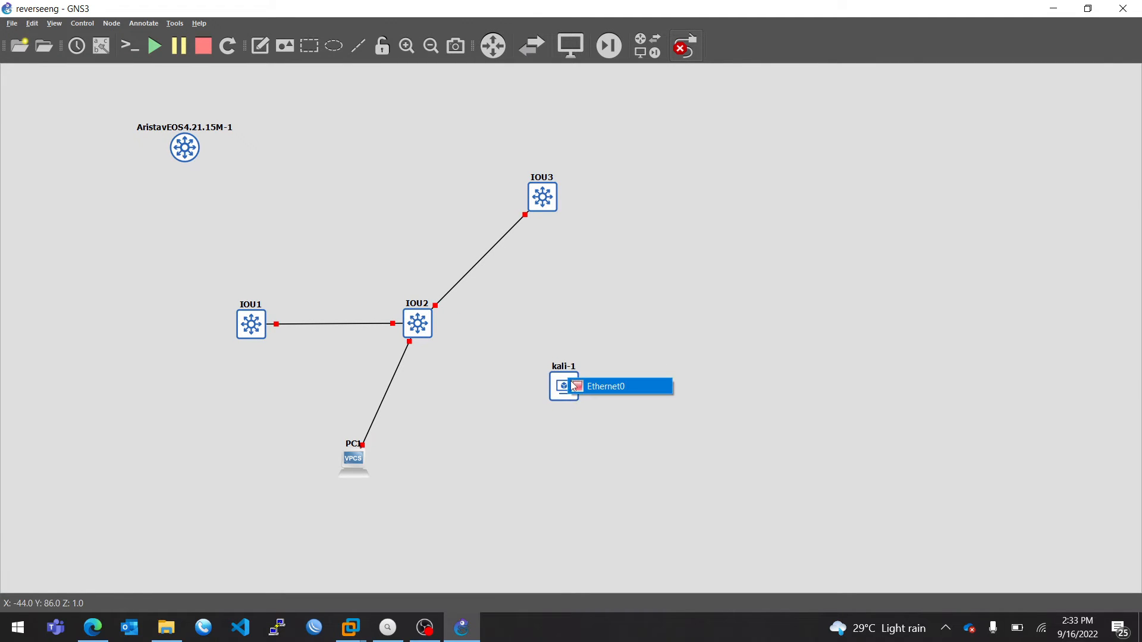
pyautogui.click(416, 323)
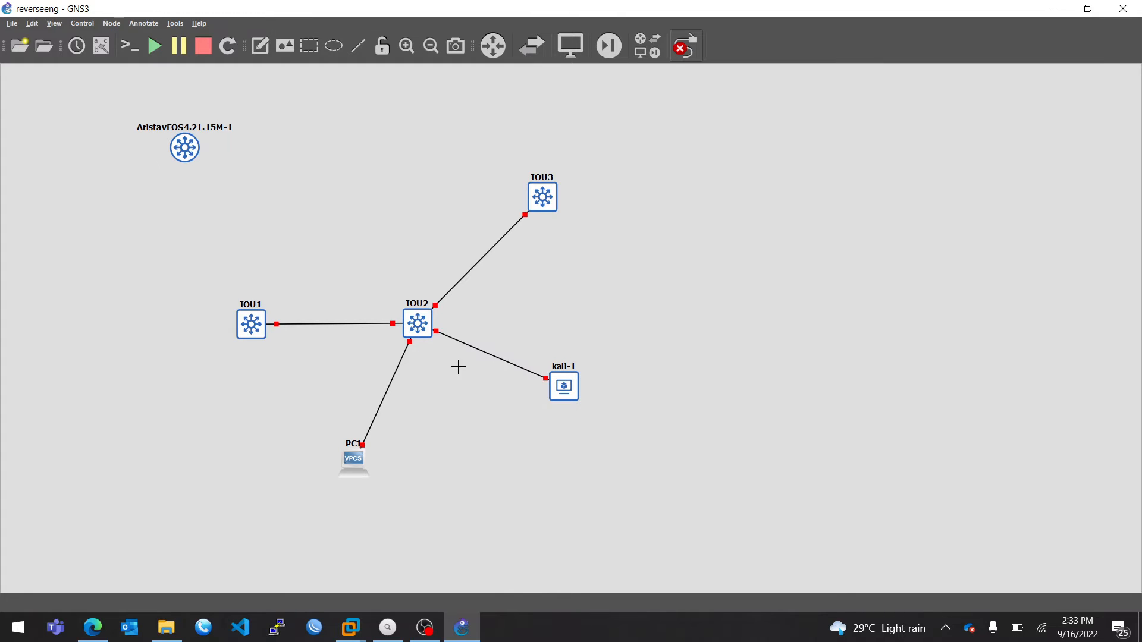
pyautogui.click(685, 46)
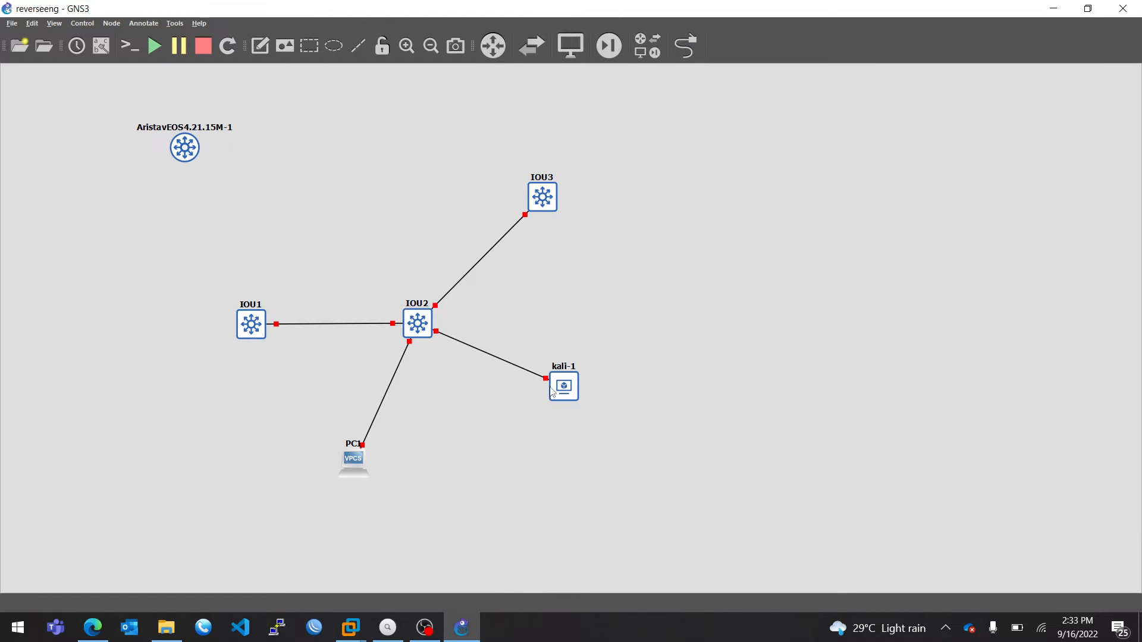
# Start the kali-1 node and bring up PC1's node options.
pyautogui.rightClick(563, 384)
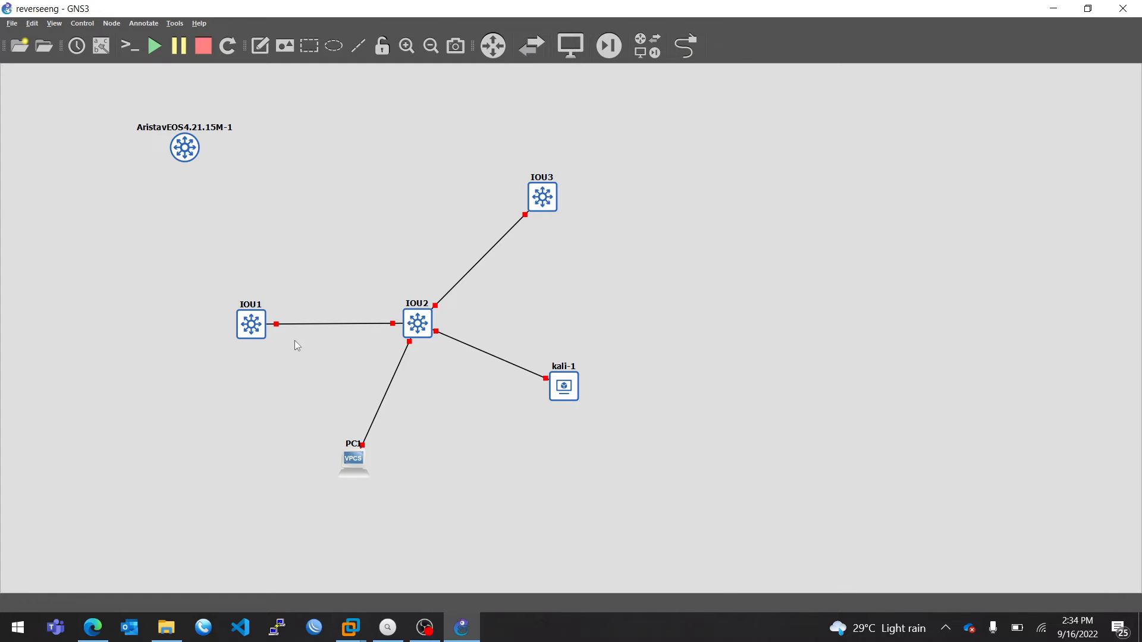
pyautogui.click(349, 627)
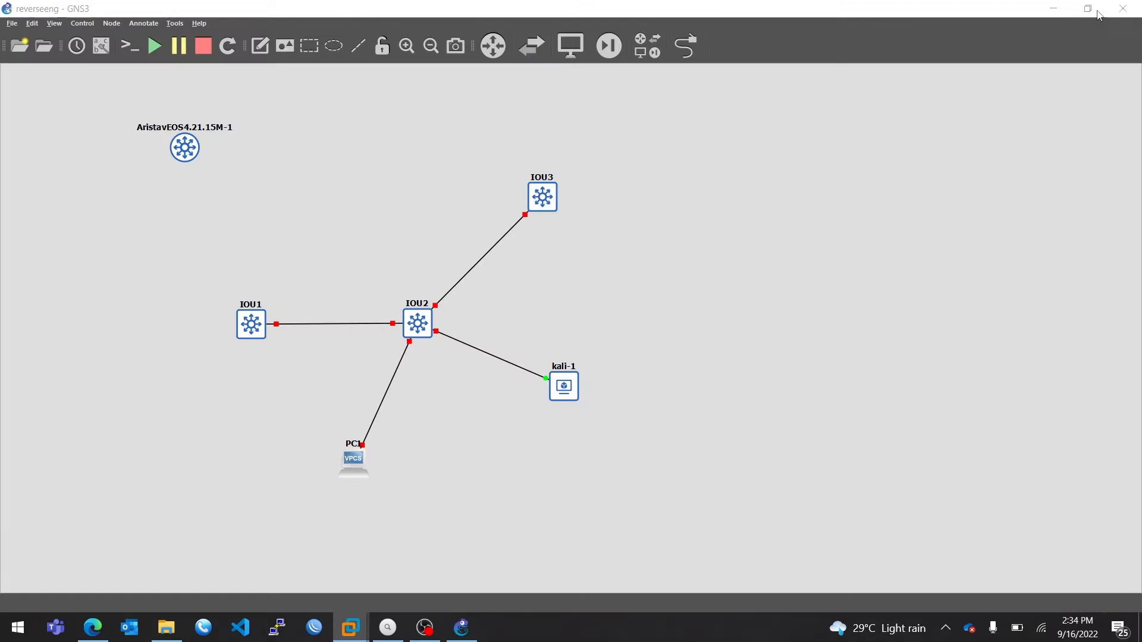
pyautogui.moveTo(353, 470)
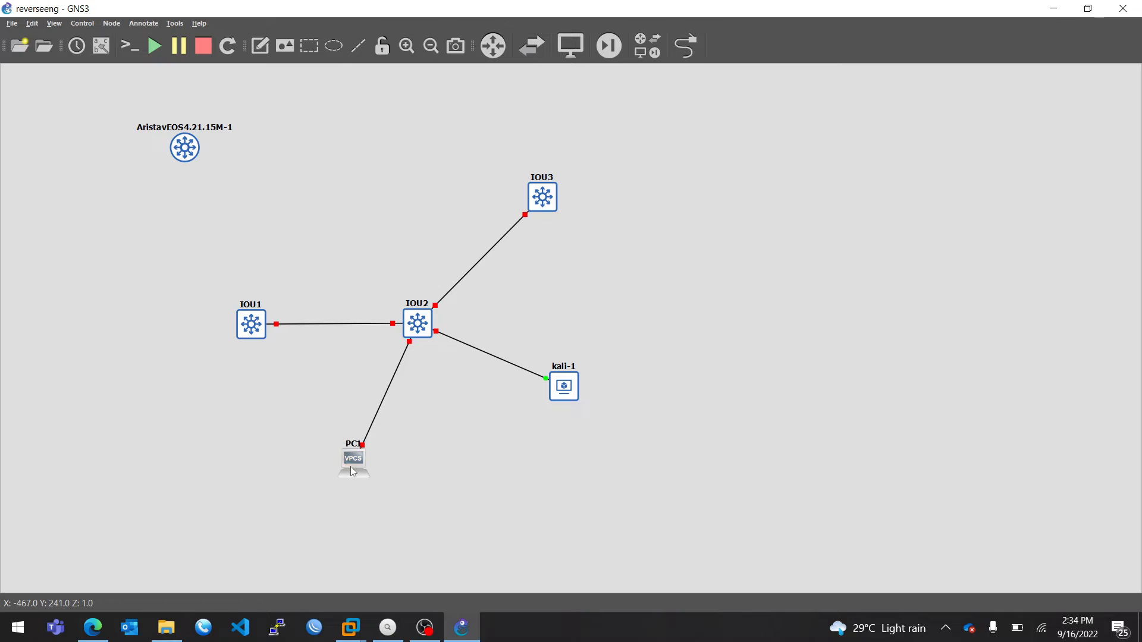
pyautogui.rightClick(353, 460)
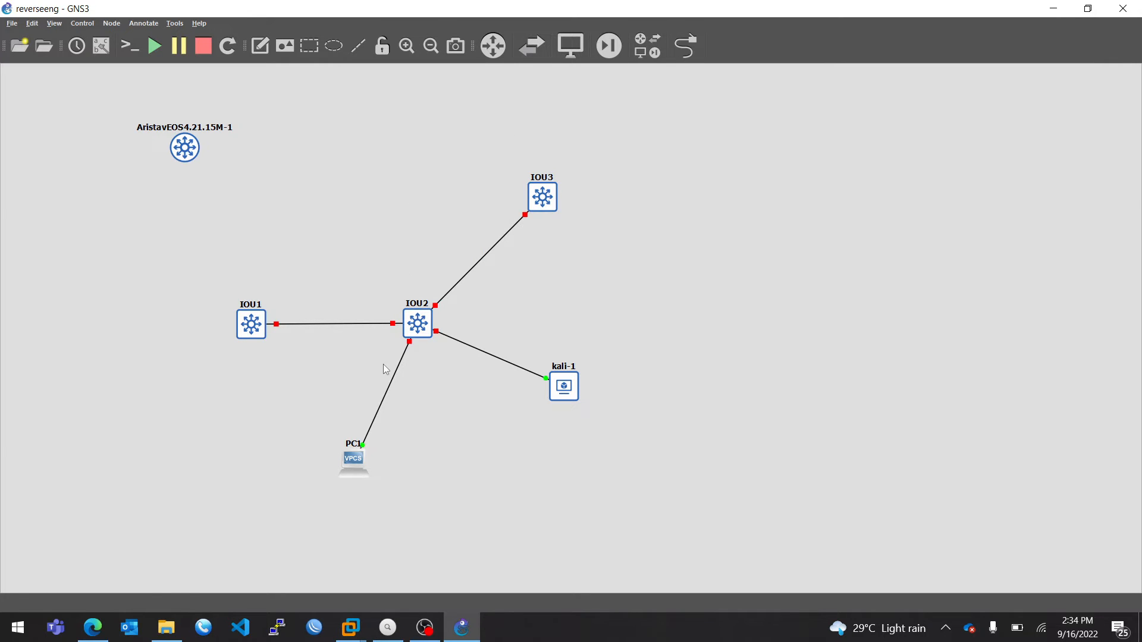
pyautogui.rightClick(416, 322)
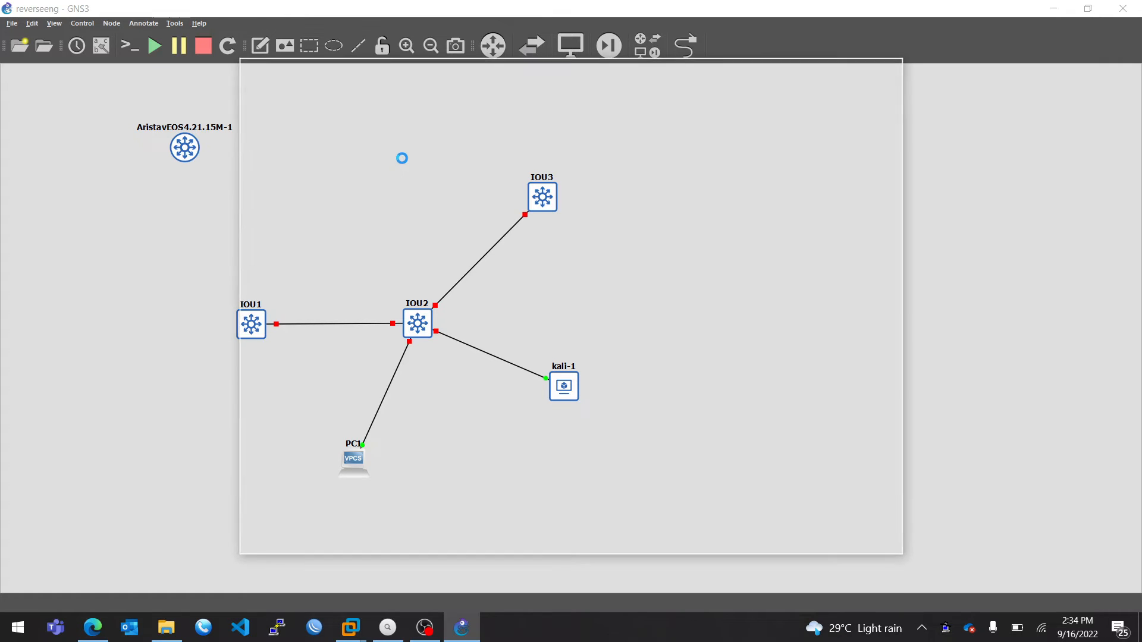
# Run 'sh ip' in PC1's console showing 192.168.1.50/24, then switch to VMware Workstation.
pyautogui.doubleClick(353, 466)
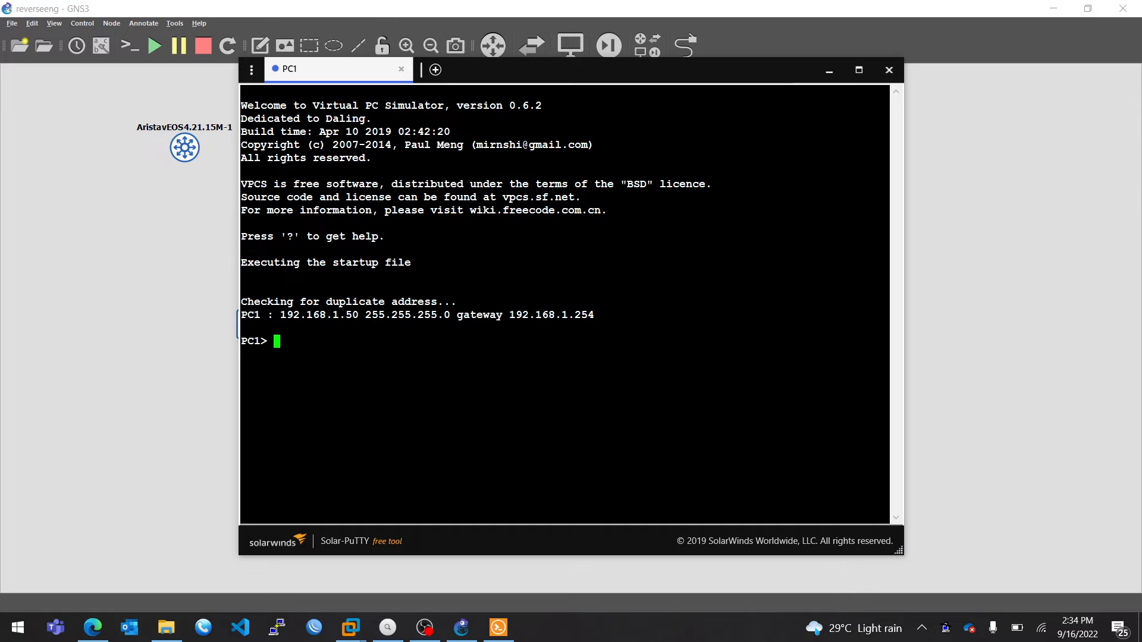
pyautogui.write('sh ip')
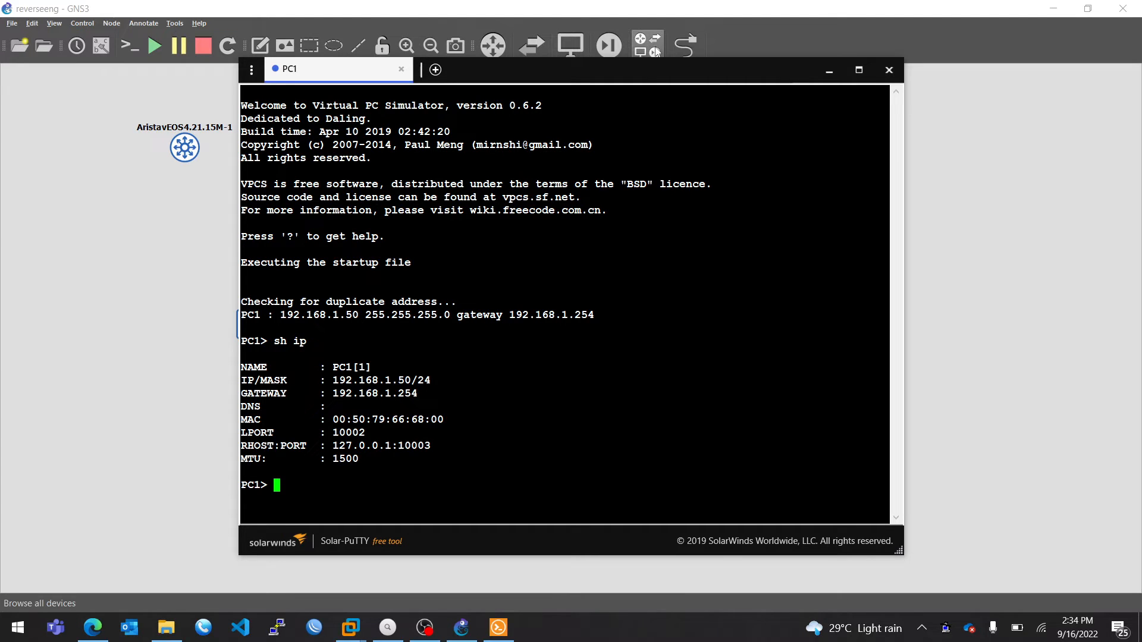
pyautogui.moveTo(661, 74)
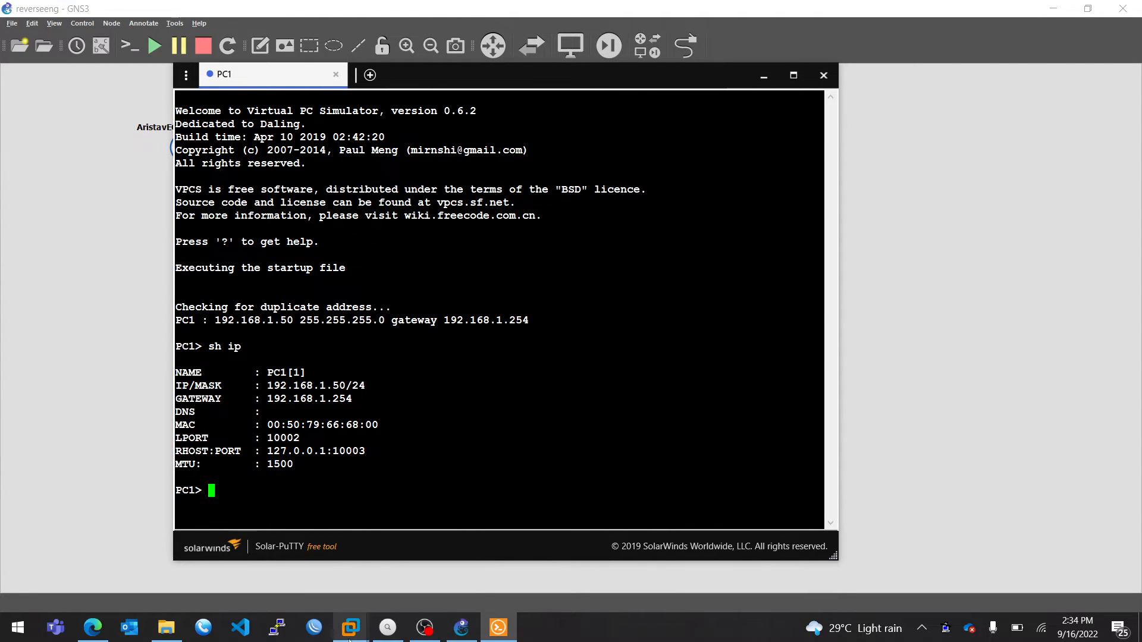
pyautogui.click(350, 627)
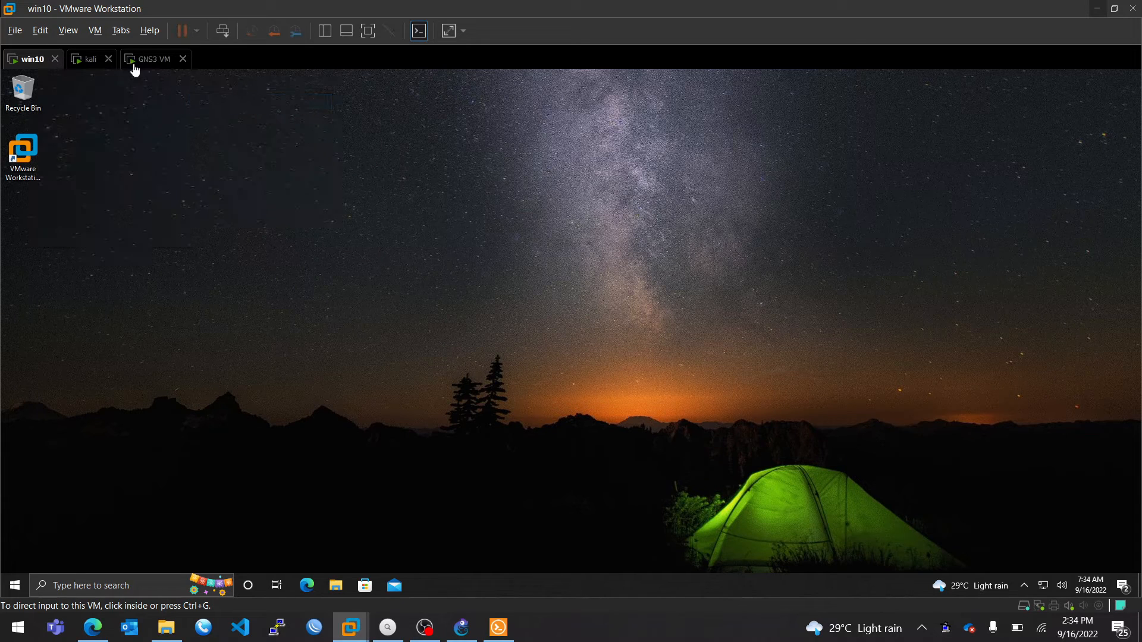
# Switch VMware Workstation to the kali virtual machine tab.
pyautogui.click(90, 60)
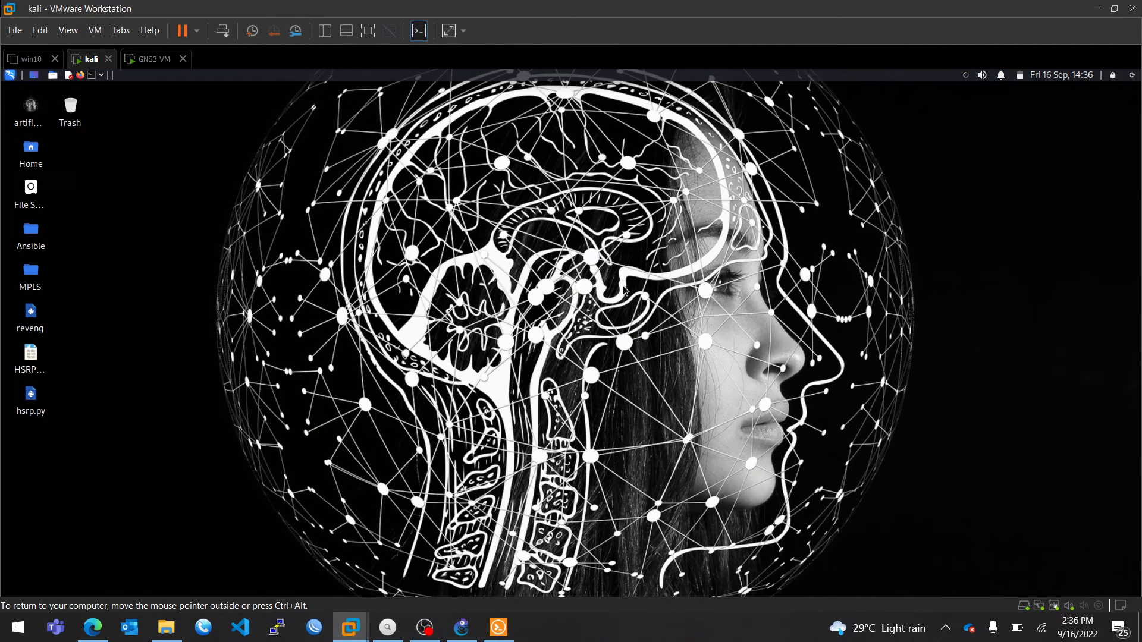
pyautogui.moveTo(889, 83)
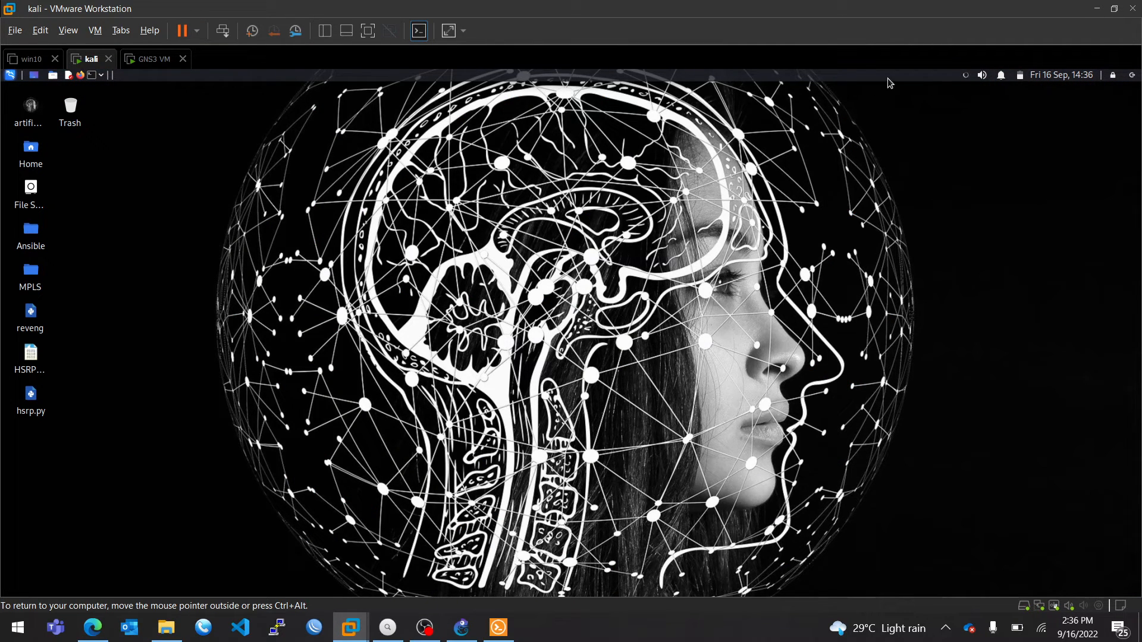
# Open Kali's Network Connections list from the panel network applet.
pyautogui.click(967, 75)
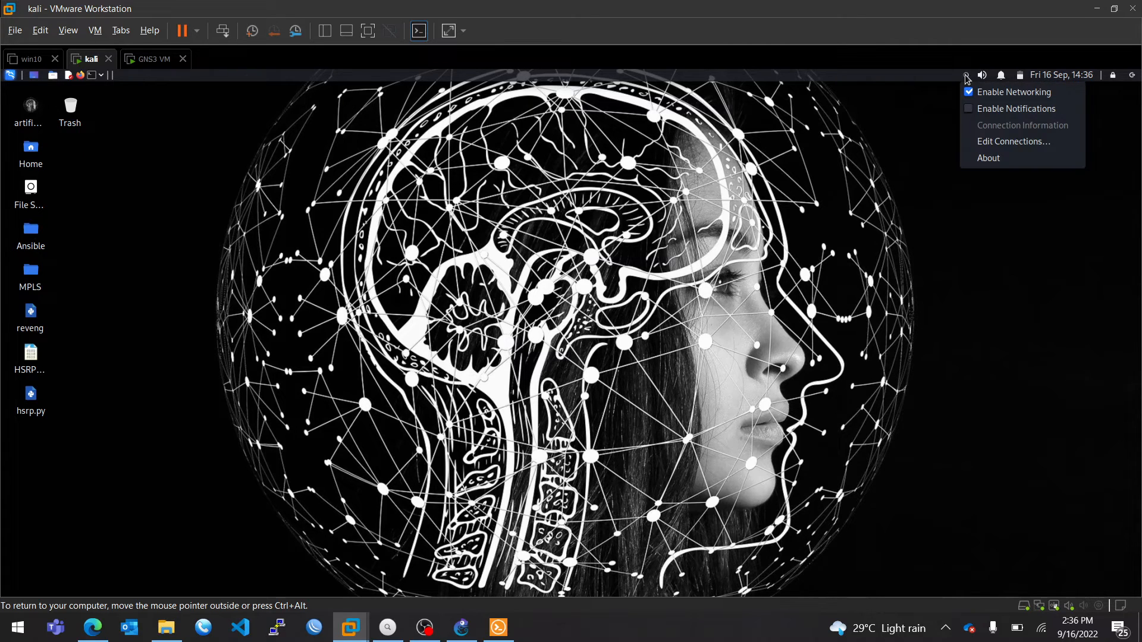
pyautogui.click(1012, 142)
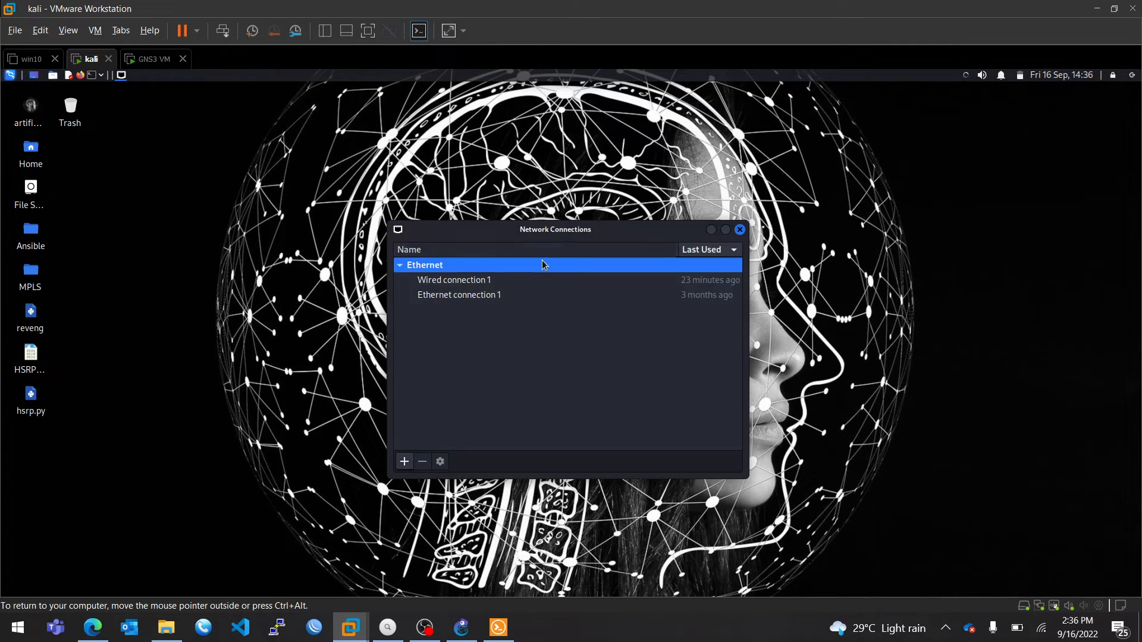
# Edit Wired connection 1 and set its IPv4 method to Manual.
pyautogui.click(454, 279)
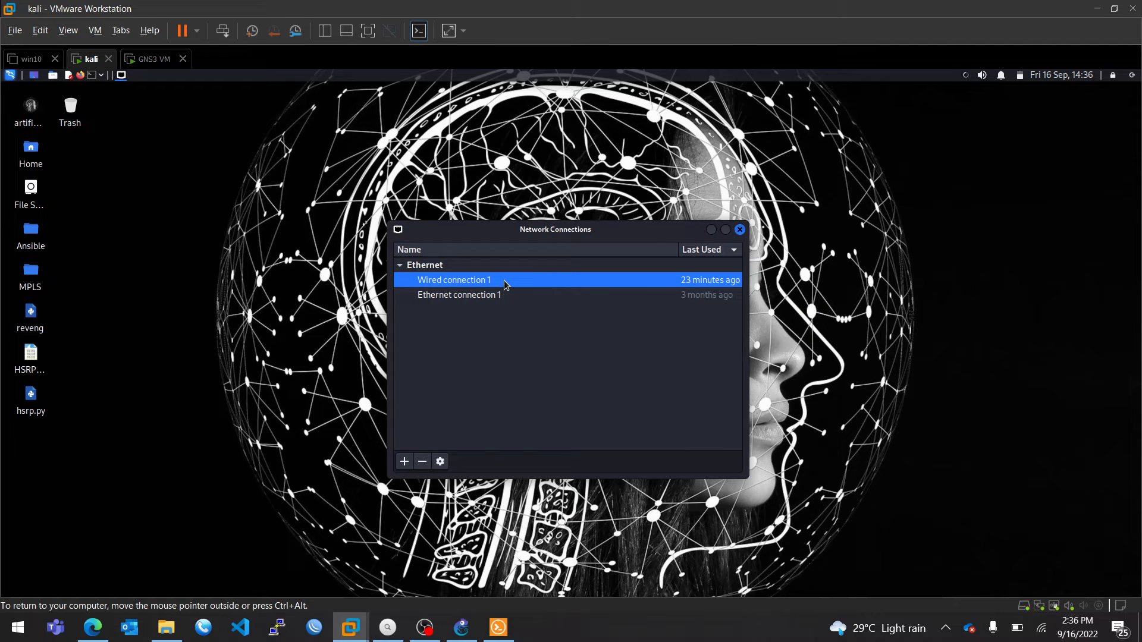
pyautogui.moveTo(441, 462)
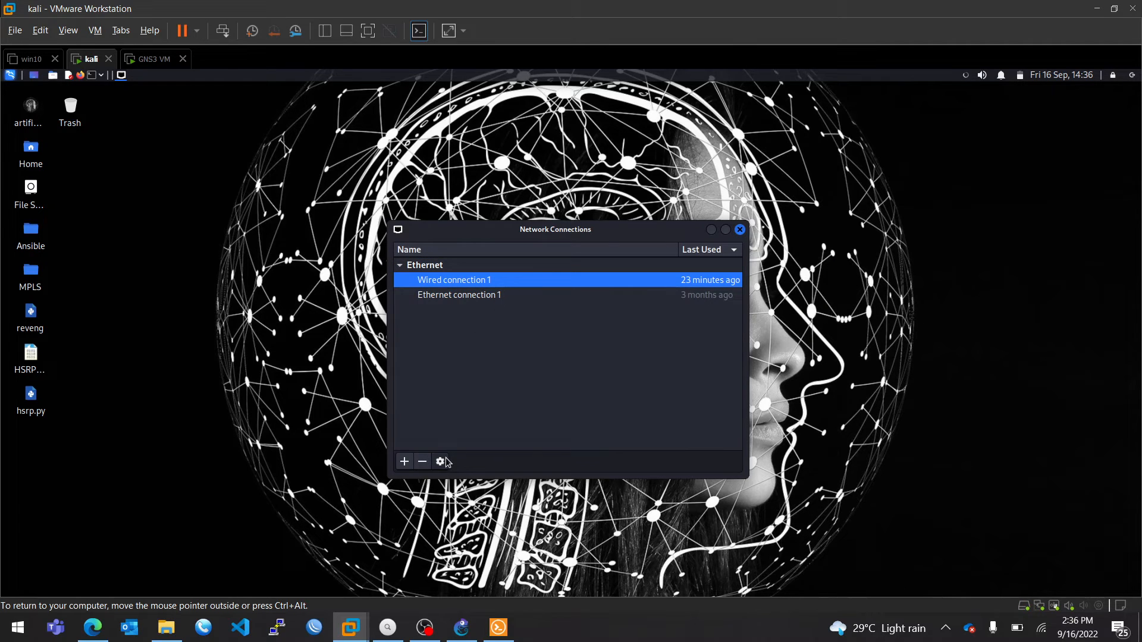
pyautogui.click(440, 462)
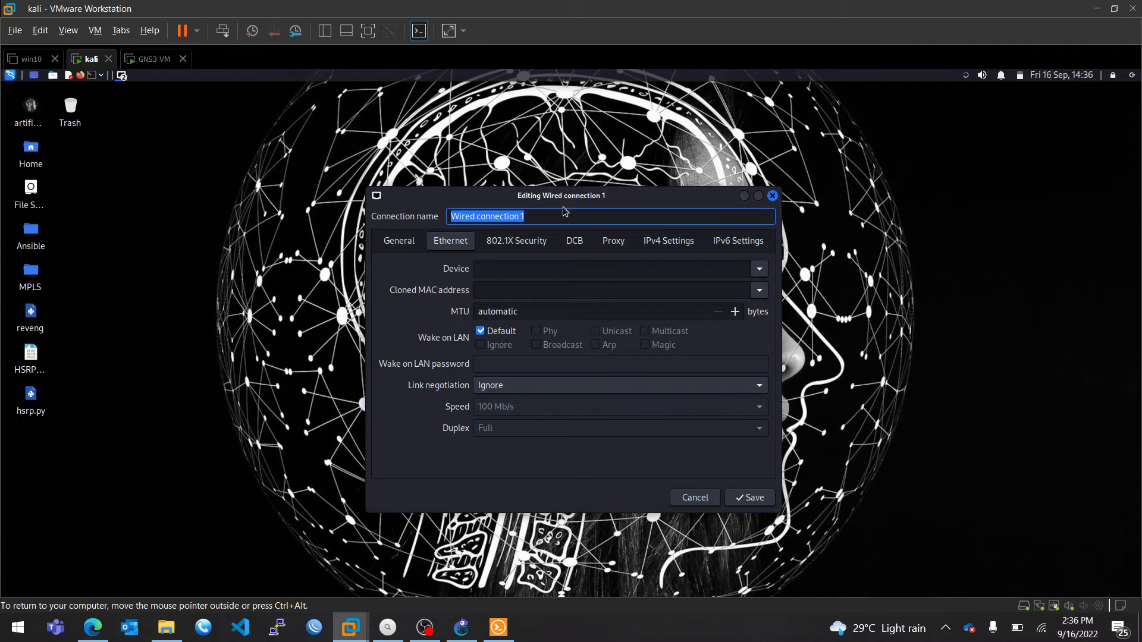
pyautogui.click(668, 241)
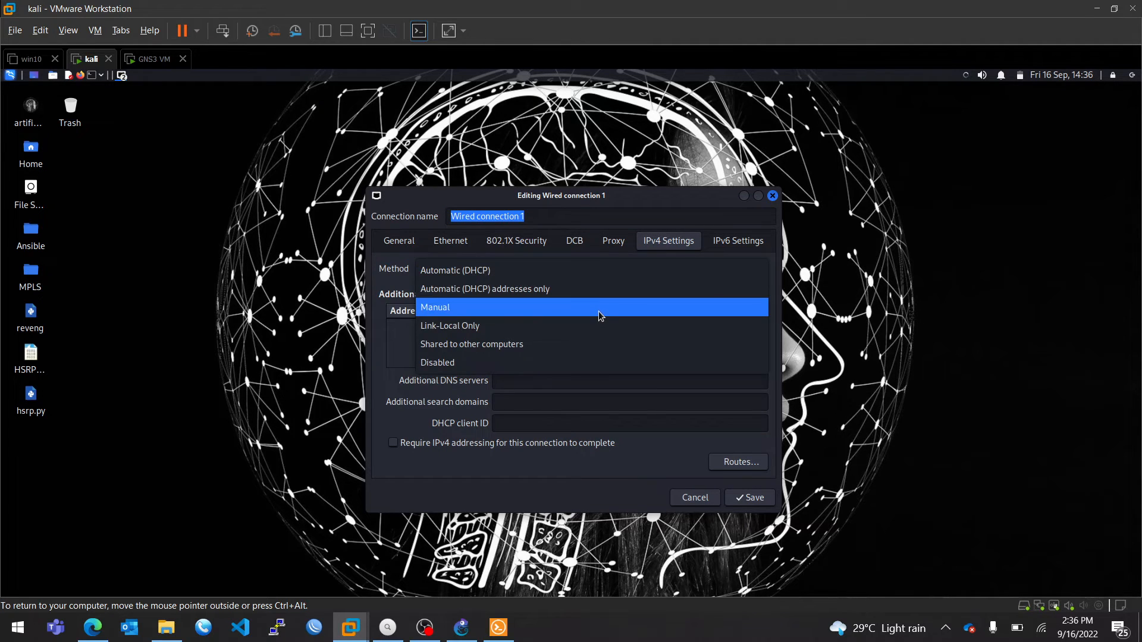
pyautogui.click(434, 307)
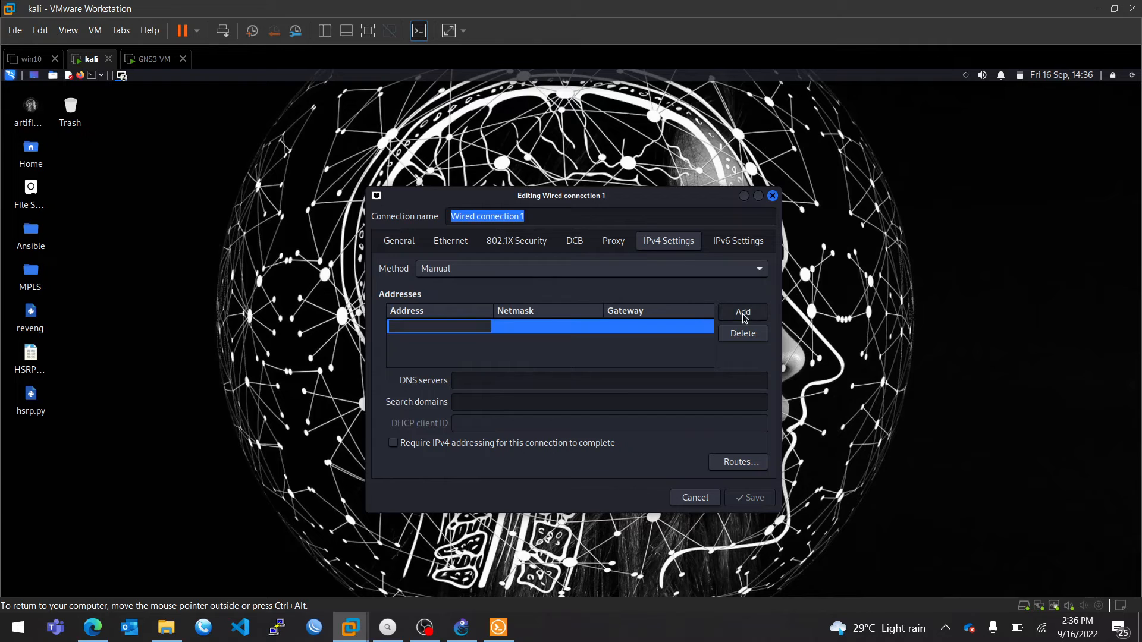
# Enter address 192.168.1.10 with netmask 24, save, and close Network Connections.
pyautogui.write('192.168.1.10')
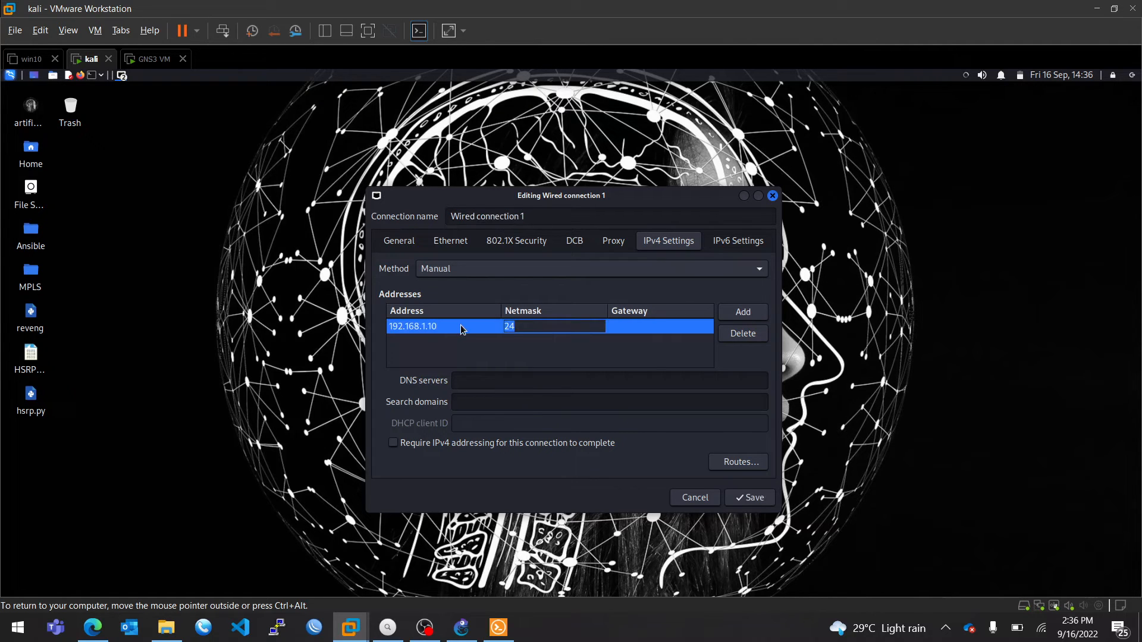
pyautogui.click(659, 326)
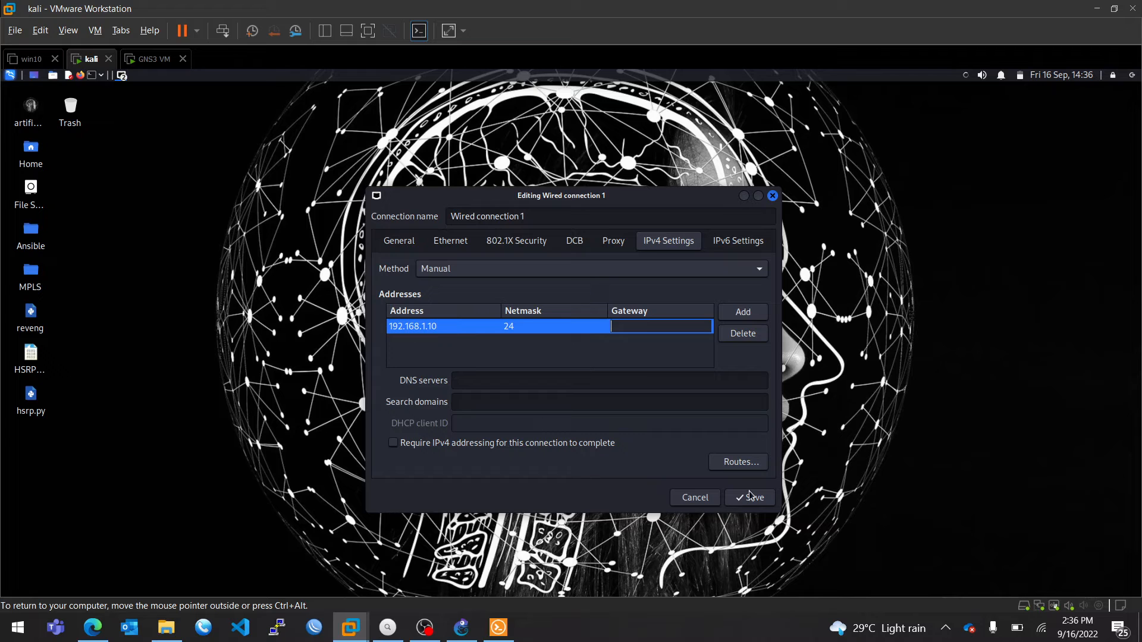
pyautogui.click(749, 497)
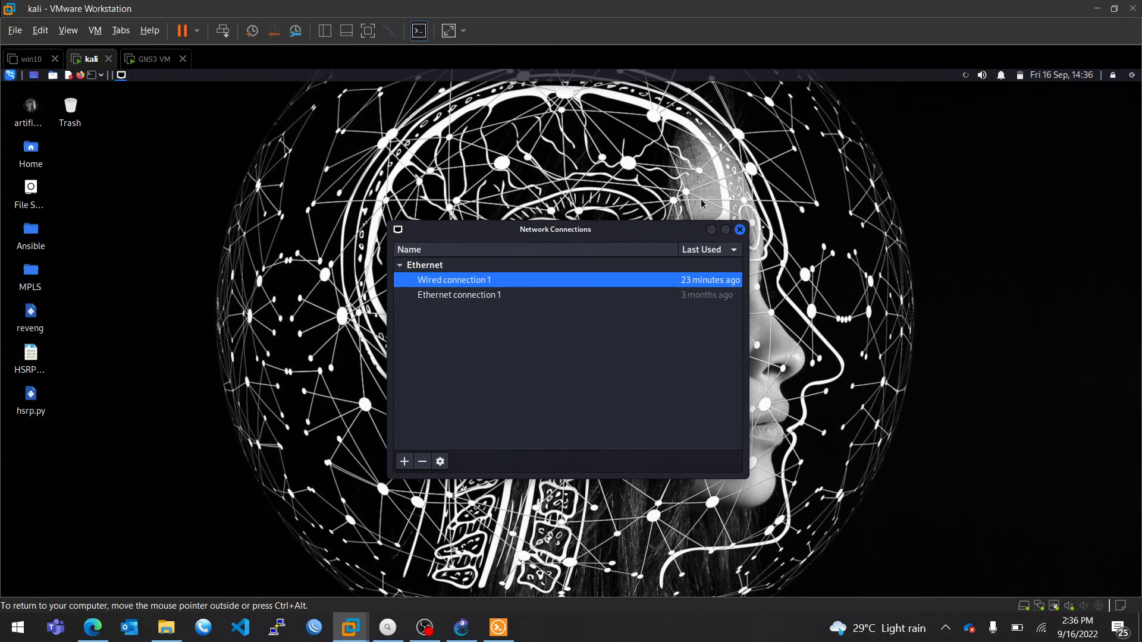
pyautogui.click(739, 229)
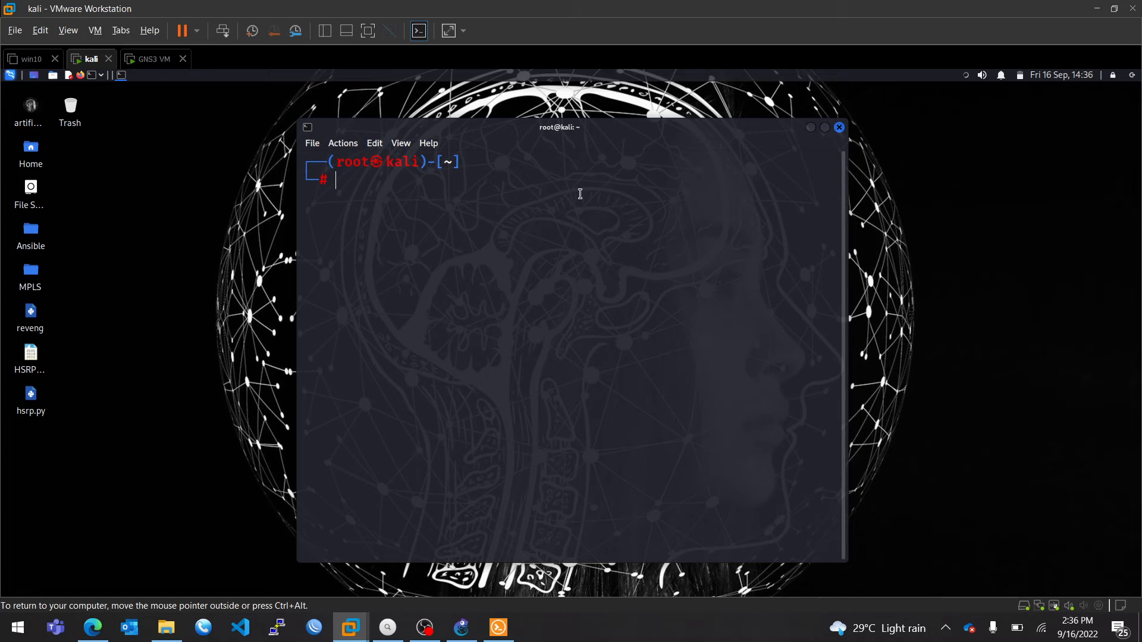
# Restart Kali networking with 'nmcli networking off' then 'nmcli networking on'.
pyautogui.write('nmcli networking on')
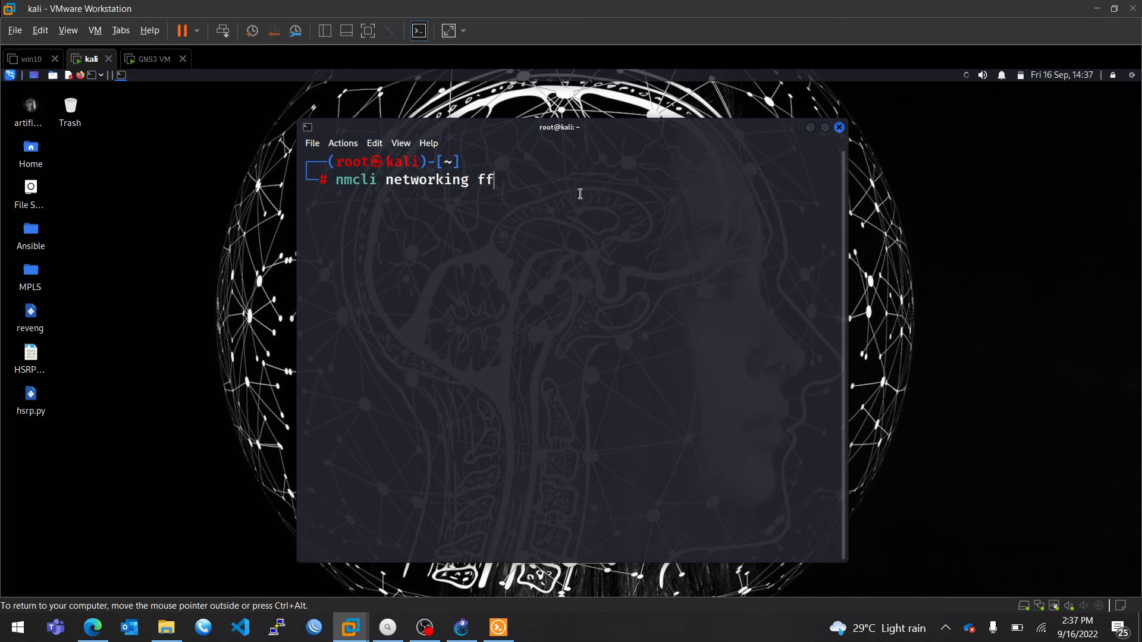
pyautogui.write('off')
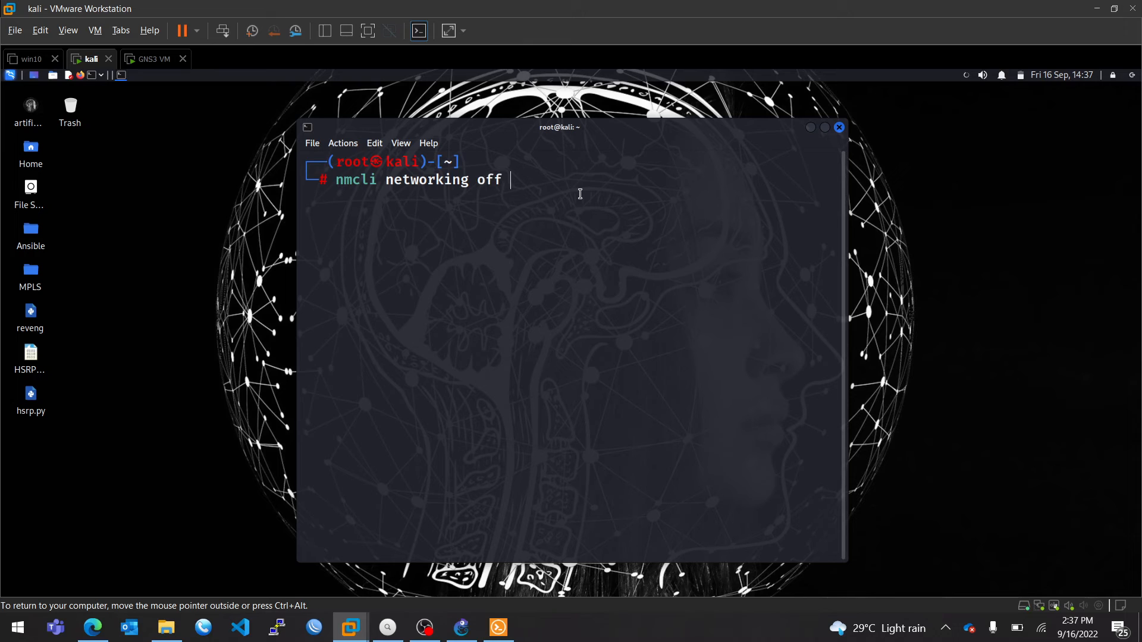
pyautogui.press('Return')
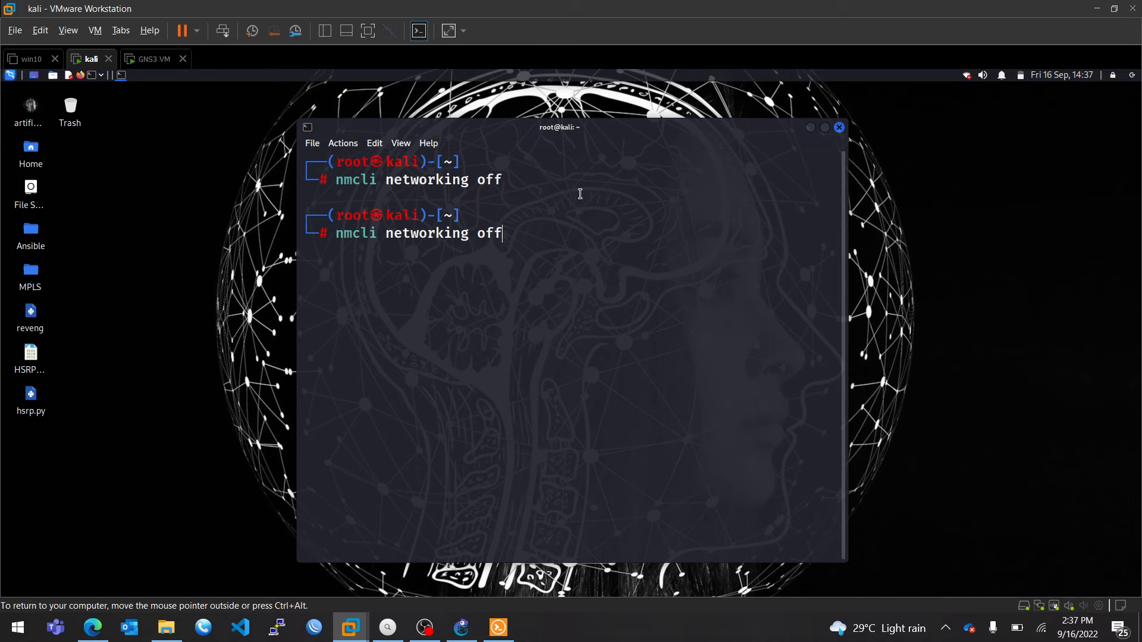
pyautogui.press('Return')
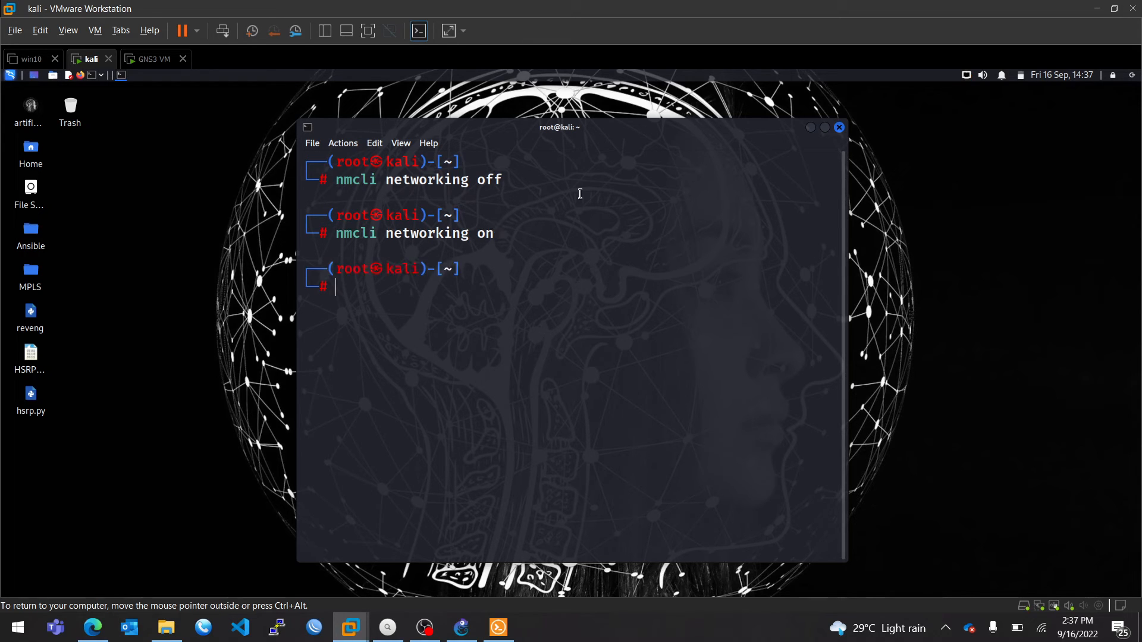
# List the interfaces and confirm eth0 now has address 192.168.1.10.
pyautogui.write('ip arp')
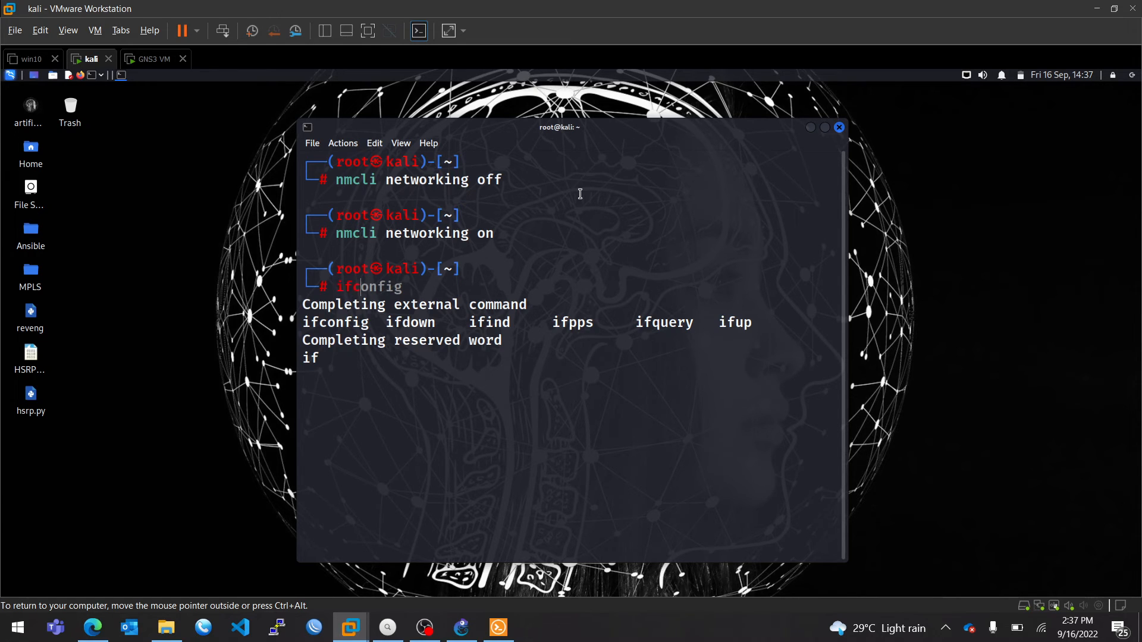
pyautogui.press('Return')
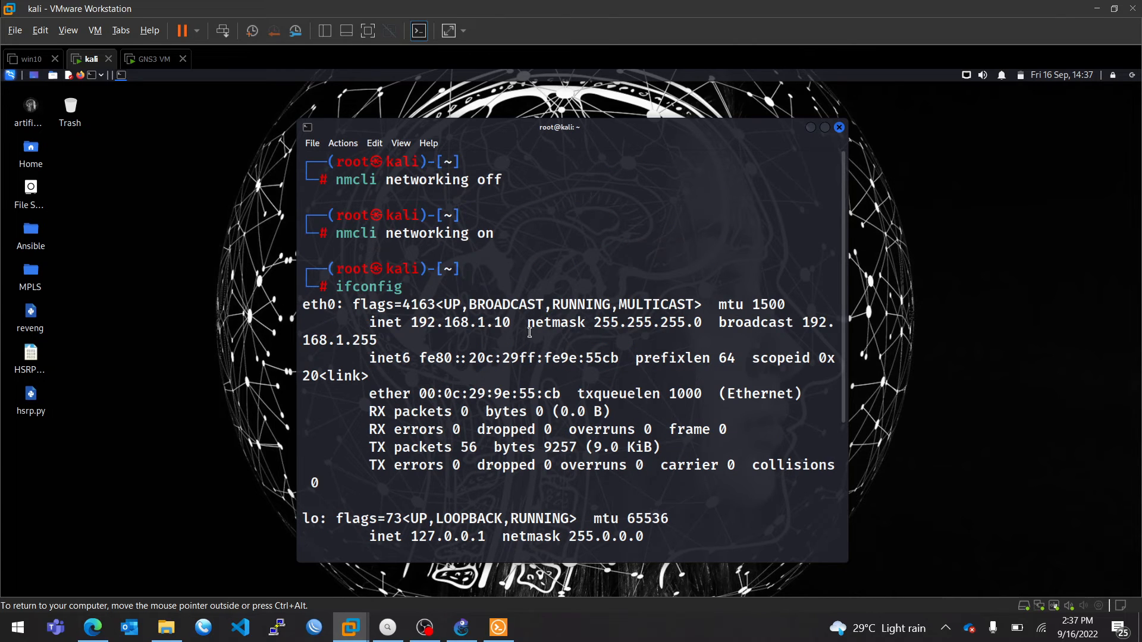
pyautogui.scroll(-3)
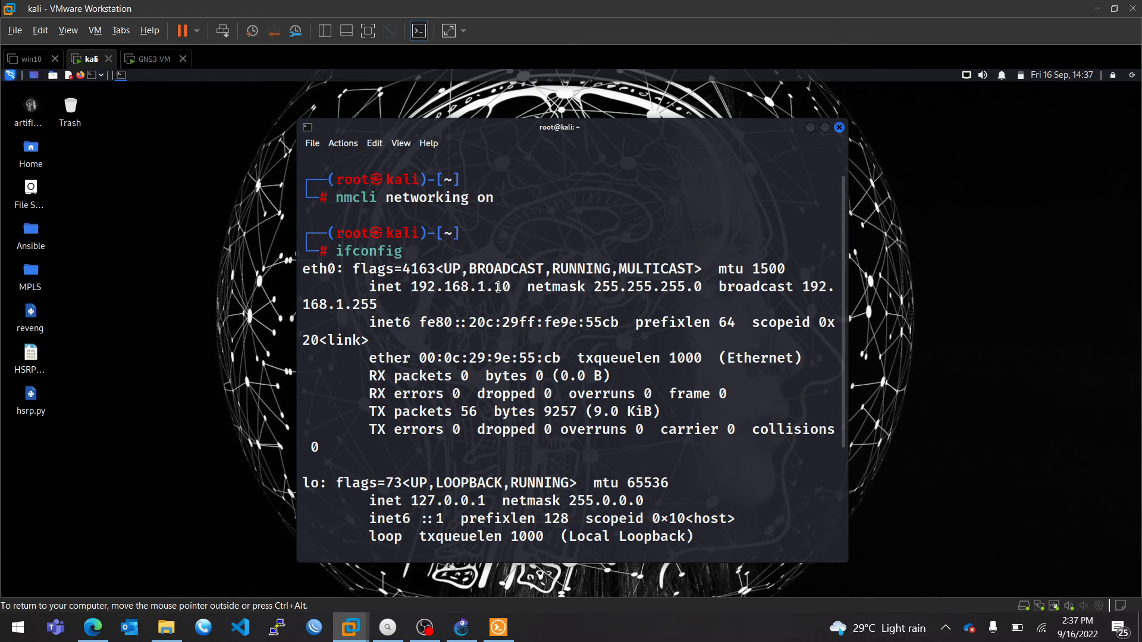
pyautogui.doubleClick(487, 287)
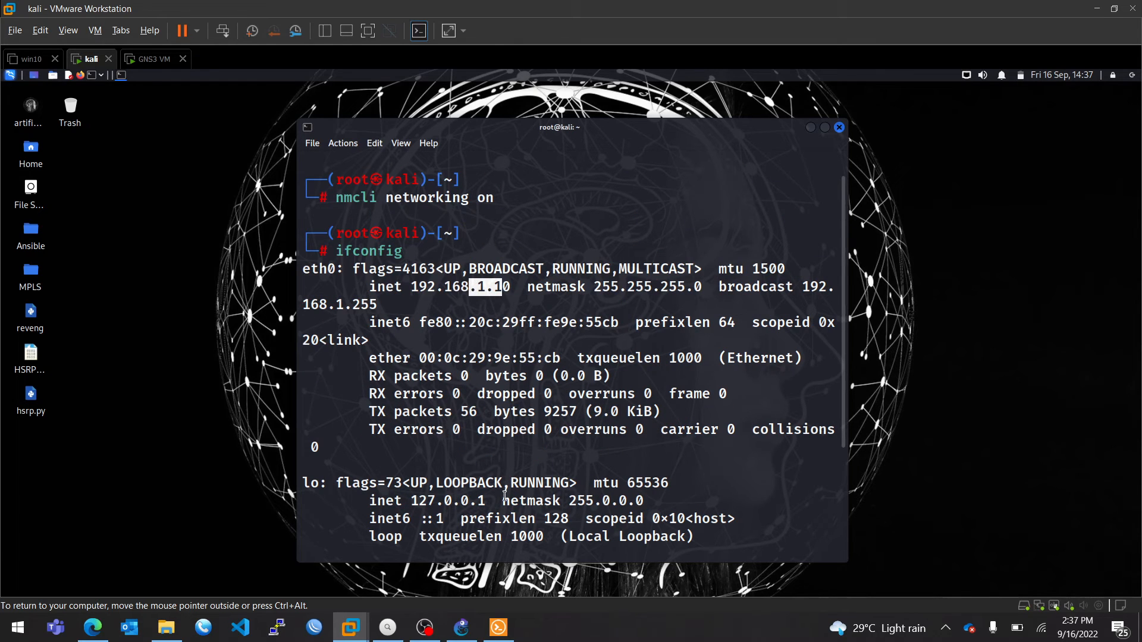
# Ping 192.168.1.10 from PC1's console, getting host not reachable.
pyautogui.click(497, 627)
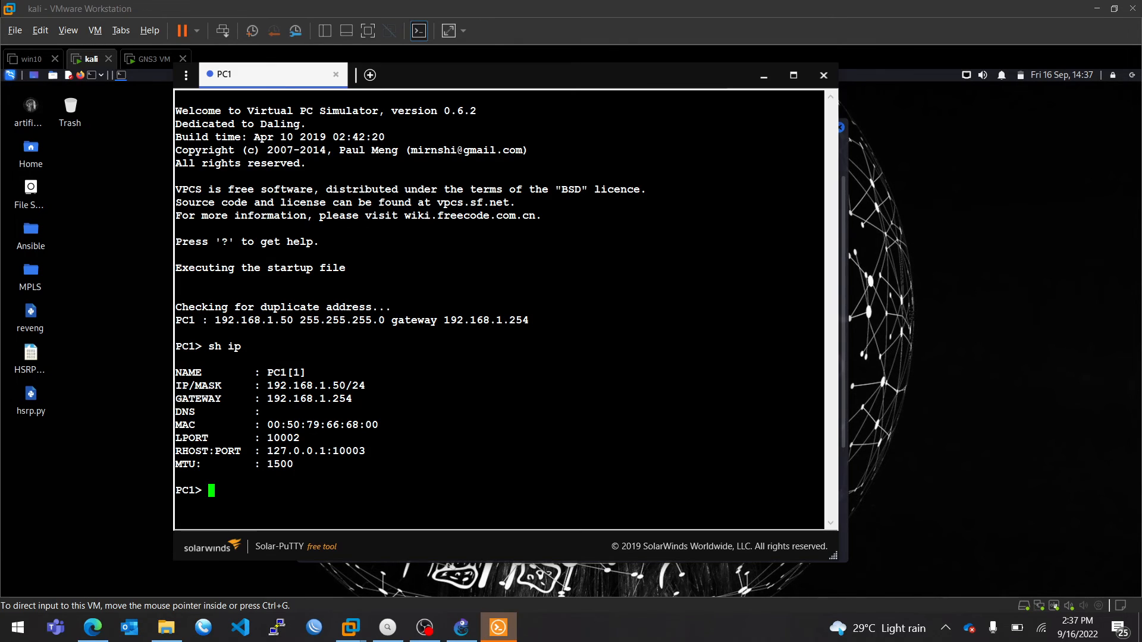
pyautogui.write('pi')
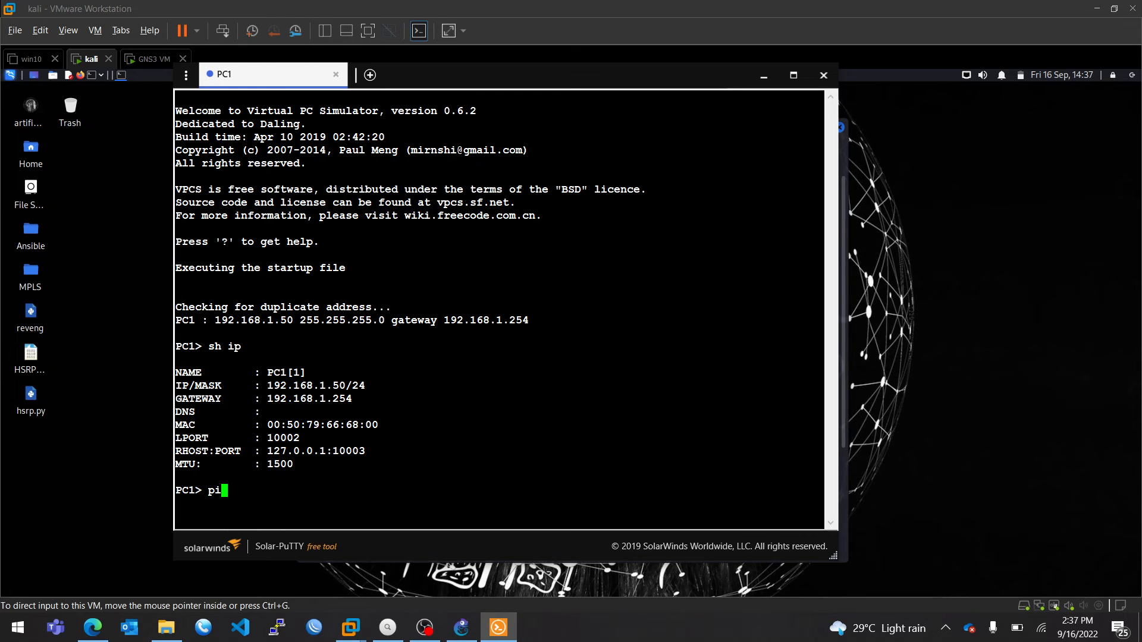
pyautogui.write('ng 192.1')
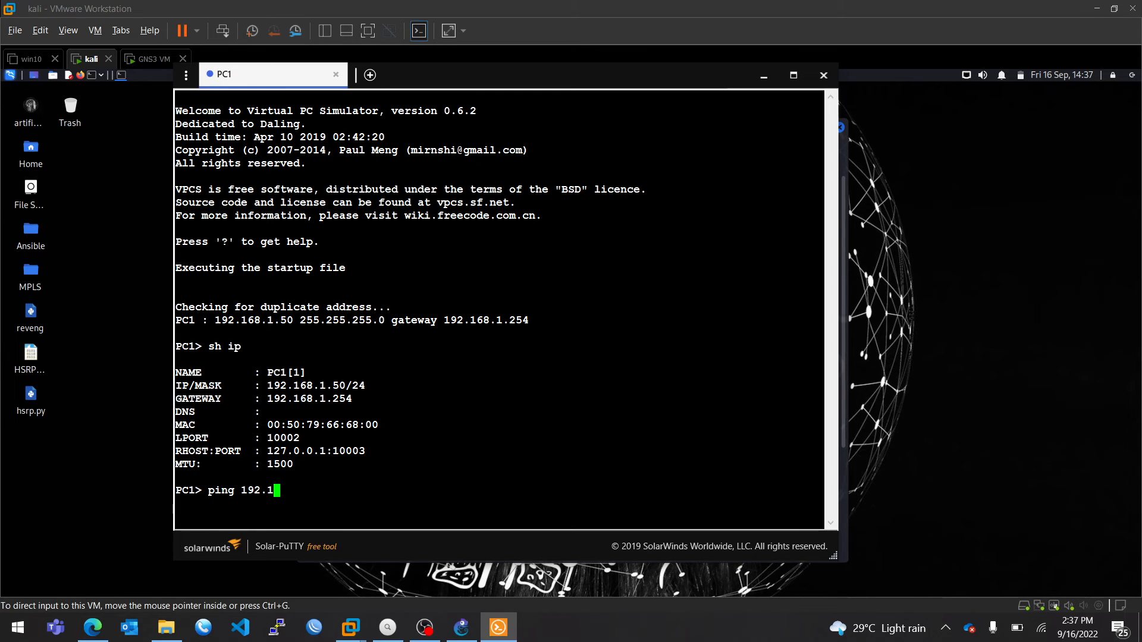
pyautogui.write('68.1.1')
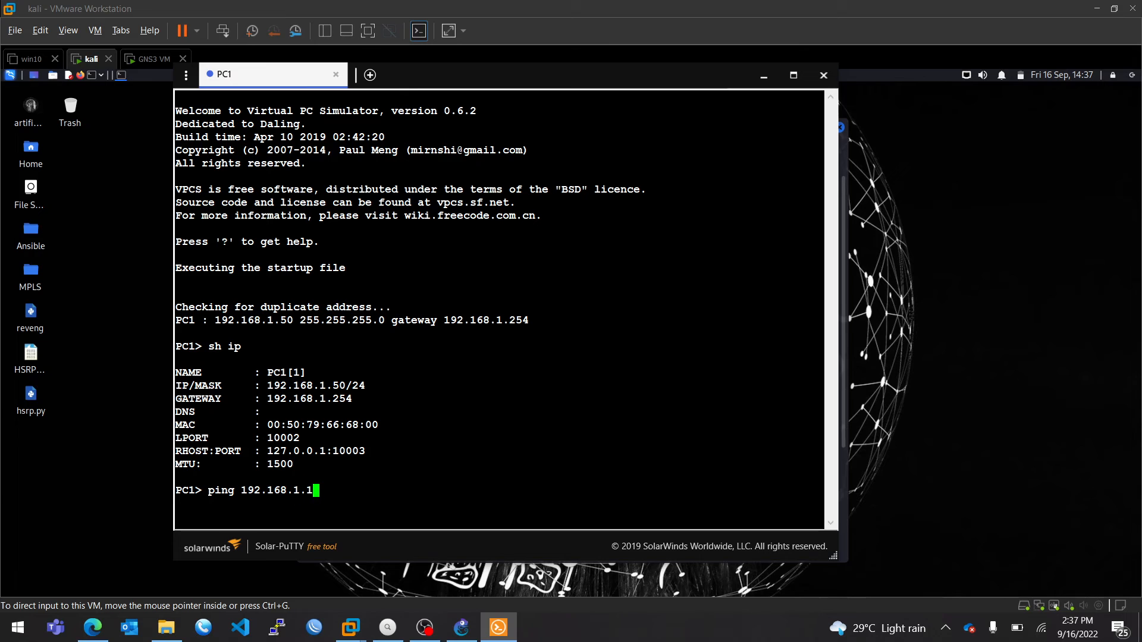
pyautogui.press('Return')
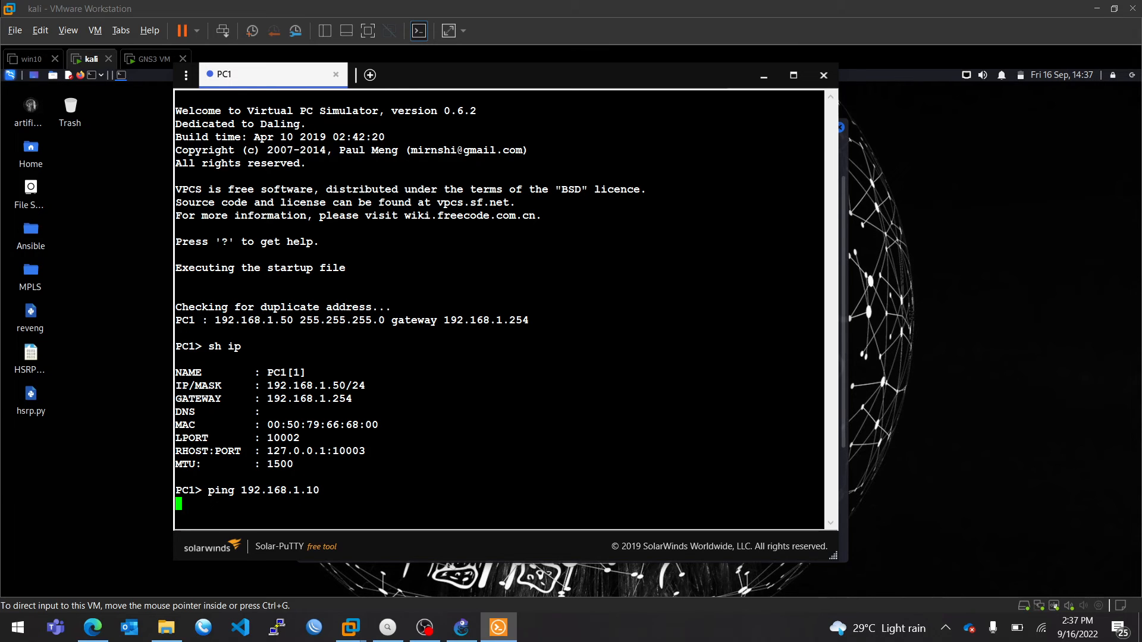
# Repeat the ping to 192.168.1.10, then switch to the GNS3 topology.
pyautogui.press('Return')
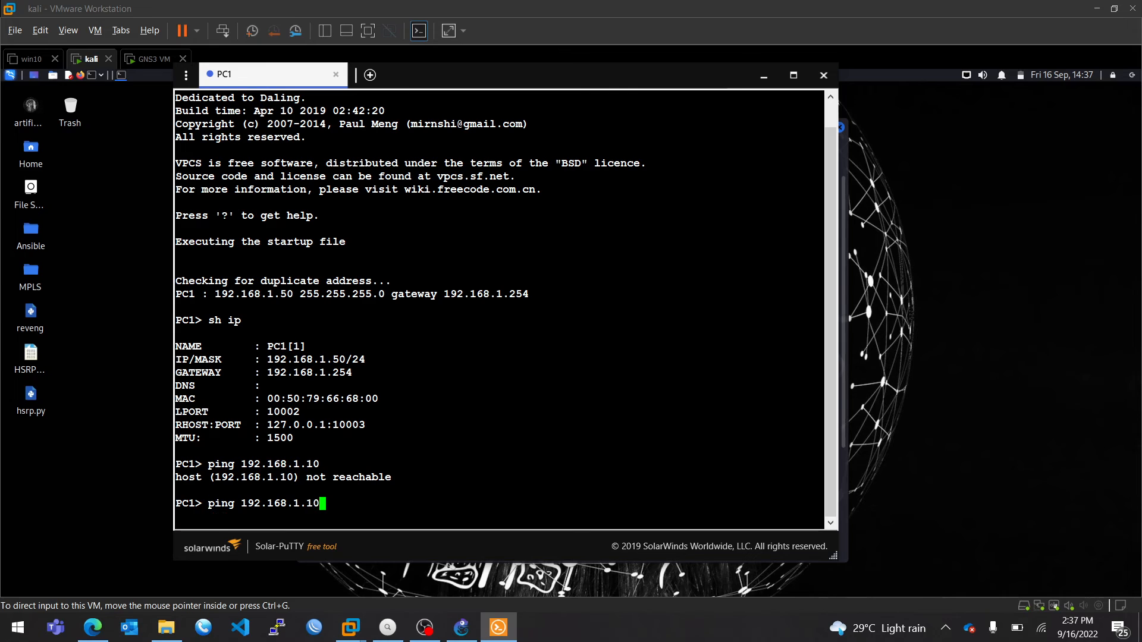
pyautogui.press('Return')
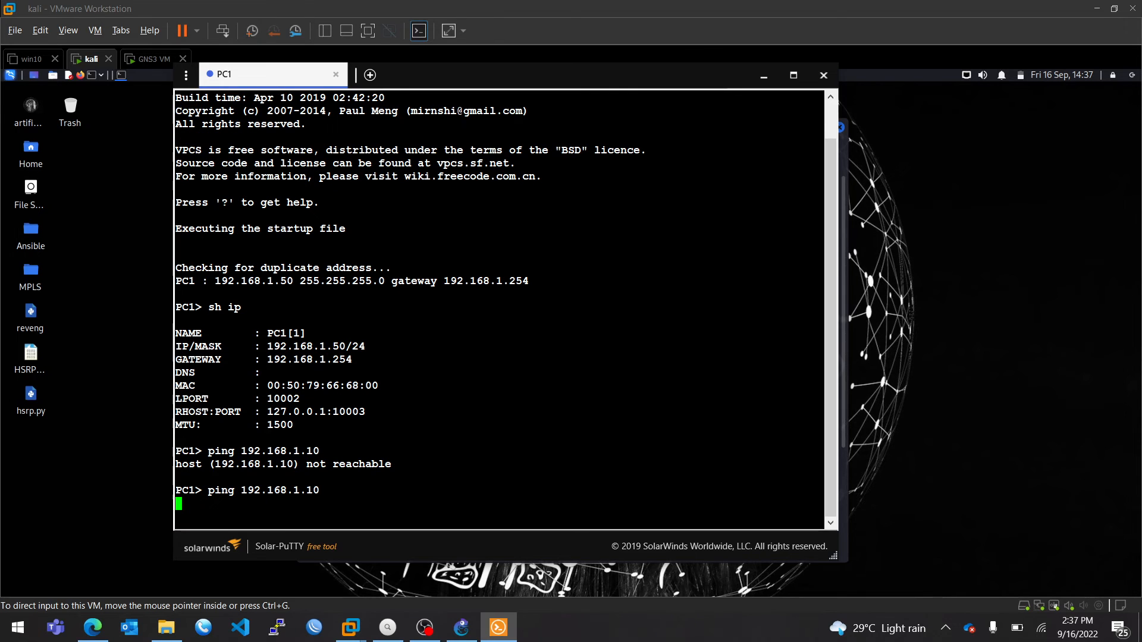
pyautogui.click(461, 627)
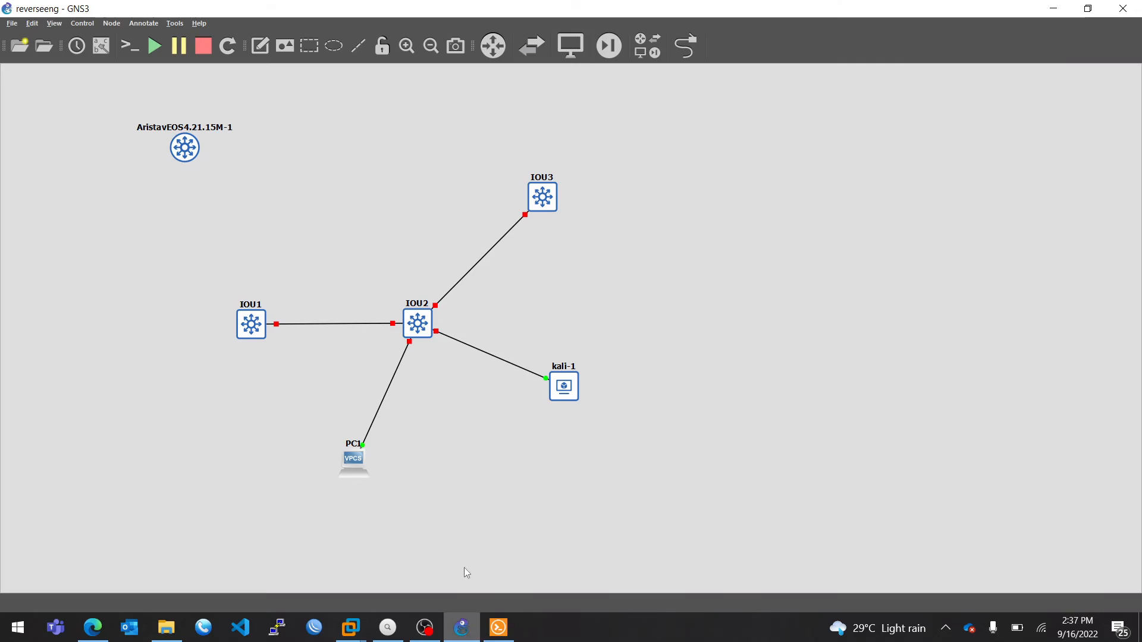
# Start the IOU2 switch from its node menu in the topology.
pyautogui.rightClick(417, 323)
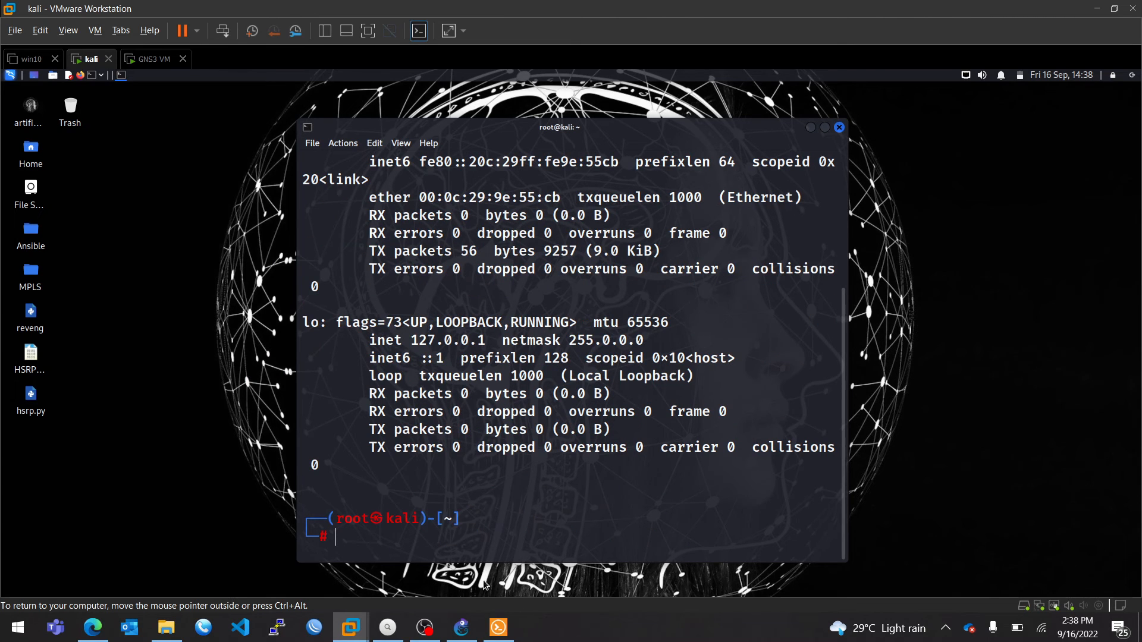
# Check the IOU2 switch console, then rerun the ping to 192.168.1.10 from PC1.
pyautogui.click(498, 627)
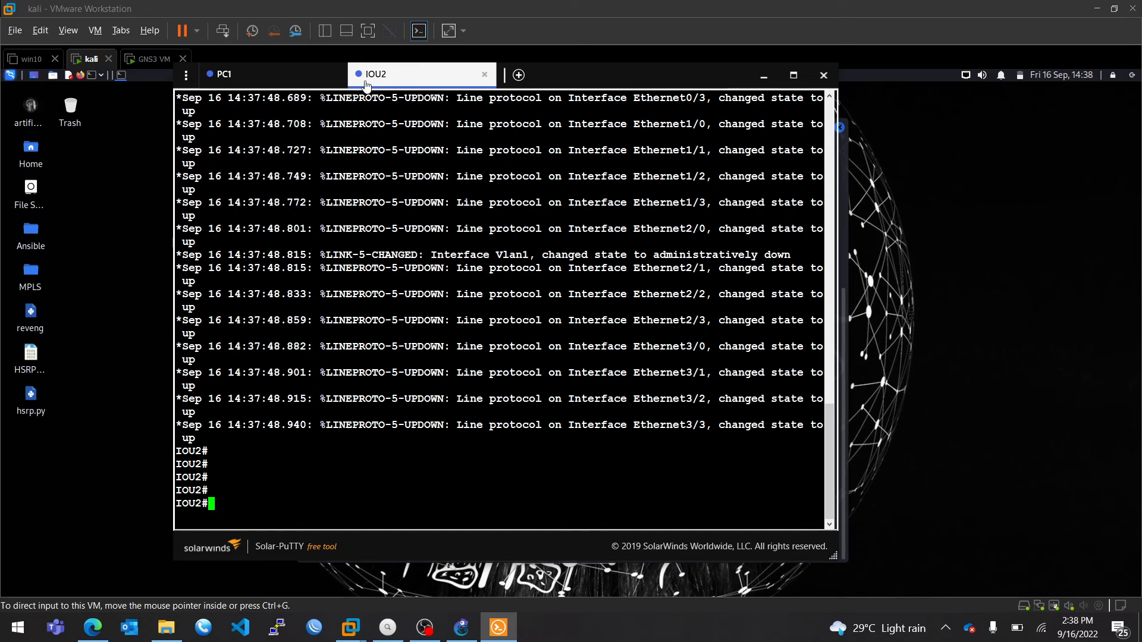
pyautogui.click(223, 74)
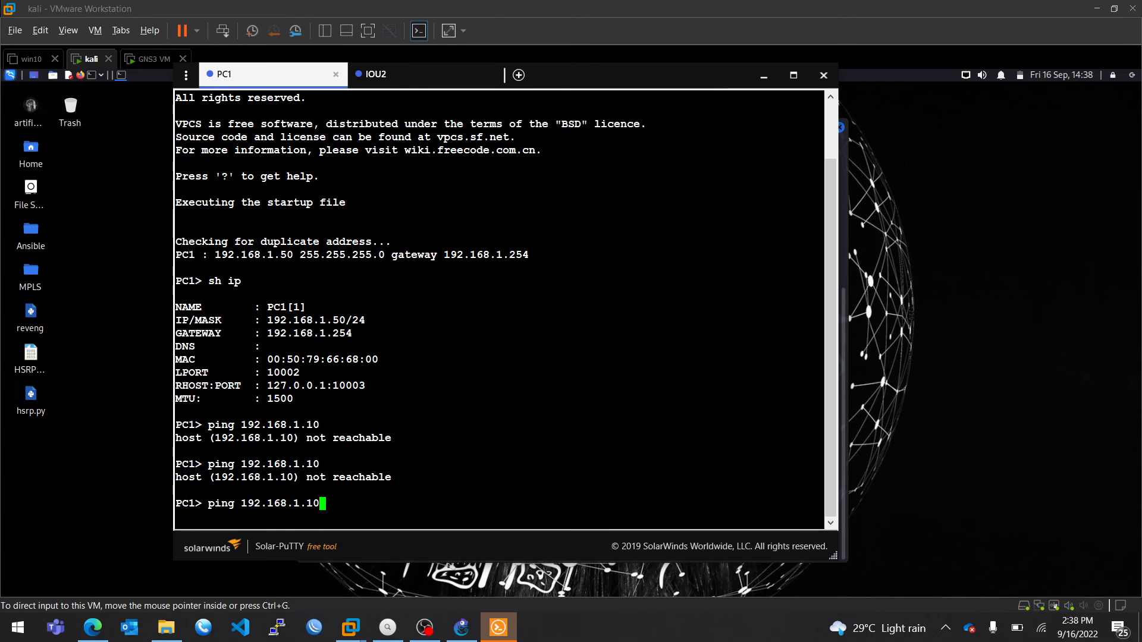
pyautogui.press('Return')
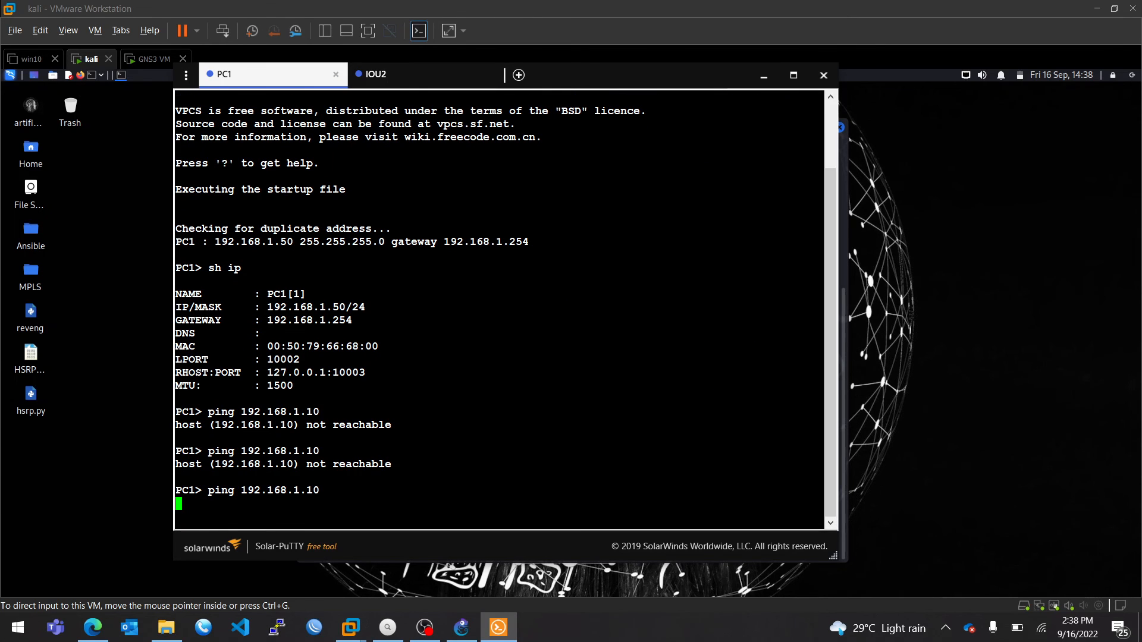
pyautogui.press('Return')
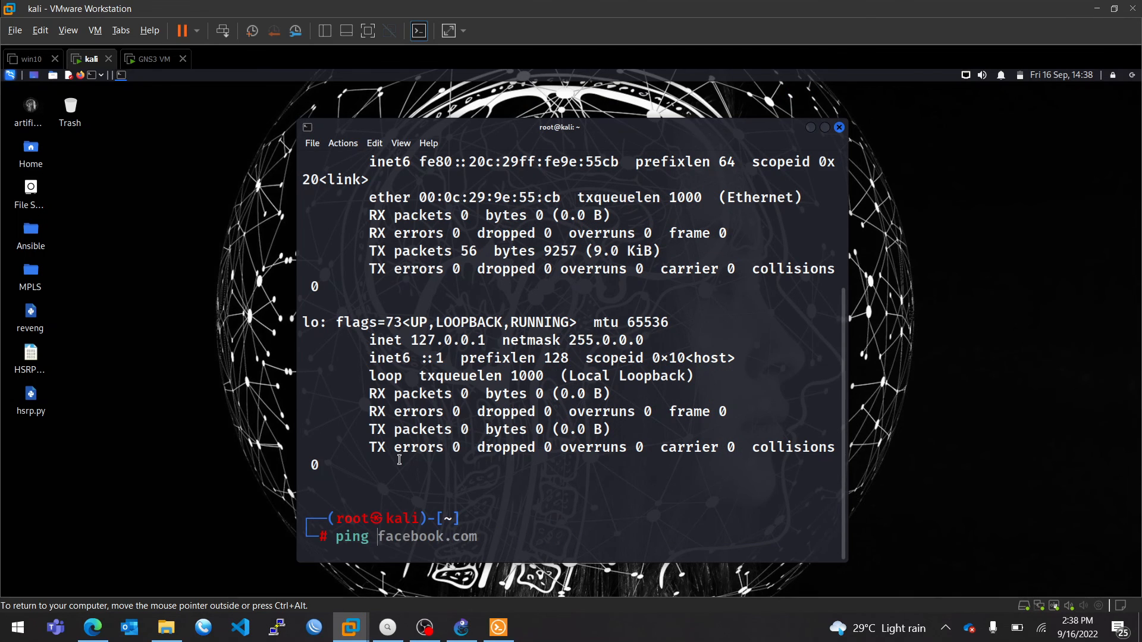
# Ping PC1 from the Kali terminal and get replies, then bring the PC1 console forward.
pyautogui.write('192.168.1.254')
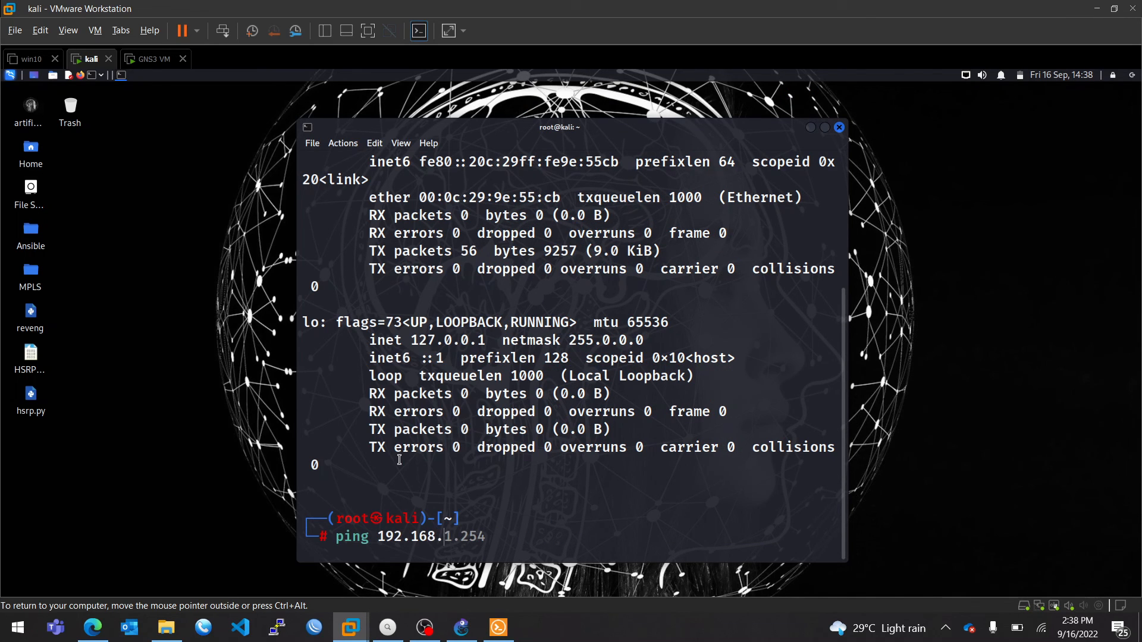
pyautogui.write('1.50')
pyautogui.press('Return')
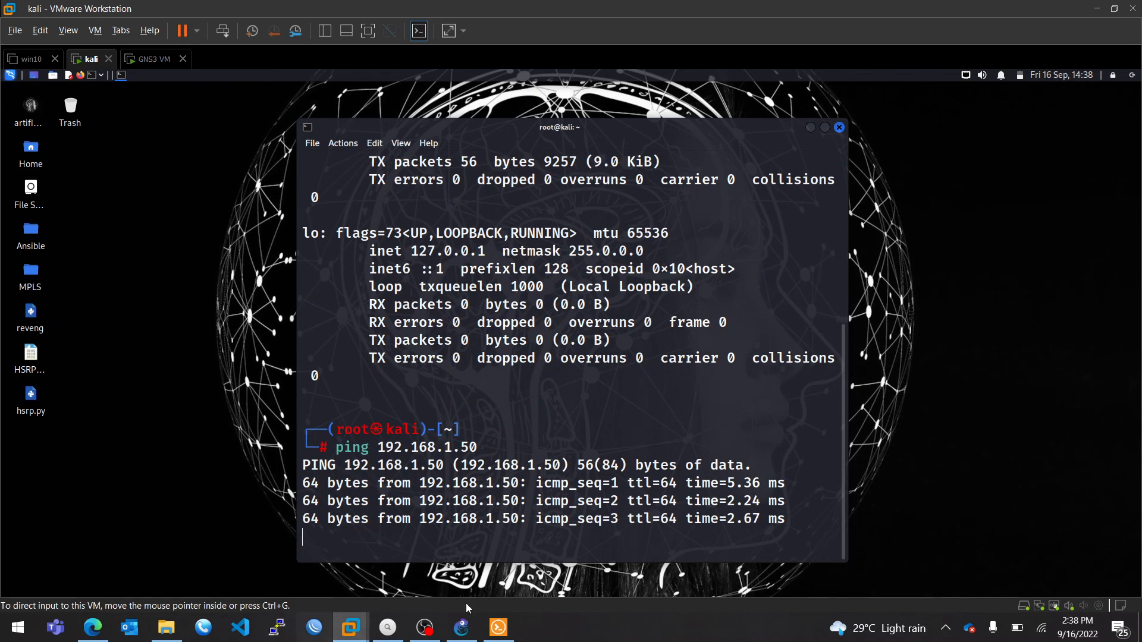
pyautogui.click(497, 627)
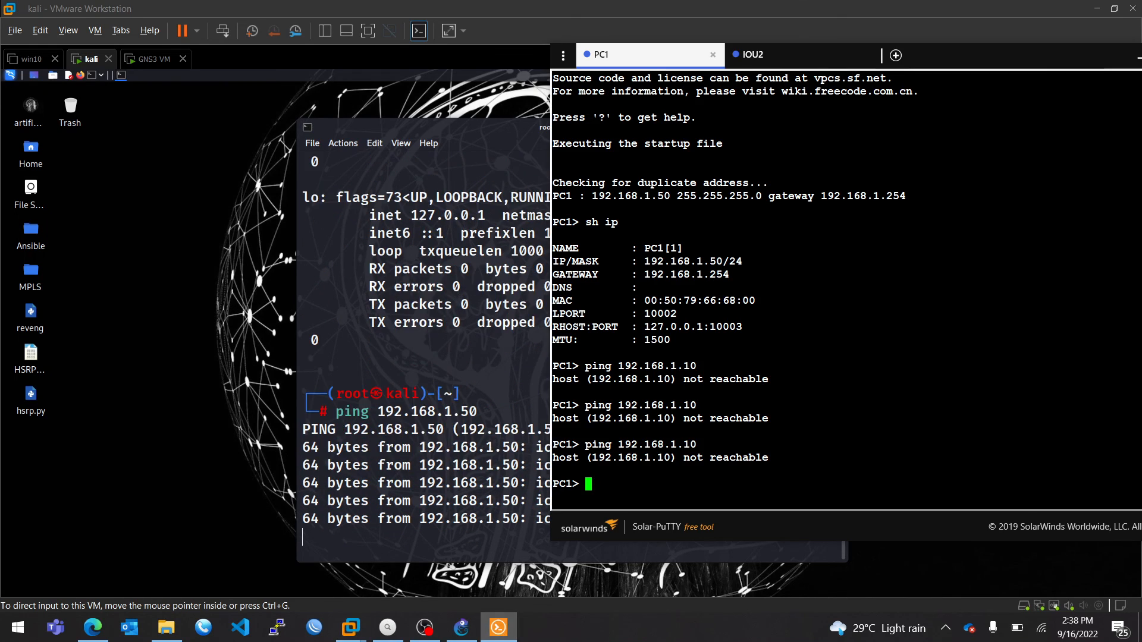